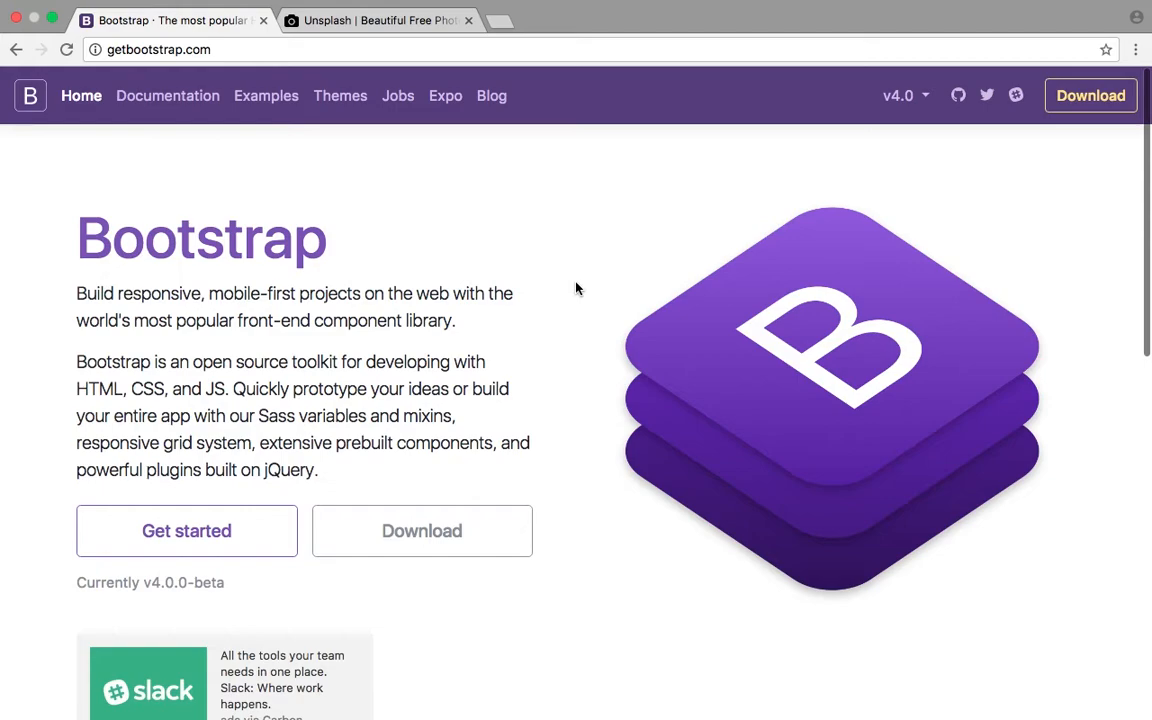
{"action": "mouse_move", "coordinate": [444, 493]}
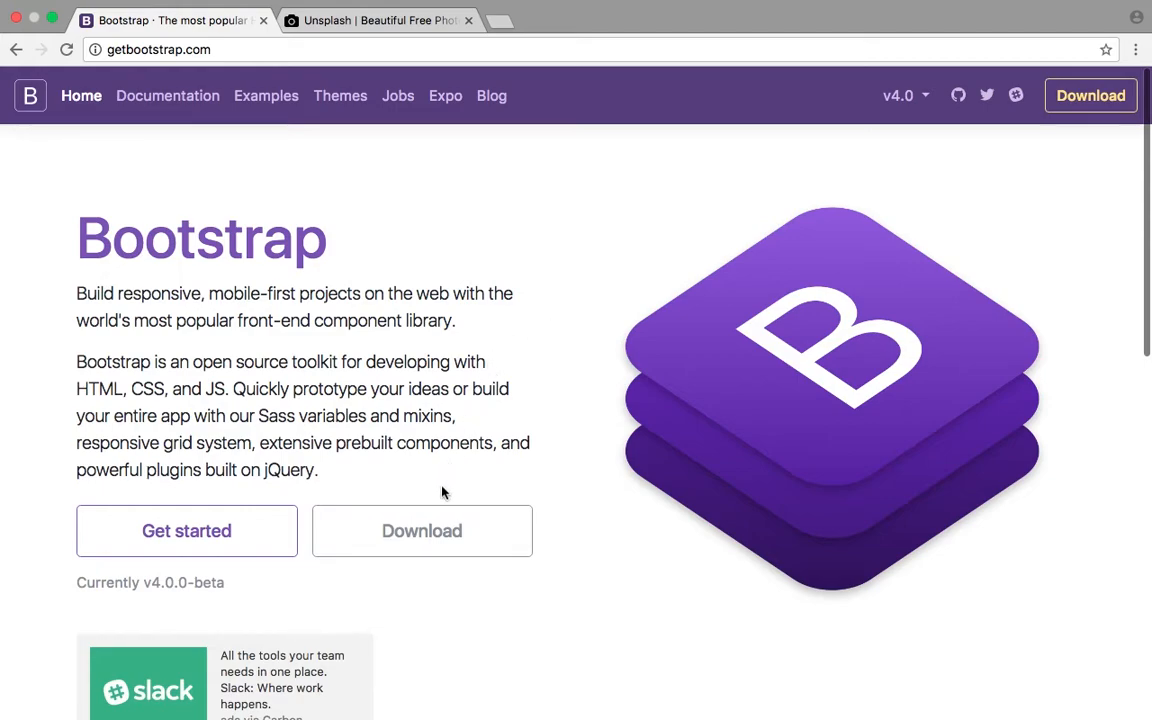
Step: Download the Bootstrap v4.0.0-beta source zip from the getbootstrap.com Download page
{"action": "scroll", "scroll_direction": "down", "scroll_amount": 3}
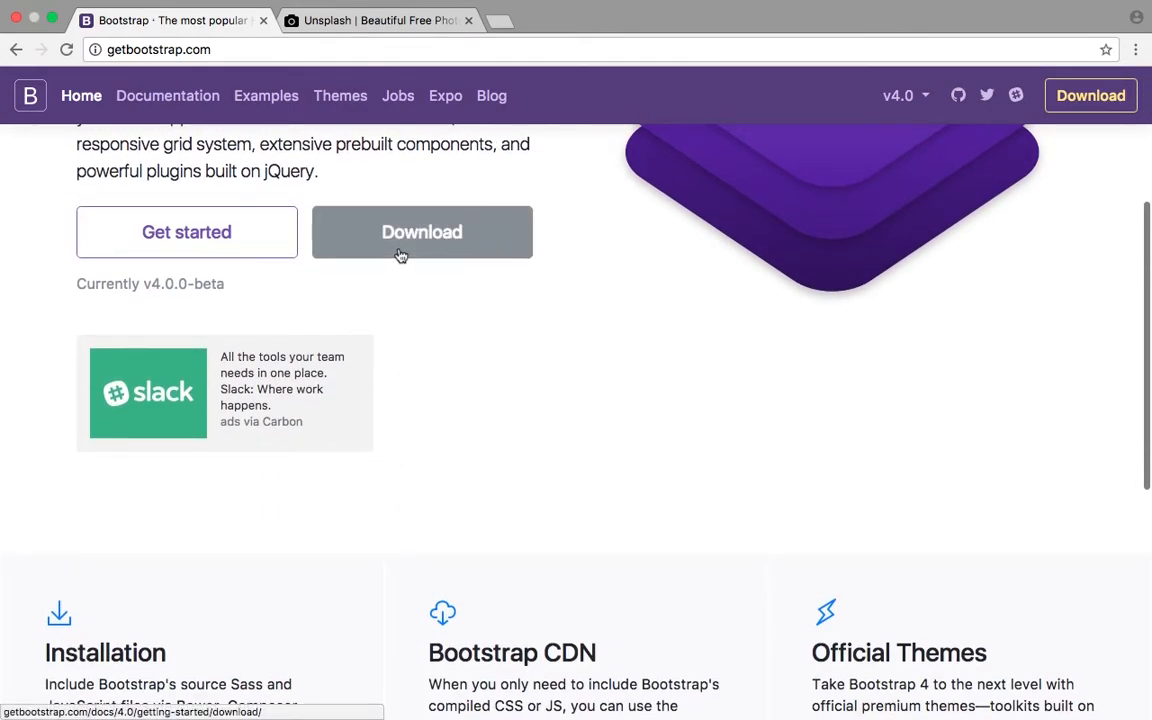
{"action": "left_click", "coordinate": [421, 232]}
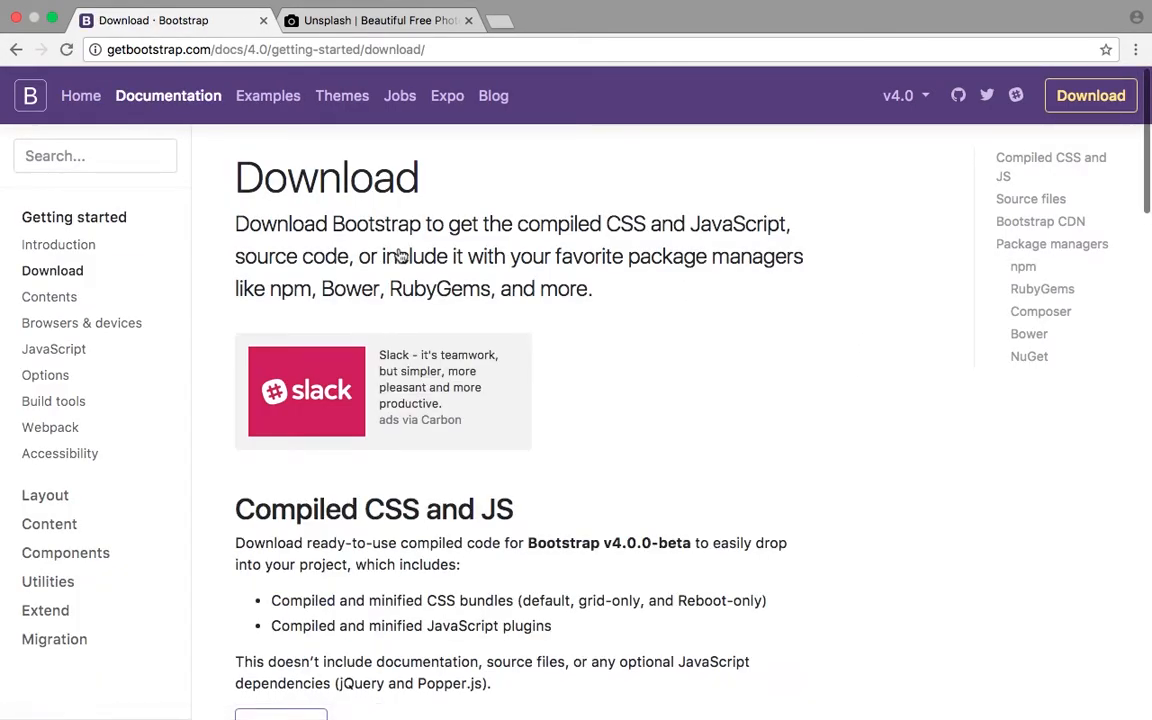
{"action": "scroll", "scroll_direction": "down", "scroll_amount": 3}
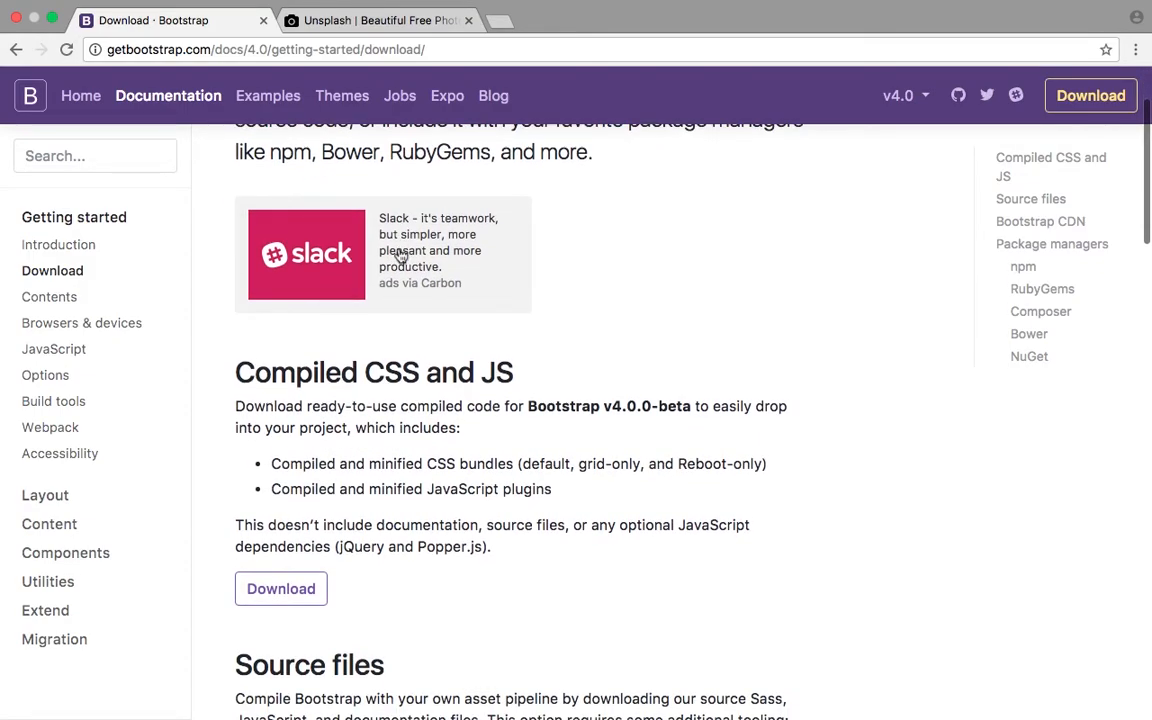
{"action": "scroll", "scroll_direction": "down", "scroll_amount": 3}
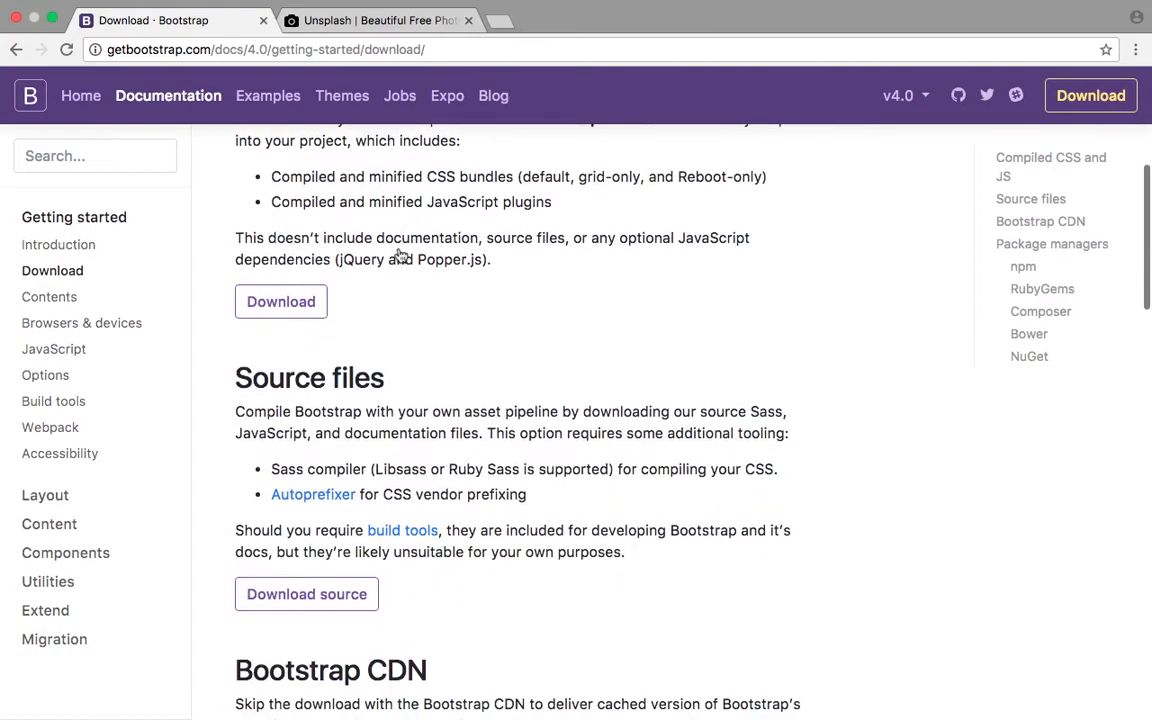
{"action": "mouse_move", "coordinate": [344, 418]}
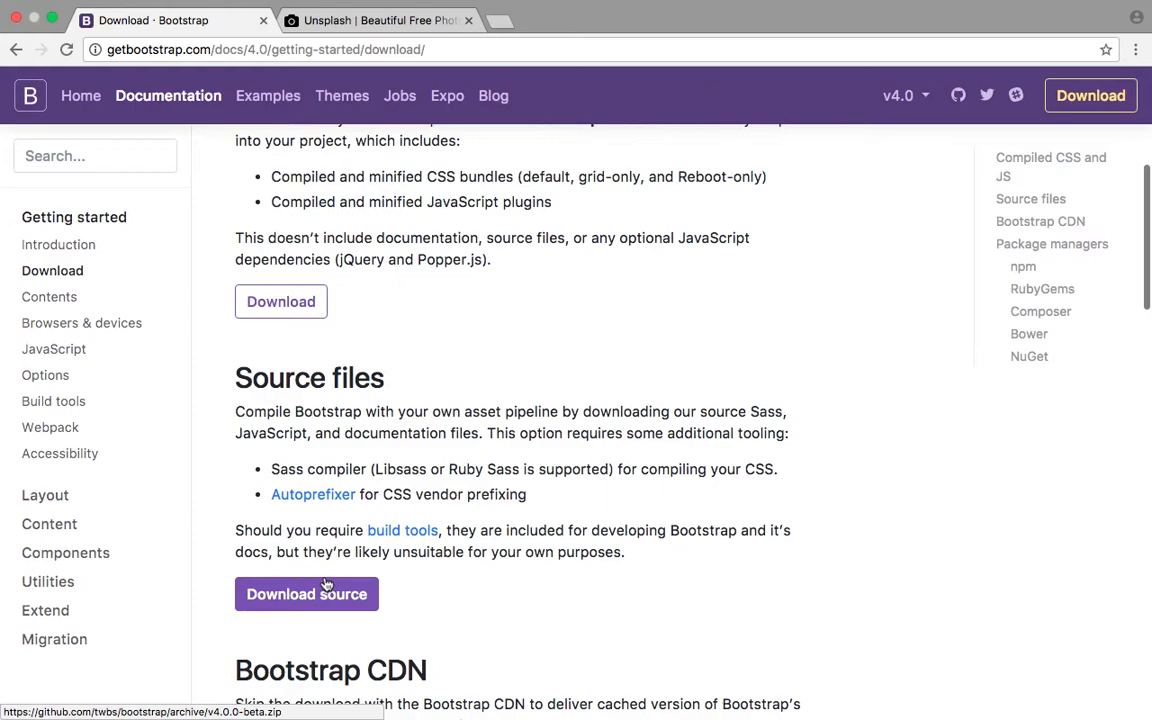
{"action": "left_click", "coordinate": [306, 593]}
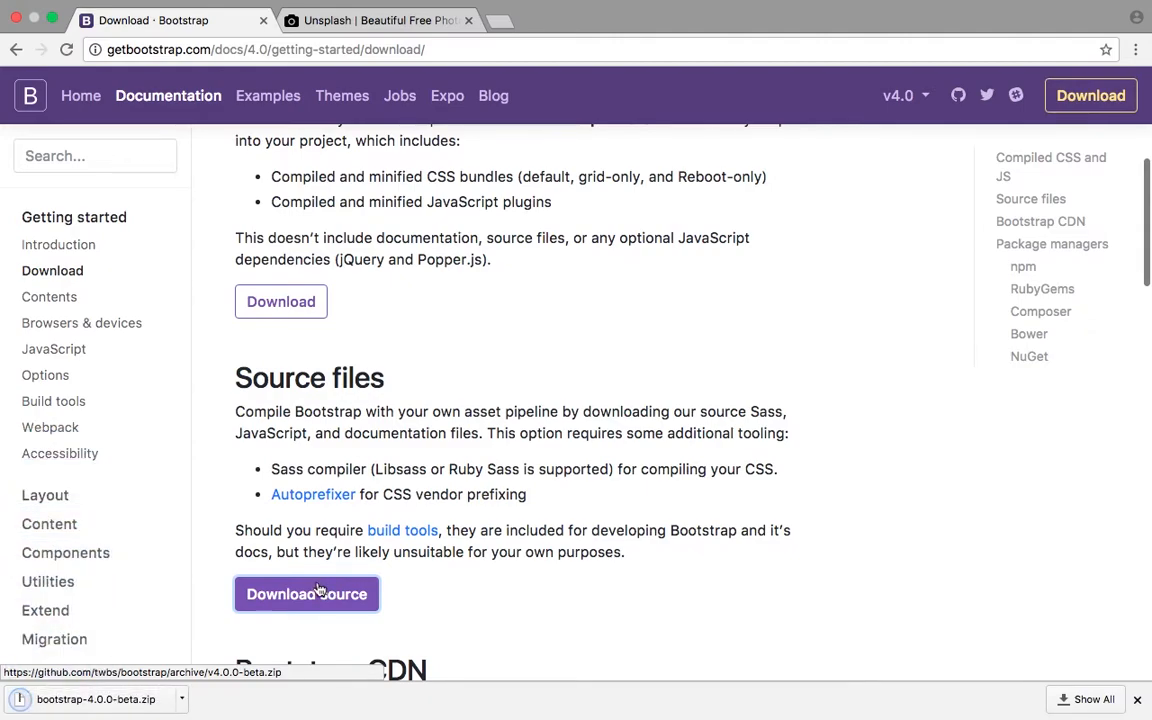
{"action": "mouse_move", "coordinate": [175, 662]}
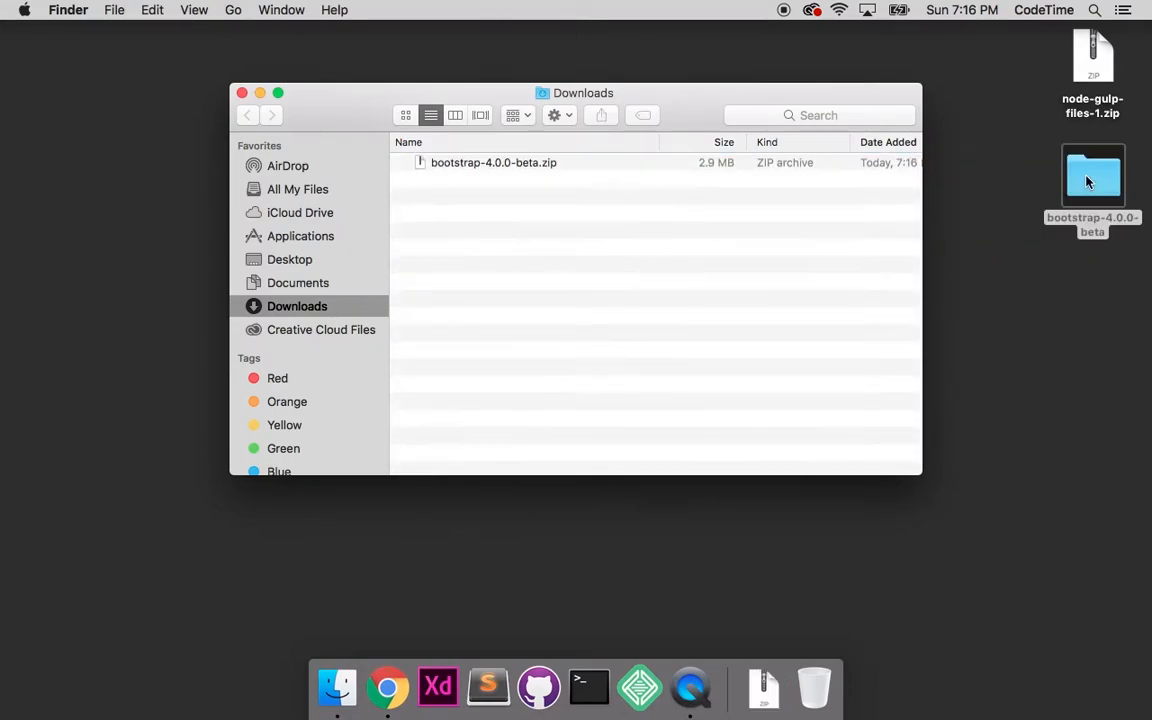
Step: Rename the extracted folder to bootstrap, close Downloads, and unzip node-gulp-files-1 above it
{"action": "left_click", "coordinate": [1092, 178]}
{"action": "type", "text": "bootstrap"}
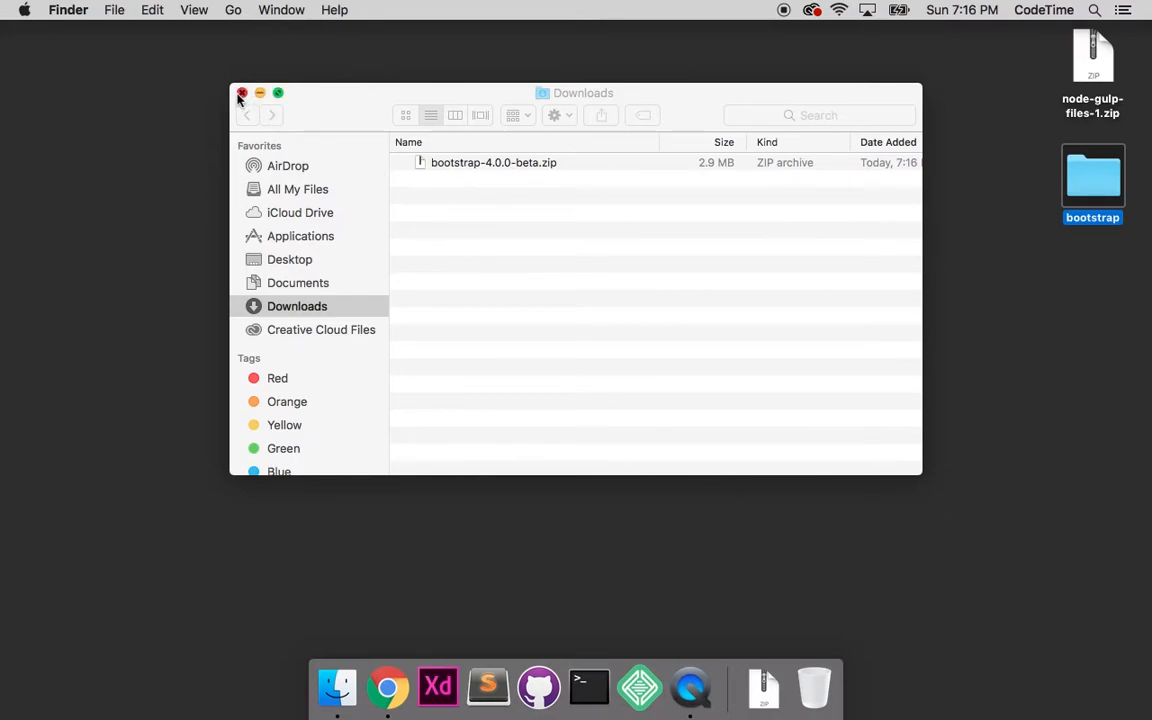
{"action": "left_click", "coordinate": [241, 92]}
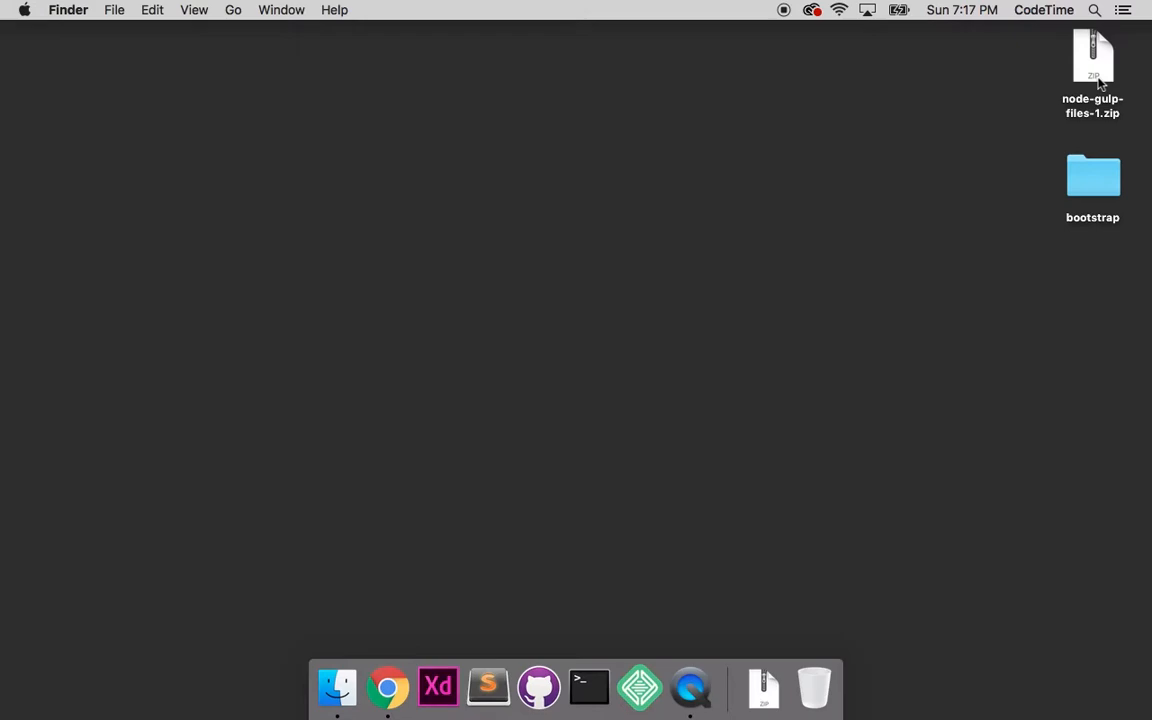
{"action": "left_click", "coordinate": [1092, 60]}
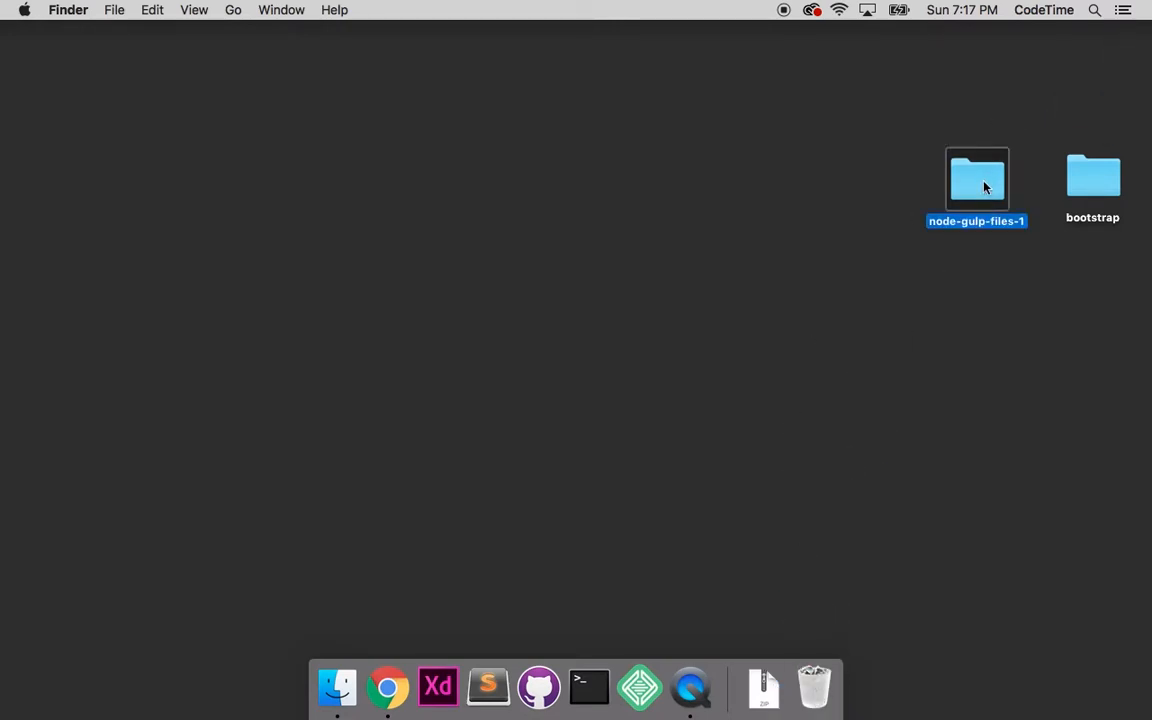
{"action": "left_click_drag", "start_coordinate": [977, 185], "coordinate": [1085, 80]}
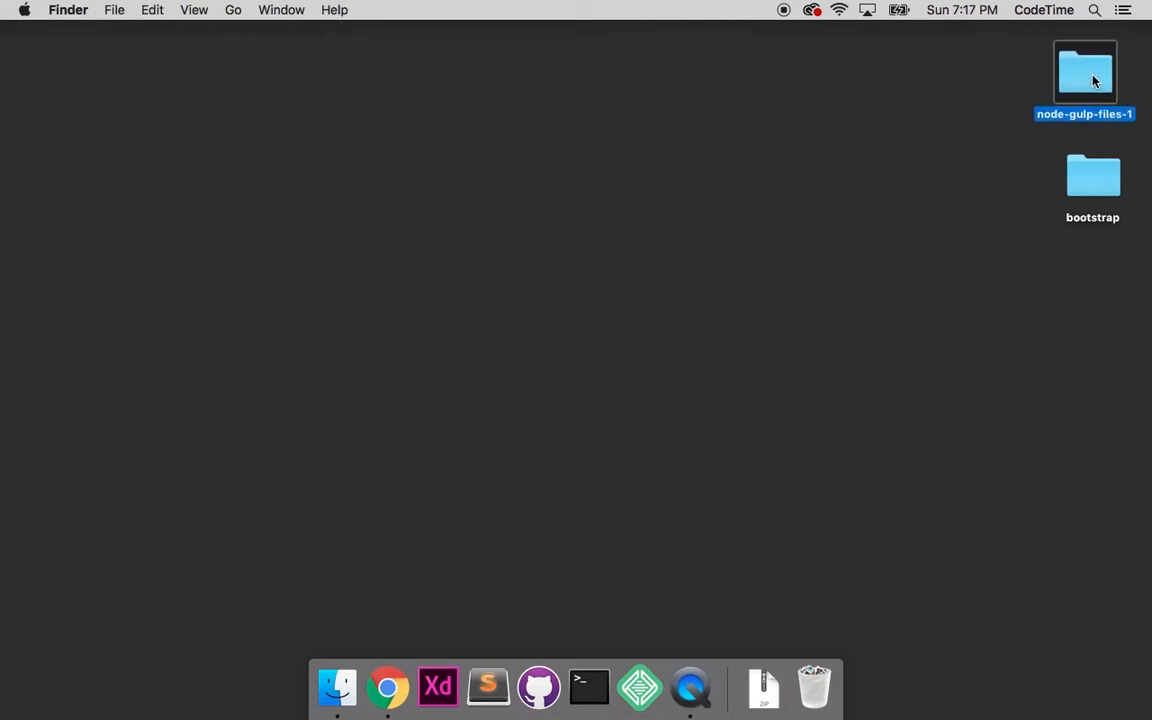
Step: Open the desktop bootstrap folder and browse files like package.json, scss and dist
{"action": "double_click", "coordinate": [1092, 175]}
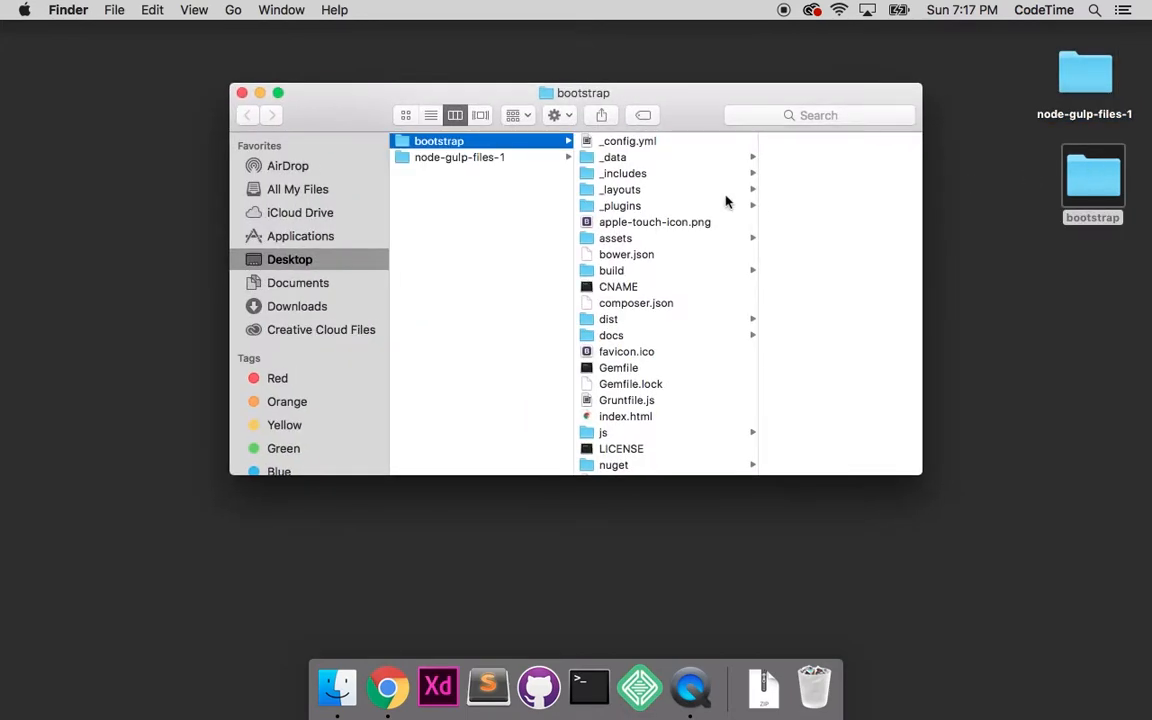
{"action": "scroll", "scroll_direction": "down", "scroll_amount": 3}
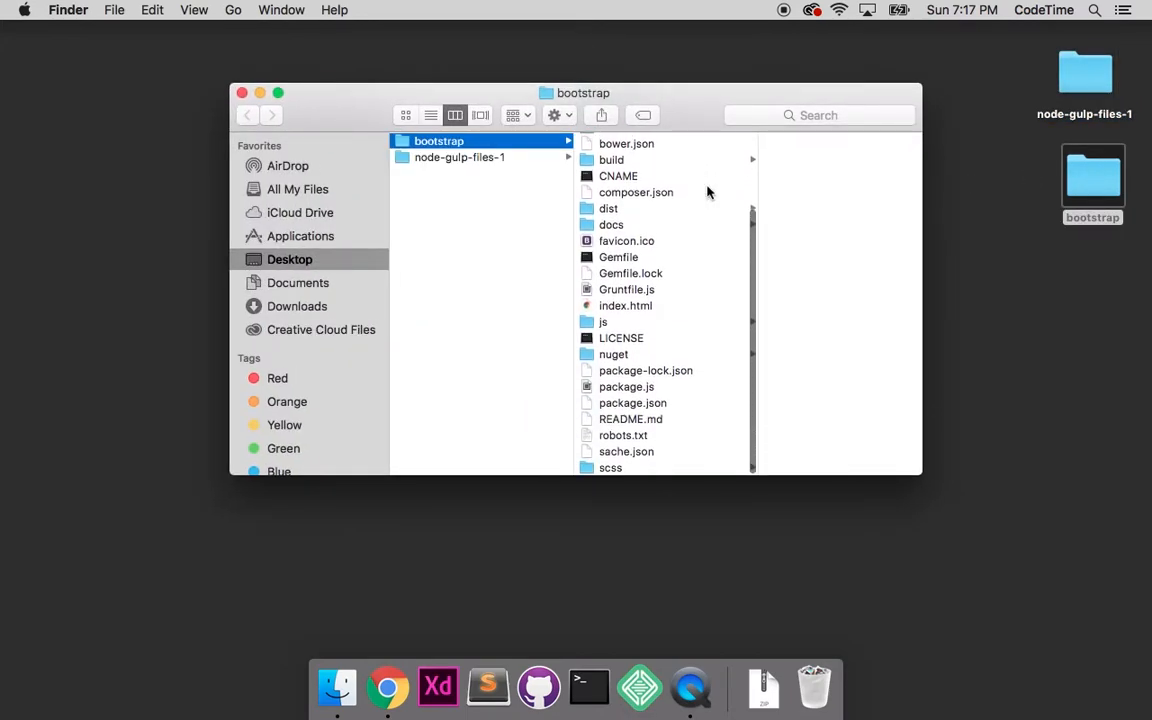
{"action": "scroll", "scroll_direction": "up", "scroll_amount": 3}
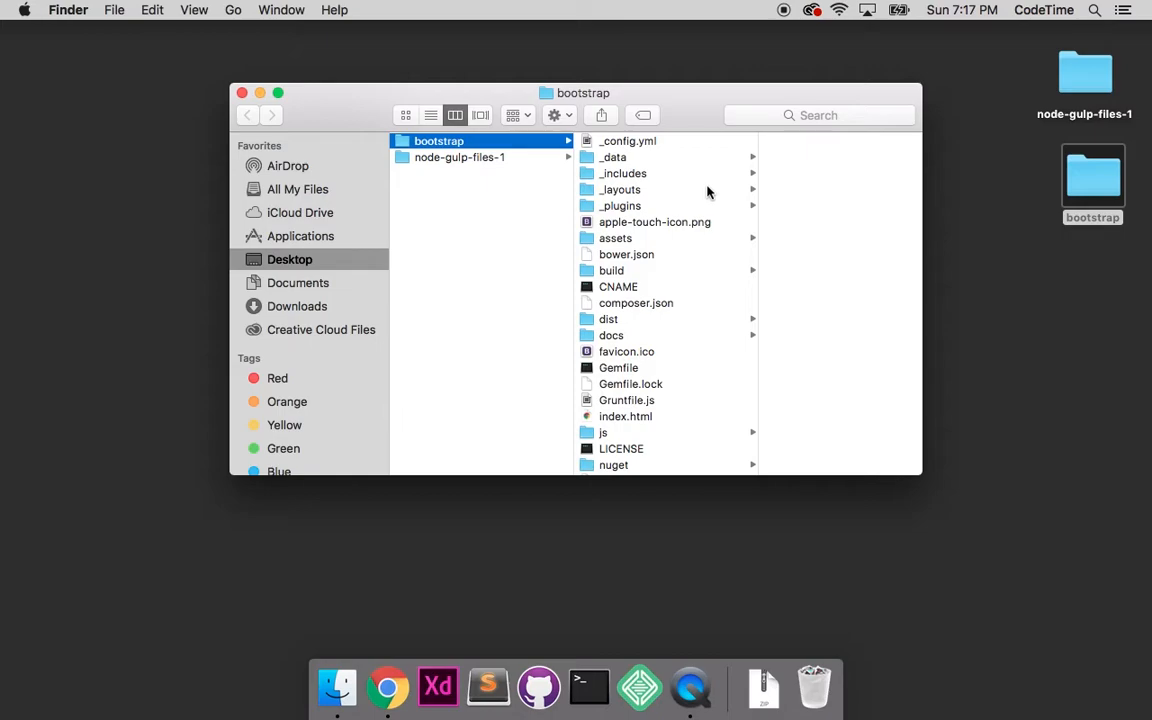
{"action": "mouse_move", "coordinate": [625, 238]}
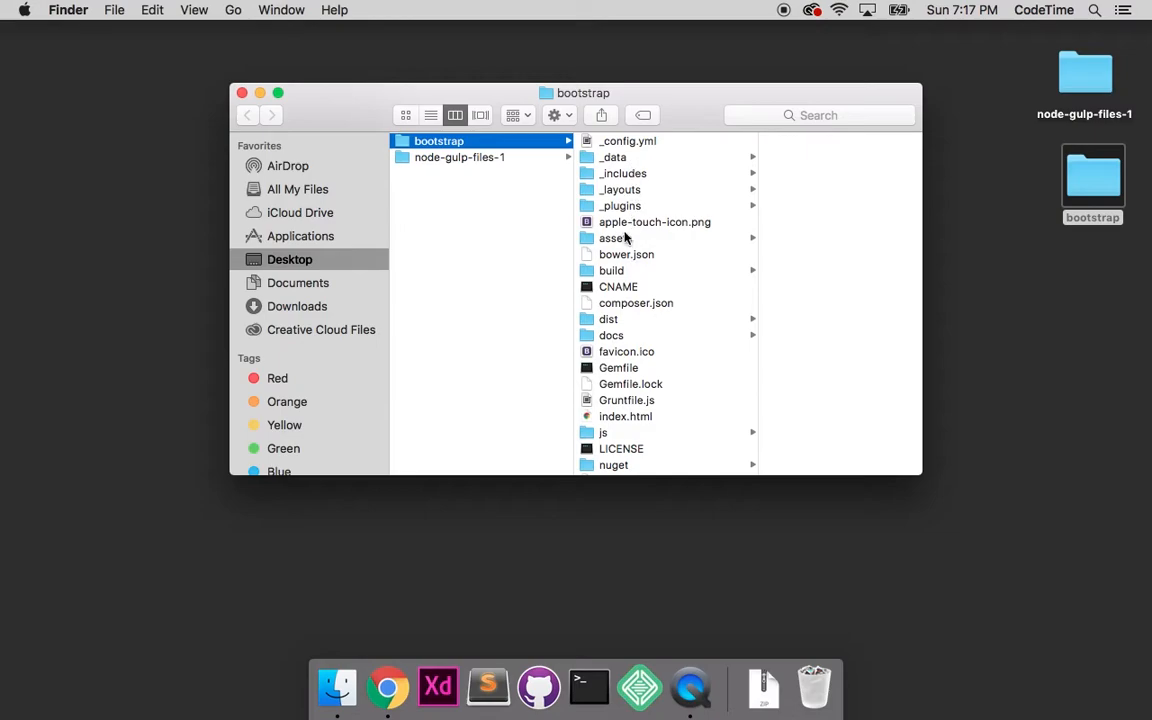
{"action": "mouse_move", "coordinate": [642, 210]}
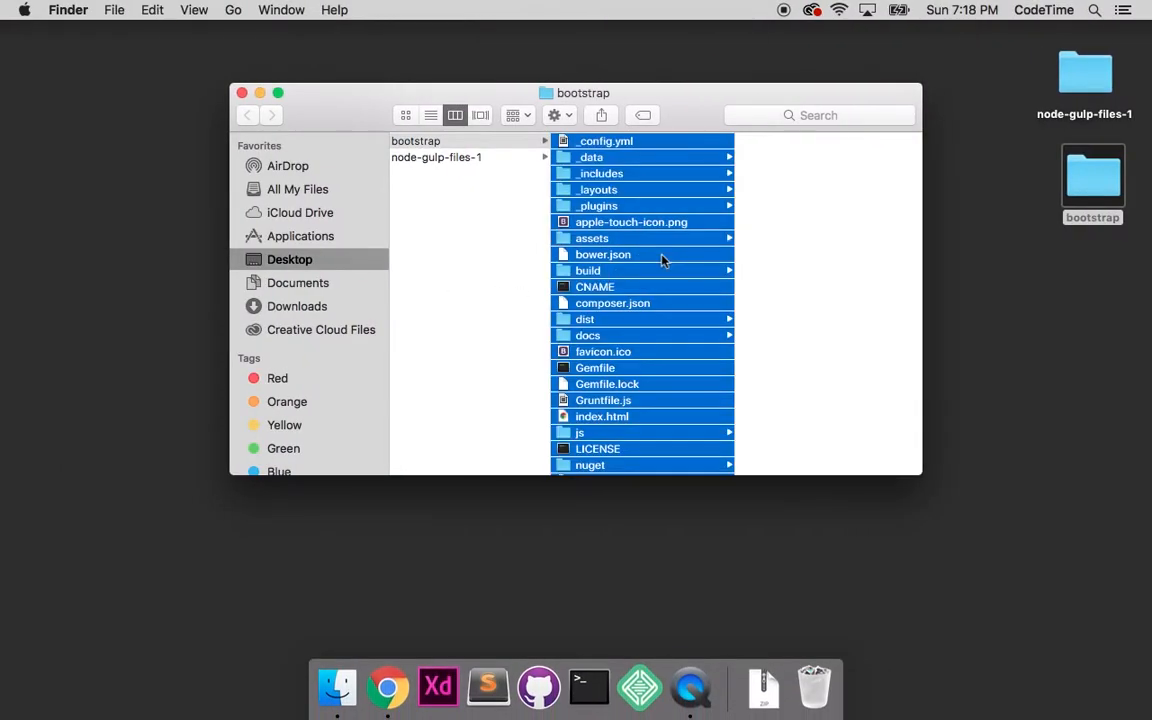
{"action": "mouse_move", "coordinate": [638, 190]}
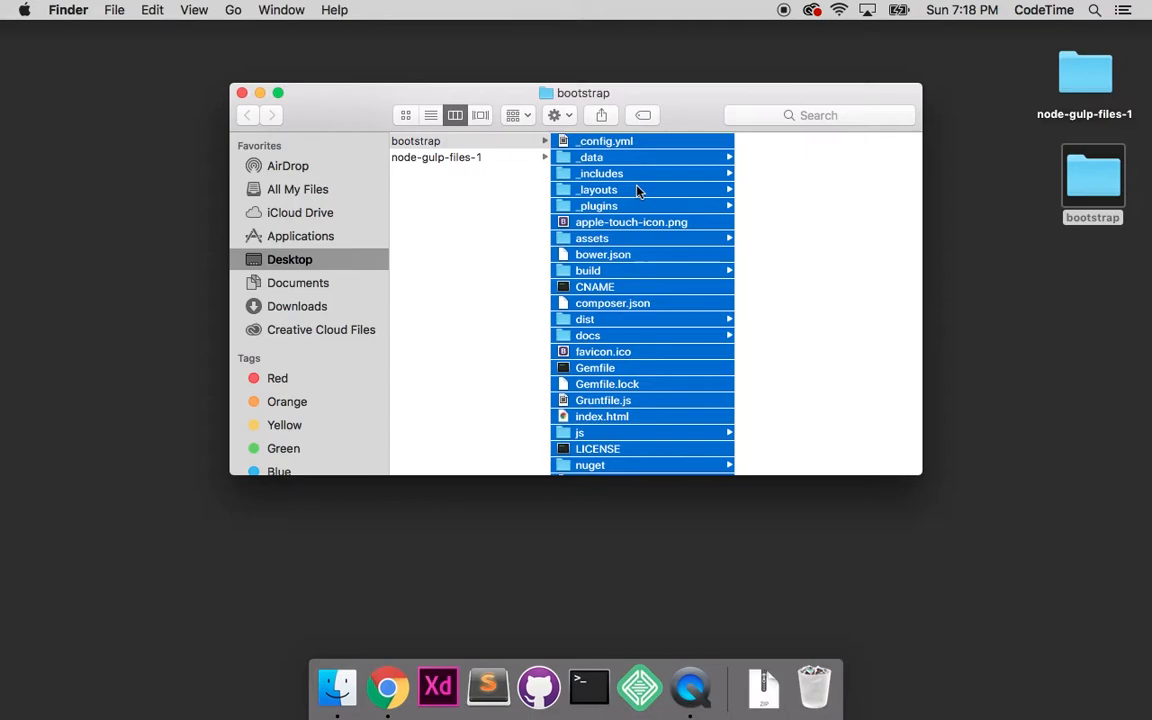
Step: Select every bootstrap item except dist, js and scss for removal to Trash
{"action": "scroll", "scroll_direction": "down", "scroll_amount": 3}
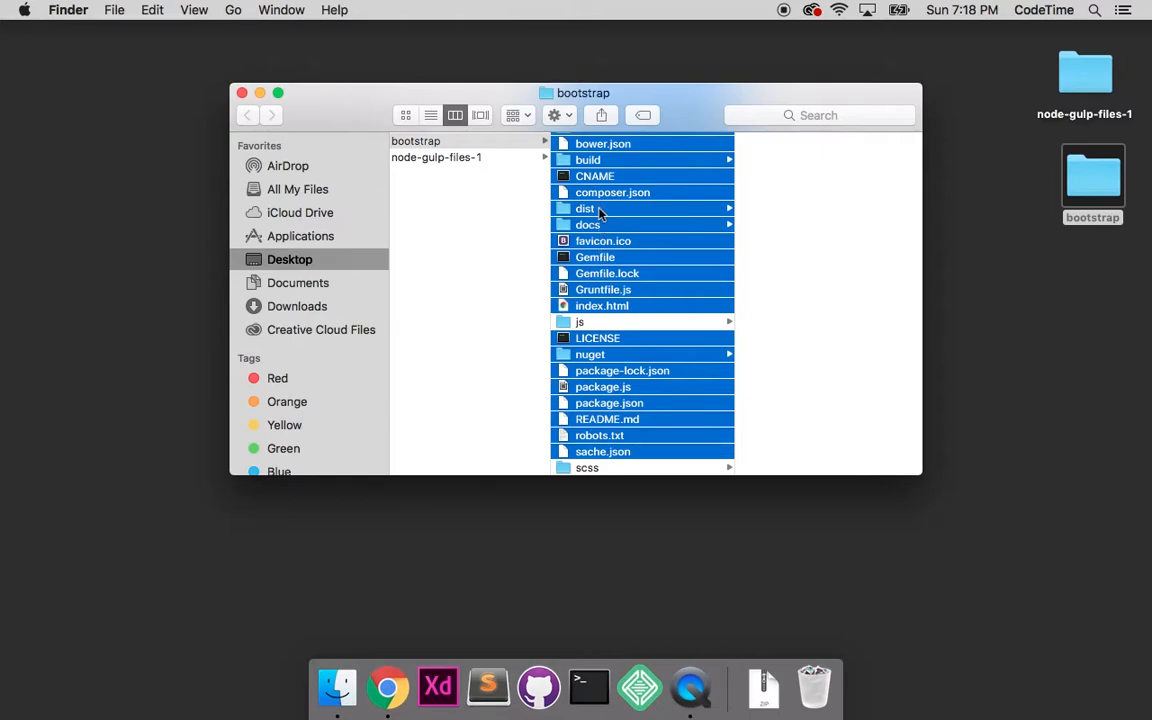
{"action": "scroll", "scroll_direction": "up", "scroll_amount": 3}
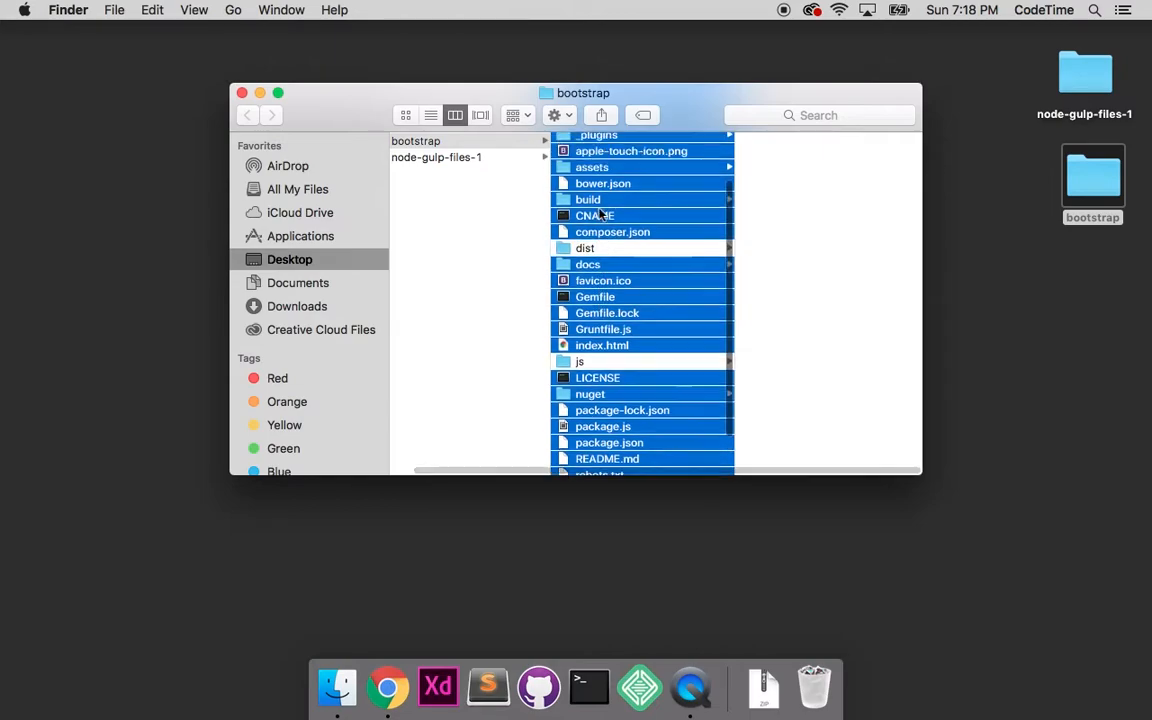
{"action": "scroll", "scroll_direction": "up", "scroll_amount": 3}
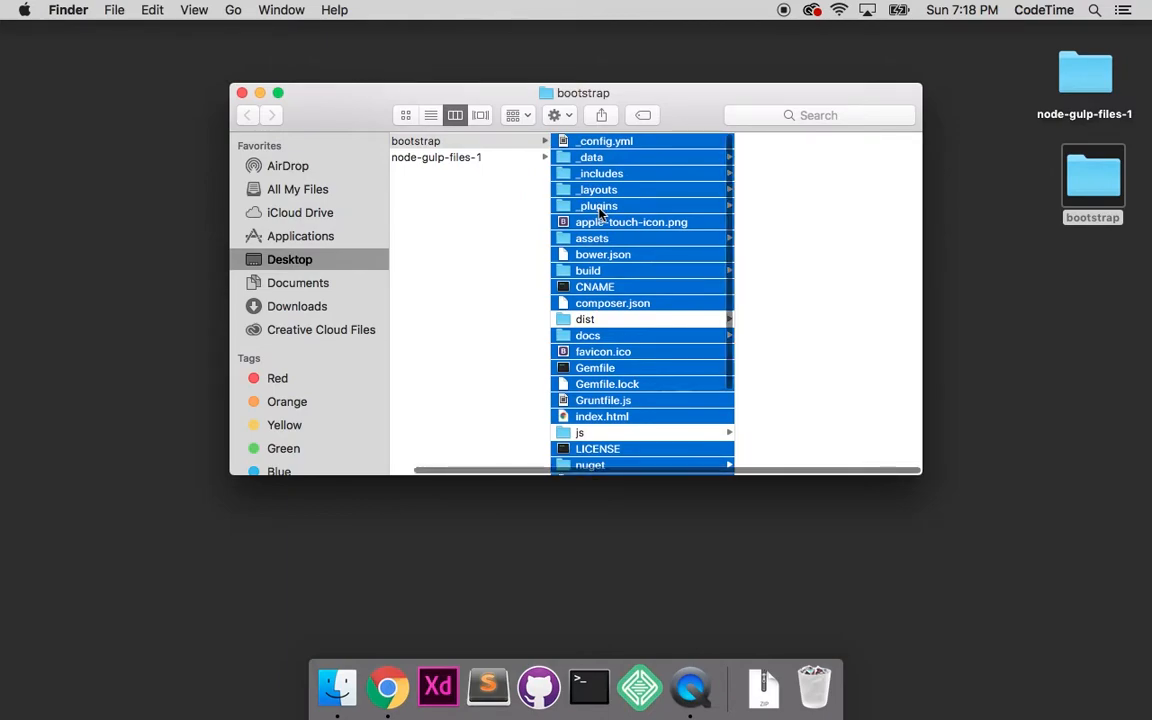
{"action": "scroll", "scroll_direction": "down", "scroll_amount": 3}
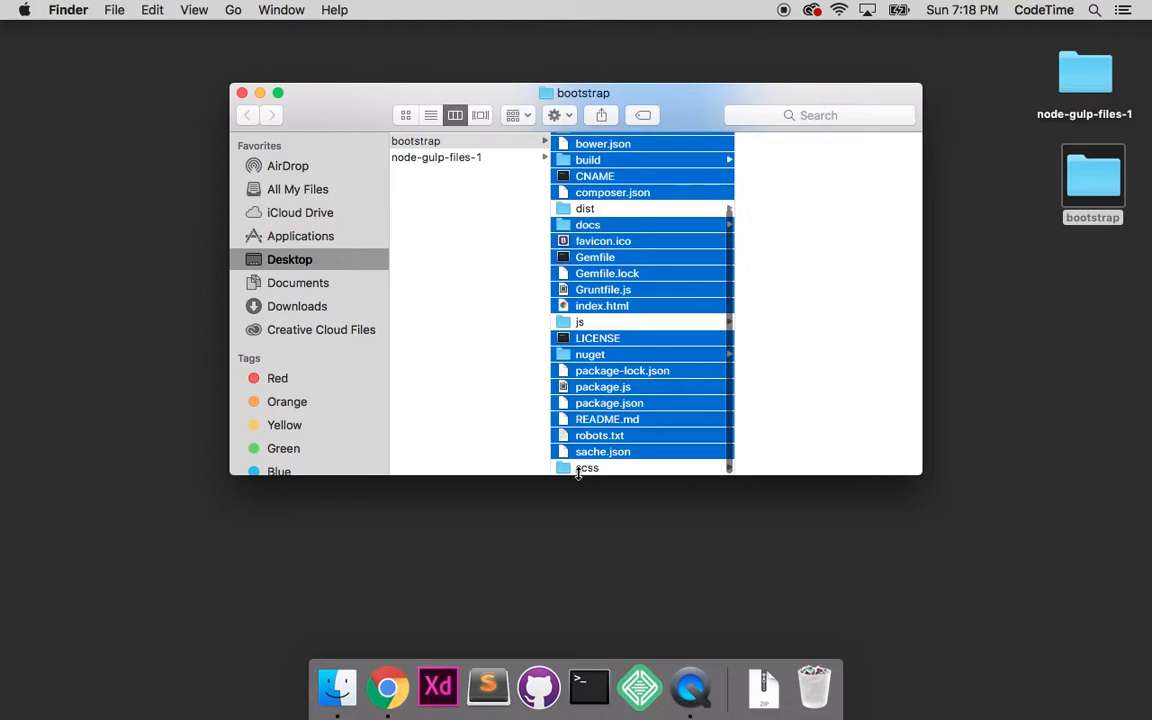
{"action": "mouse_move", "coordinate": [620, 208]}
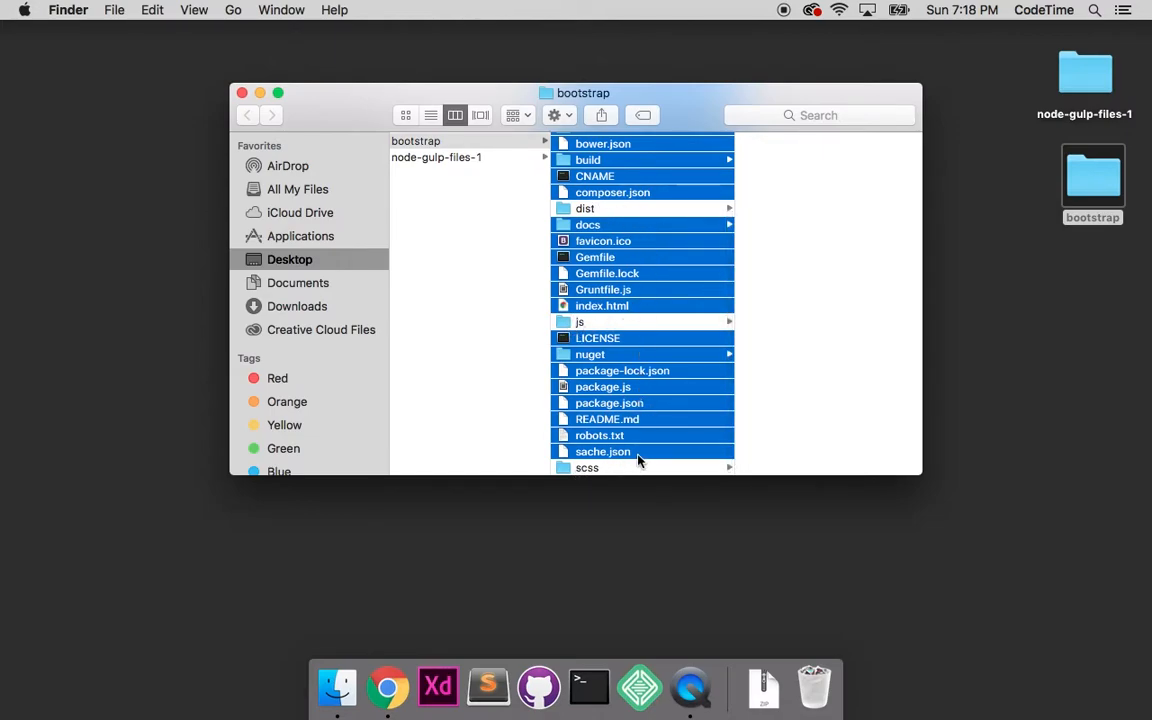
{"action": "scroll", "scroll_direction": "up", "scroll_amount": 3}
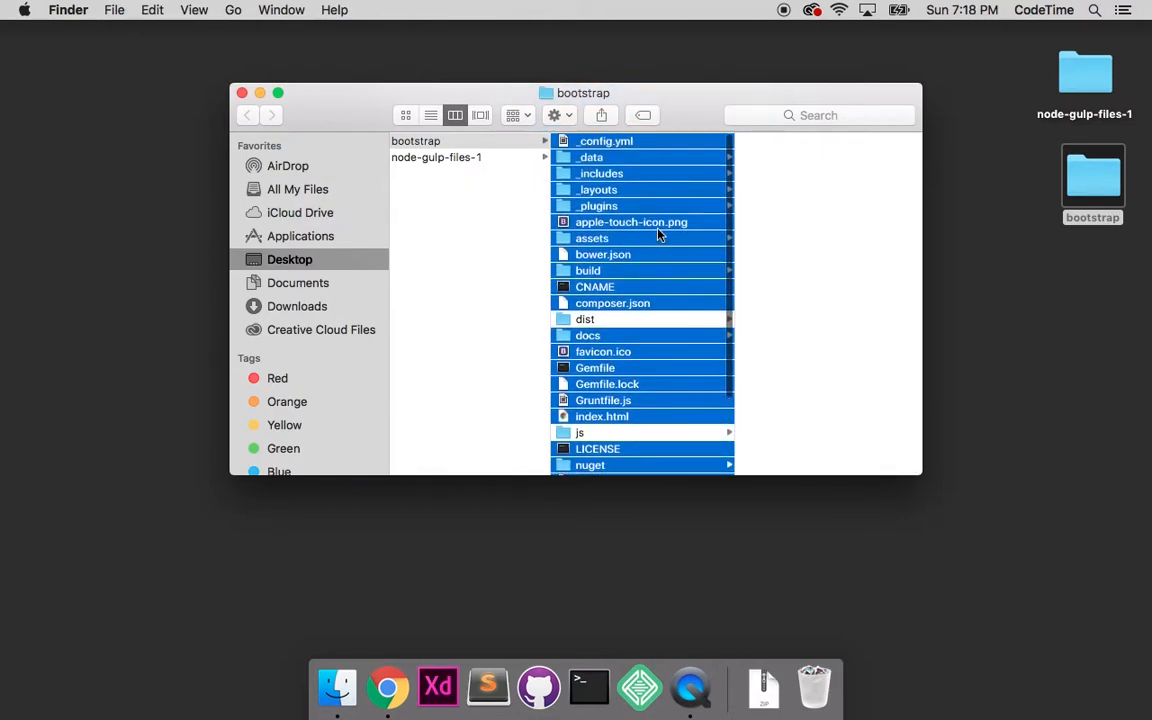
{"action": "mouse_move", "coordinate": [648, 242]}
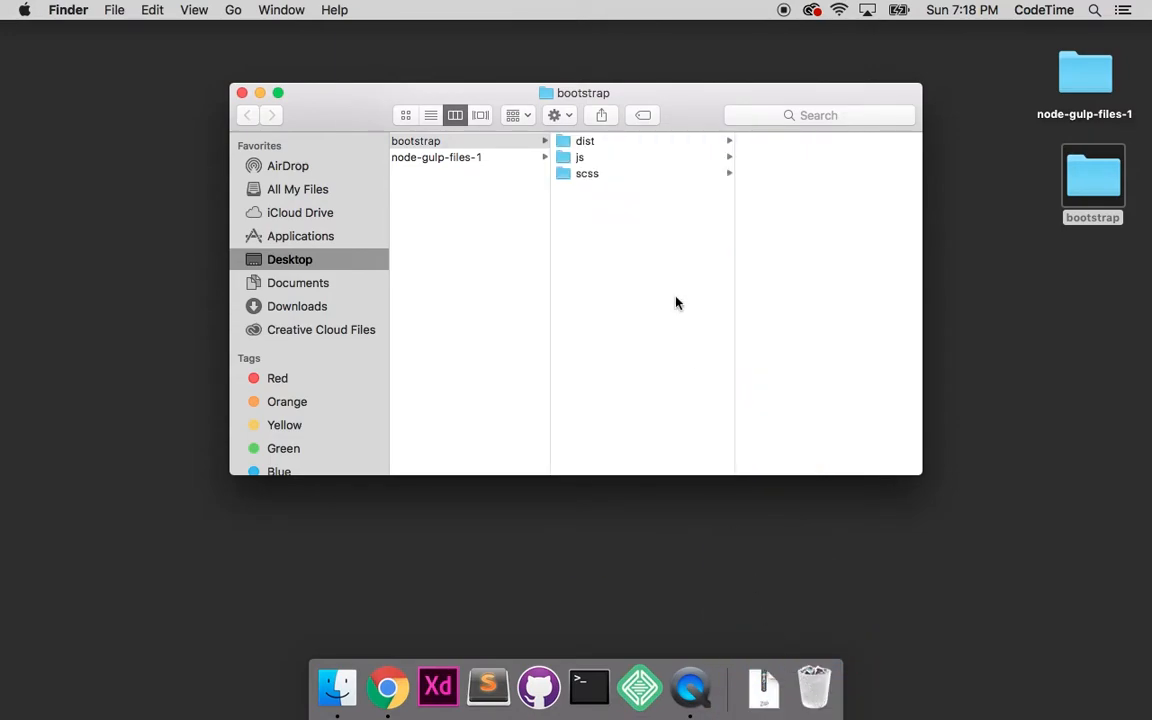
{"action": "mouse_move", "coordinate": [627, 186]}
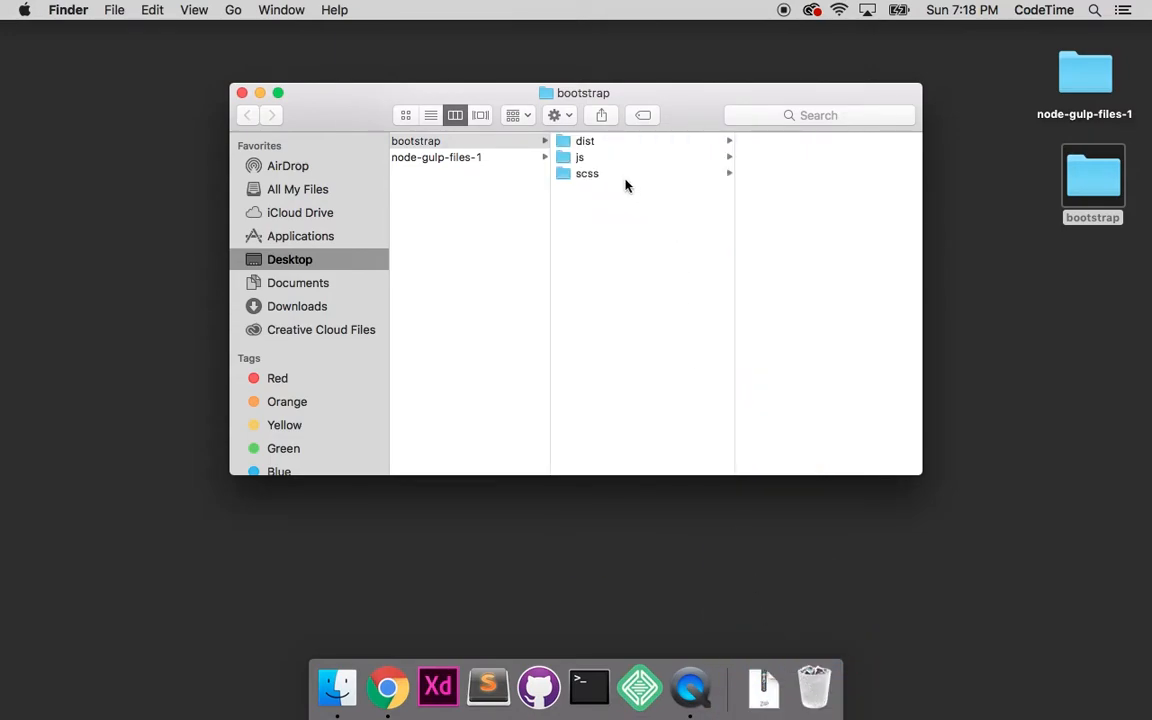
Step: Browse the scss and js folders, then open dist showing its css and js subfolders
{"action": "left_click", "coordinate": [587, 173]}
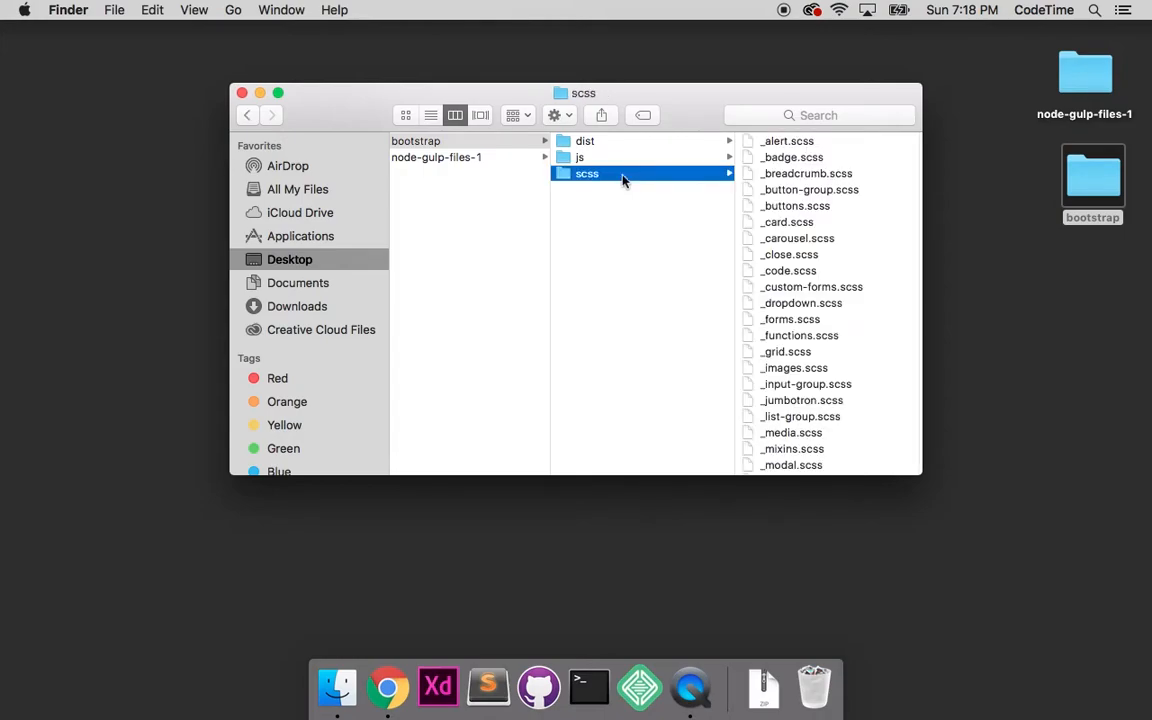
{"action": "mouse_move", "coordinate": [818, 181]}
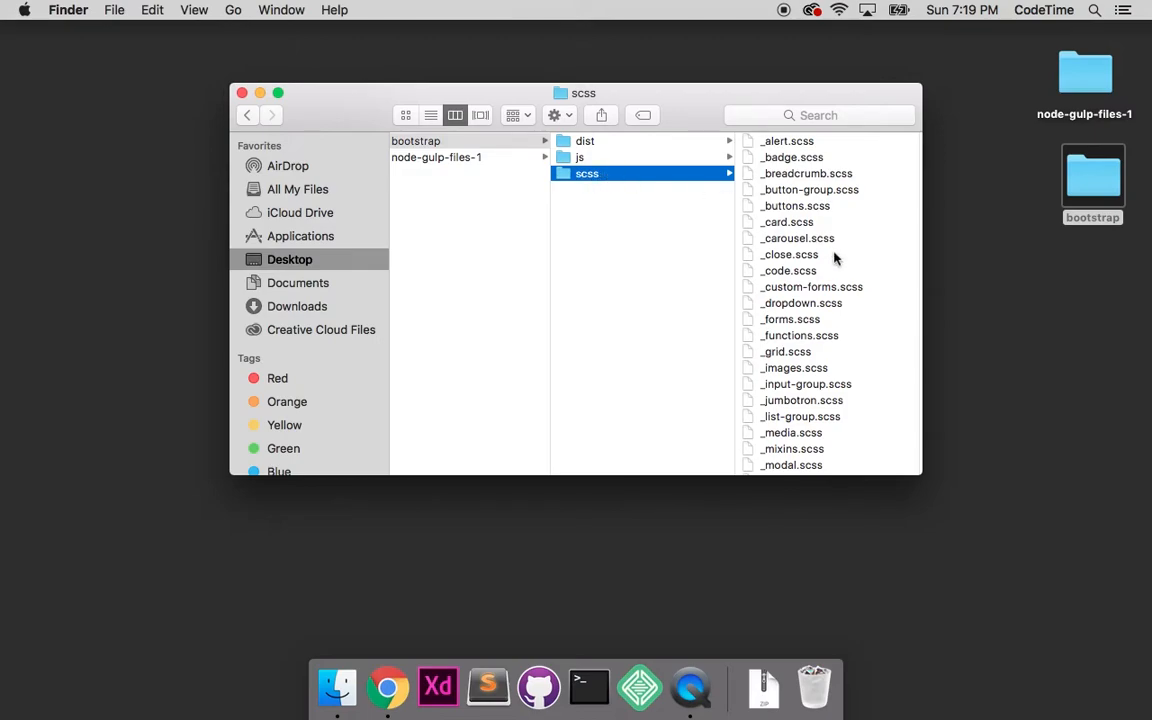
{"action": "scroll", "scroll_direction": "down", "scroll_amount": 3}
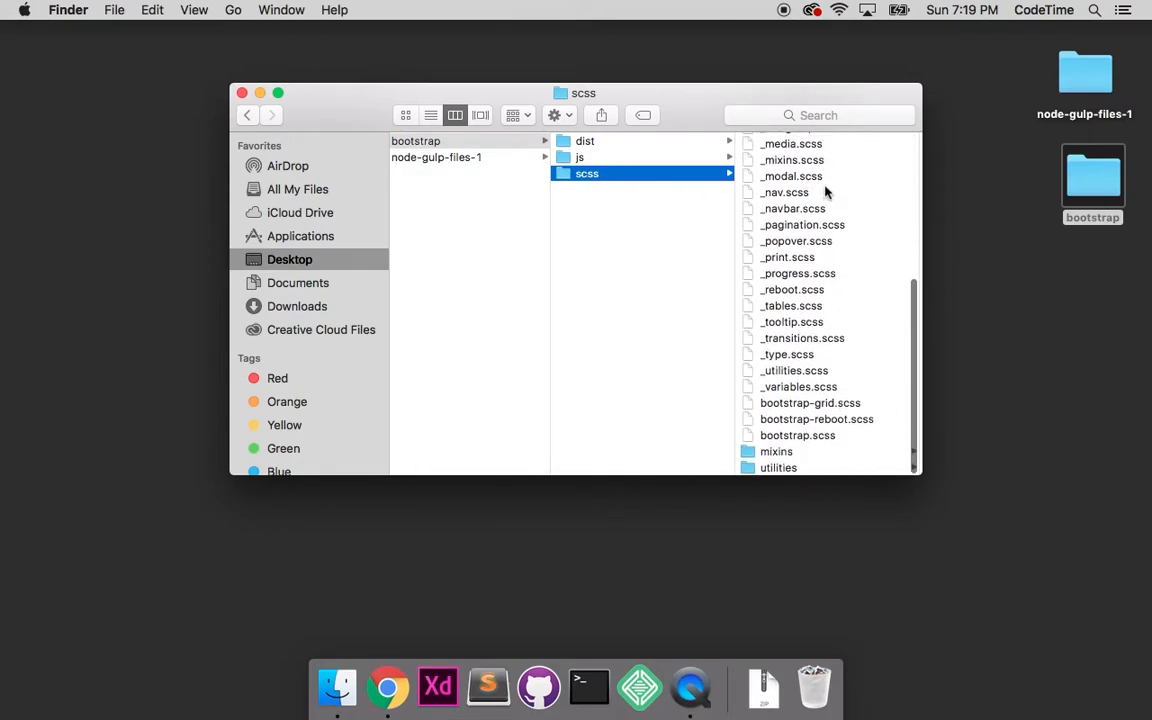
{"action": "scroll", "scroll_direction": "up", "scroll_amount": 3}
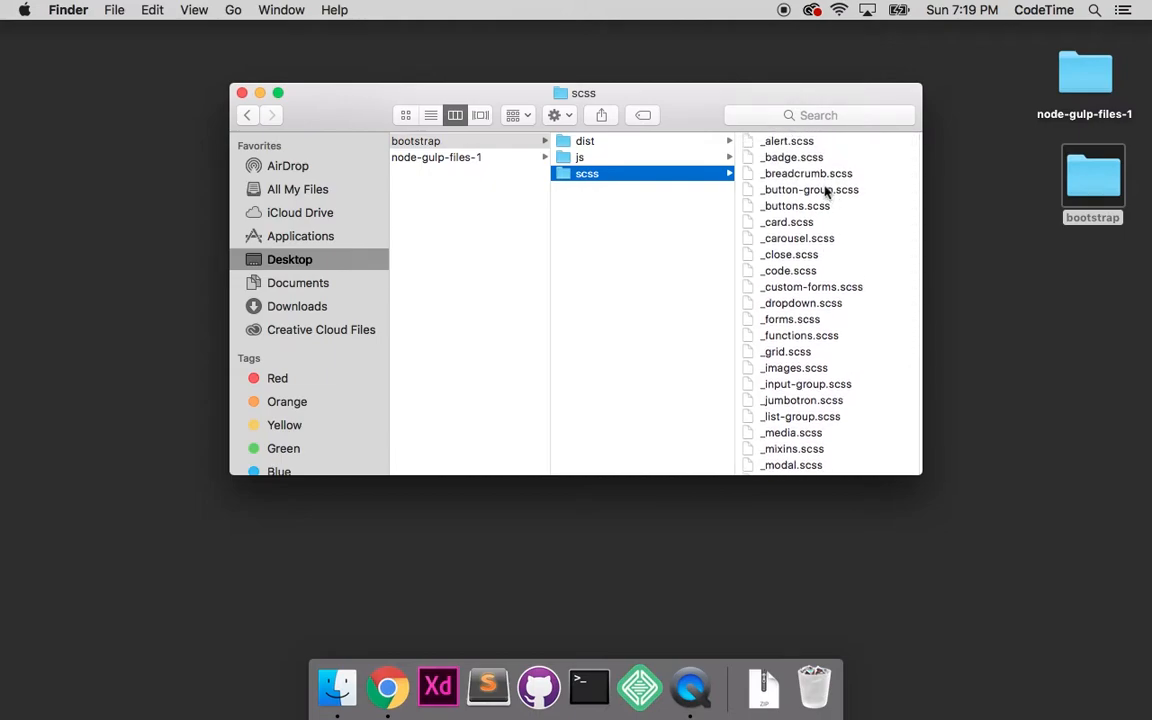
{"action": "mouse_move", "coordinate": [643, 183]}
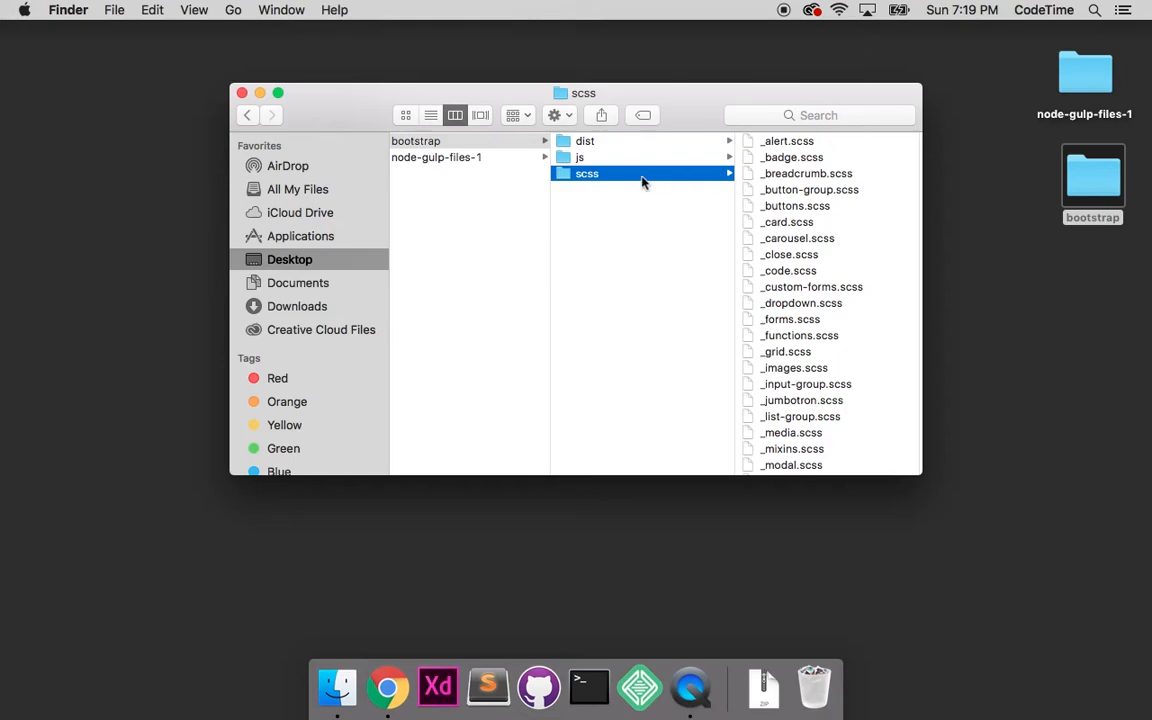
{"action": "left_click", "coordinate": [580, 157]}
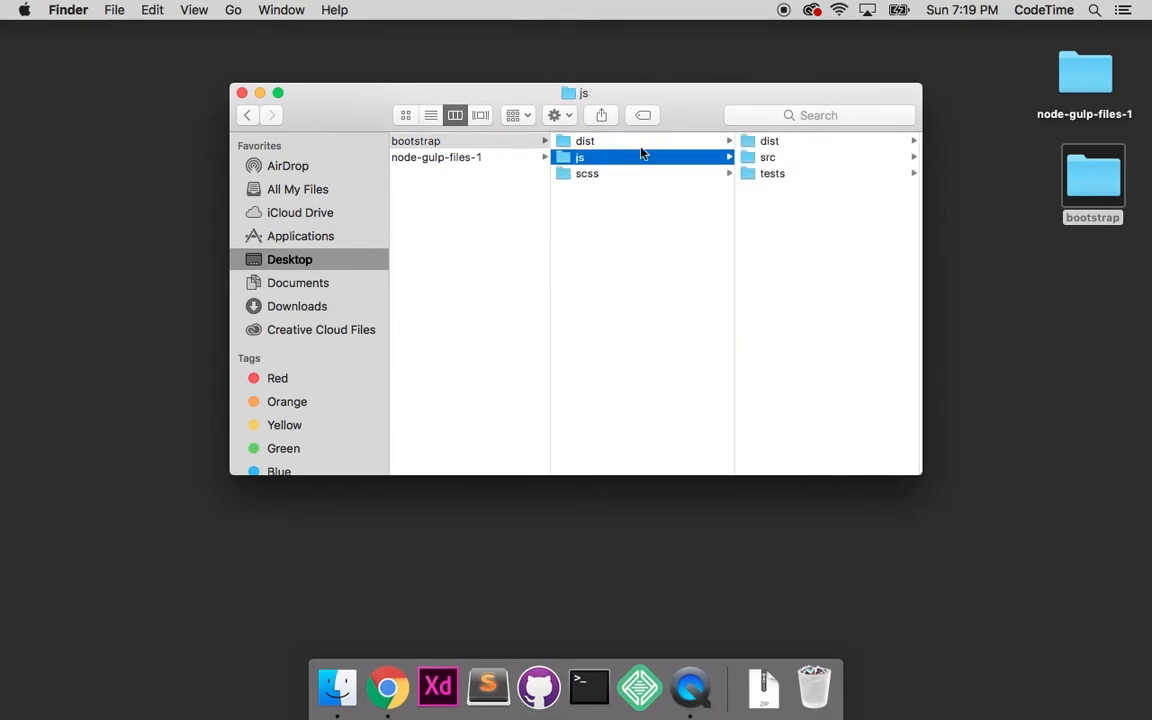
{"action": "left_click", "coordinate": [767, 157]}
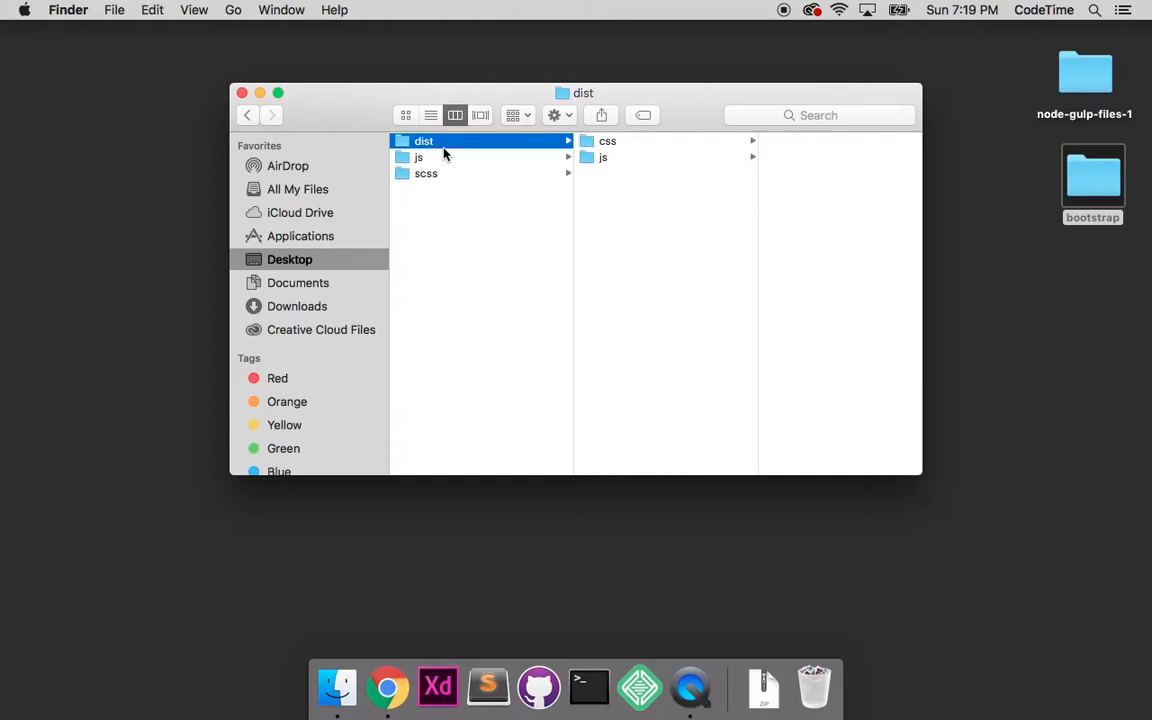
{"action": "mouse_move", "coordinate": [635, 194]}
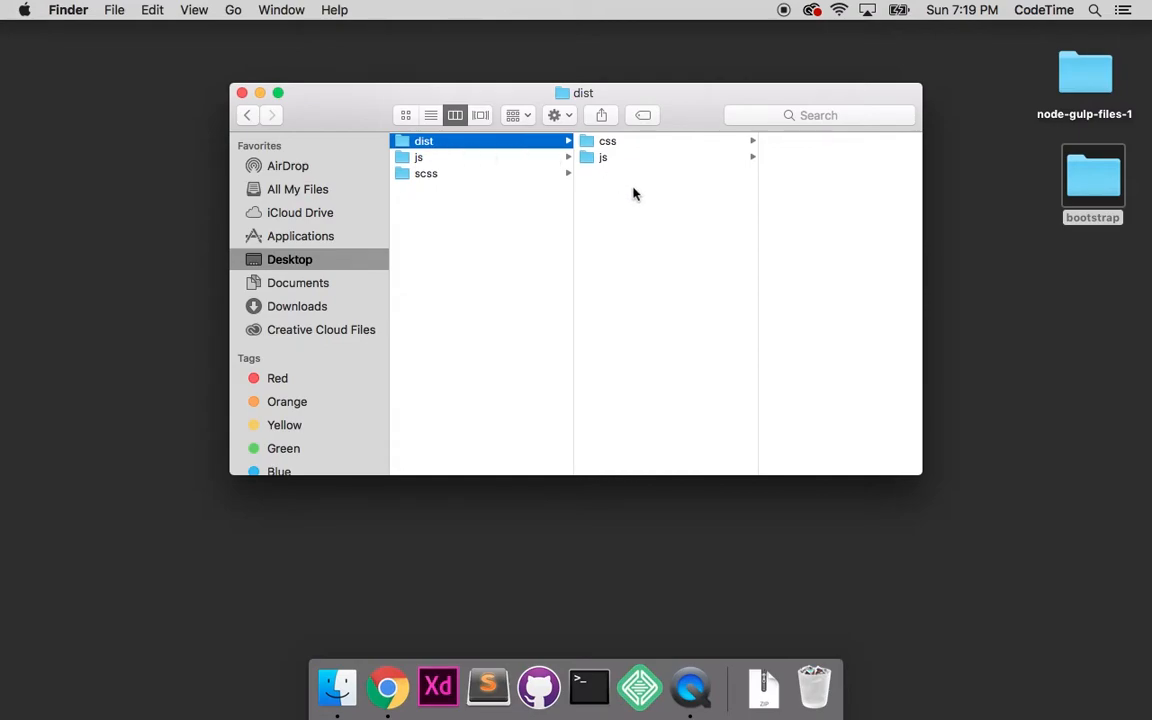
{"action": "mouse_move", "coordinate": [626, 313]}
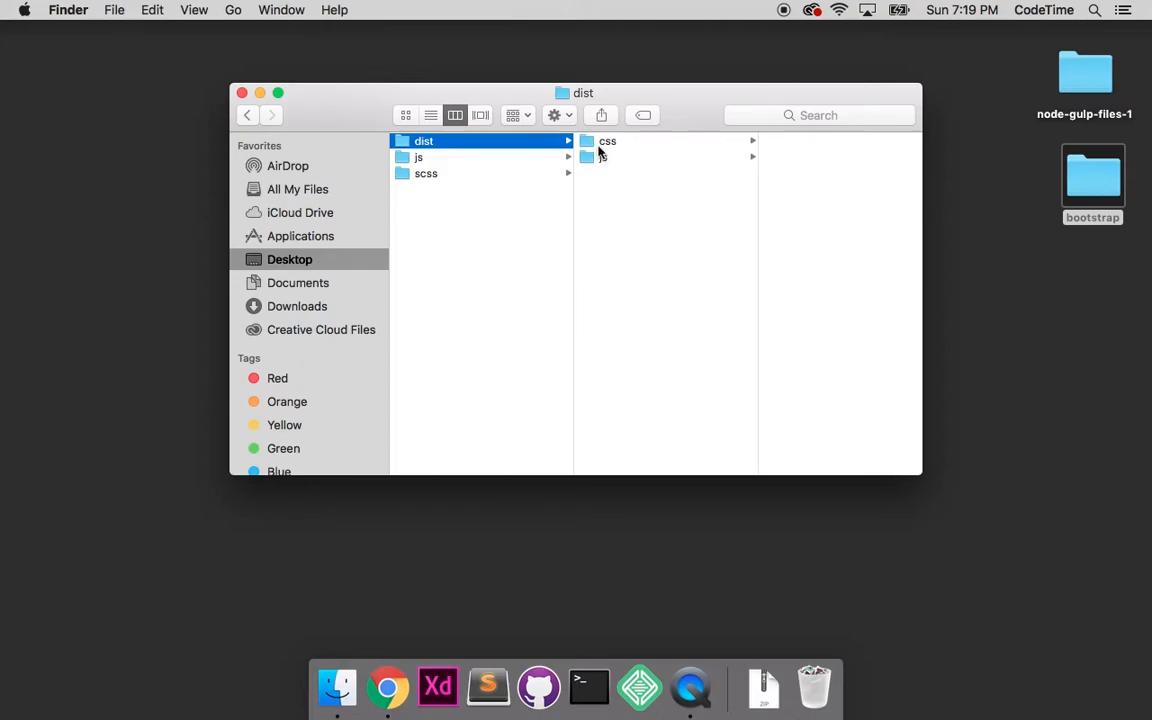
Step: Compare bootstrap.css and bootstrap.min.css details in dist/css, then drag bootstrap.min.css out
{"action": "left_click", "coordinate": [607, 140]}
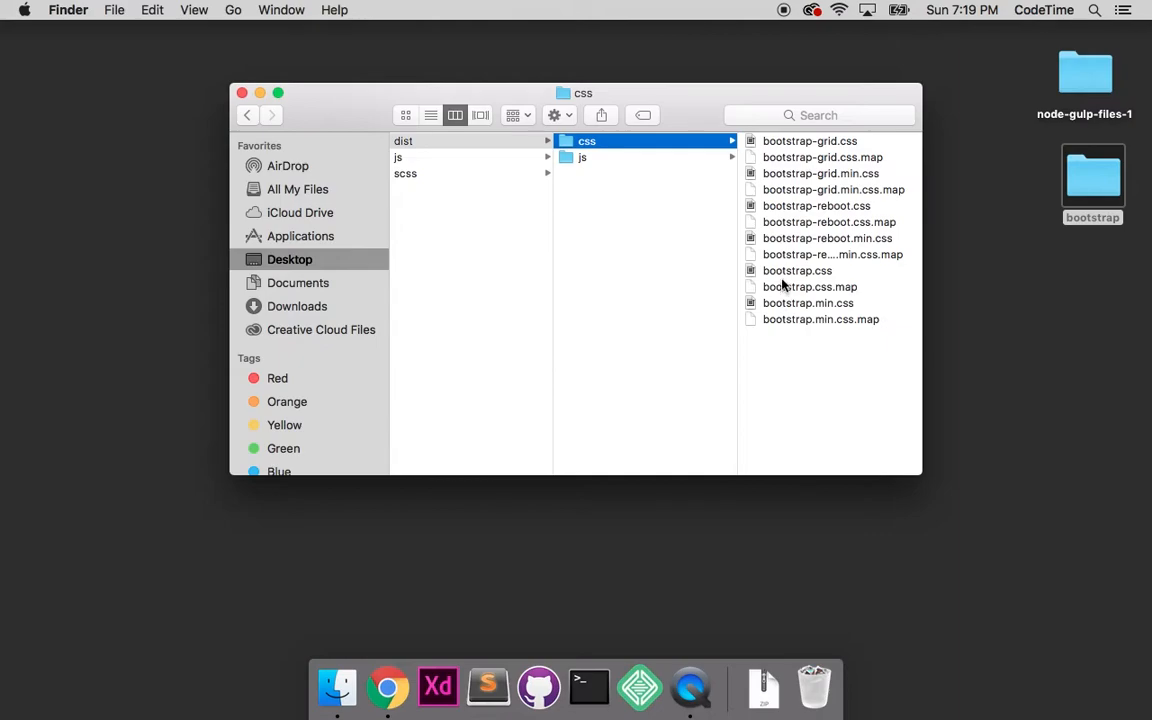
{"action": "left_click", "coordinate": [797, 270]}
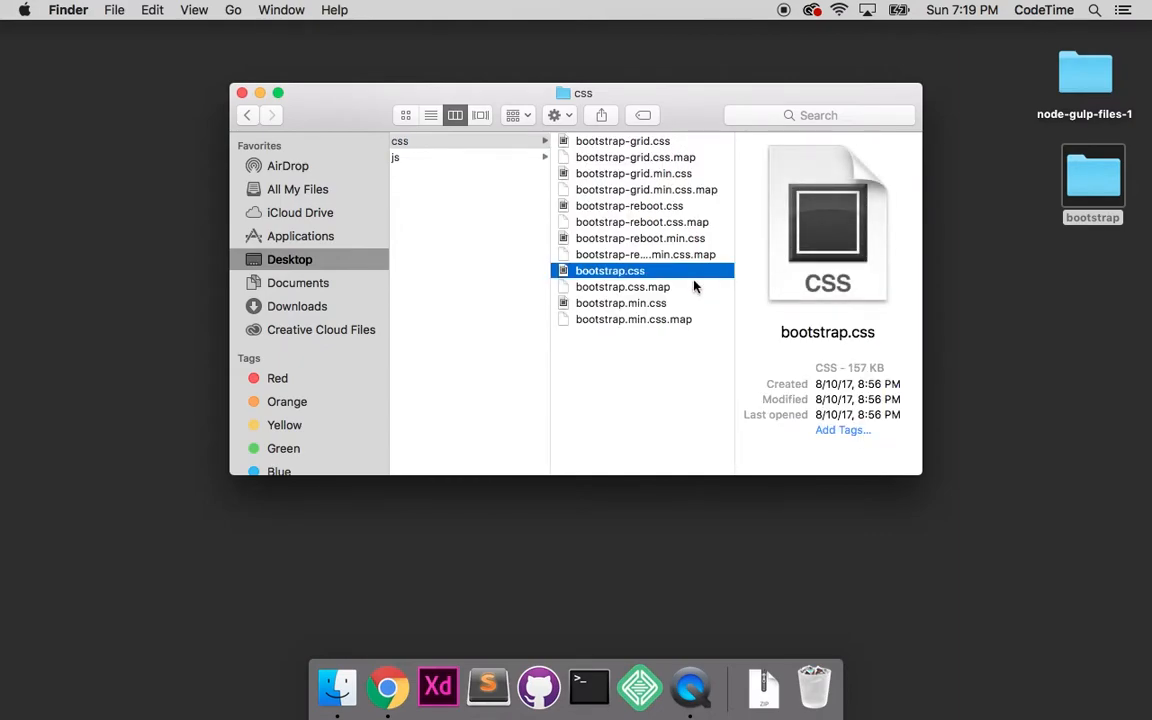
{"action": "left_click", "coordinate": [620, 303]}
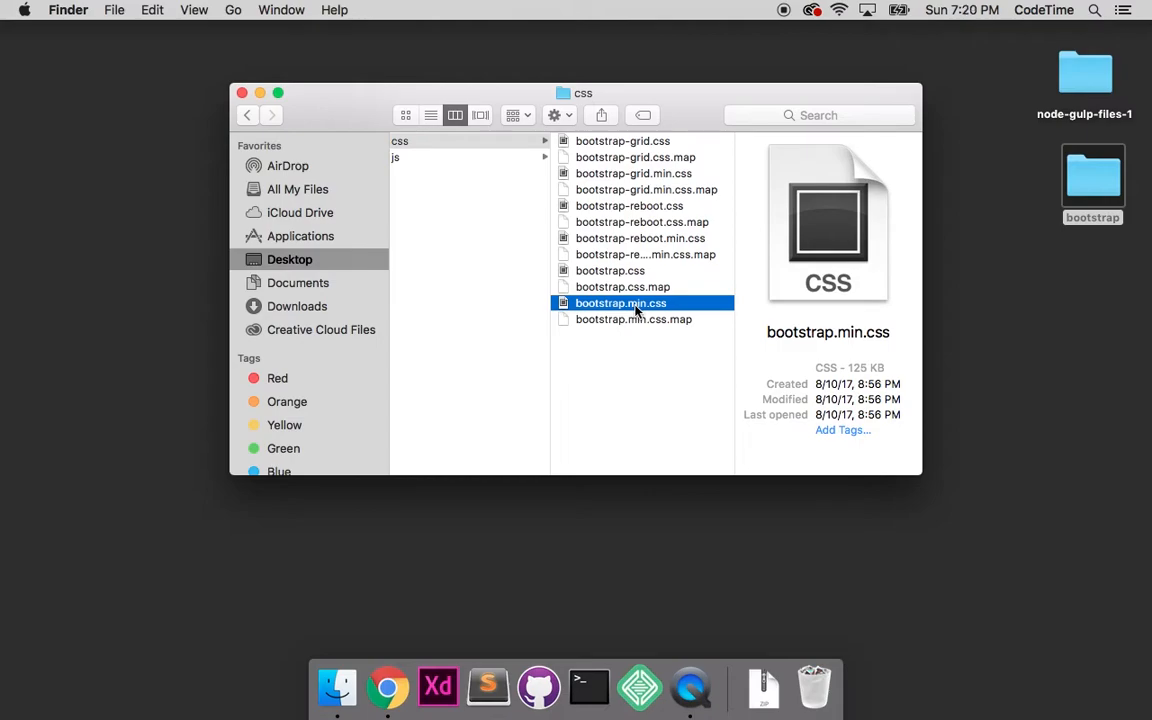
{"action": "left_click", "coordinate": [610, 270]}
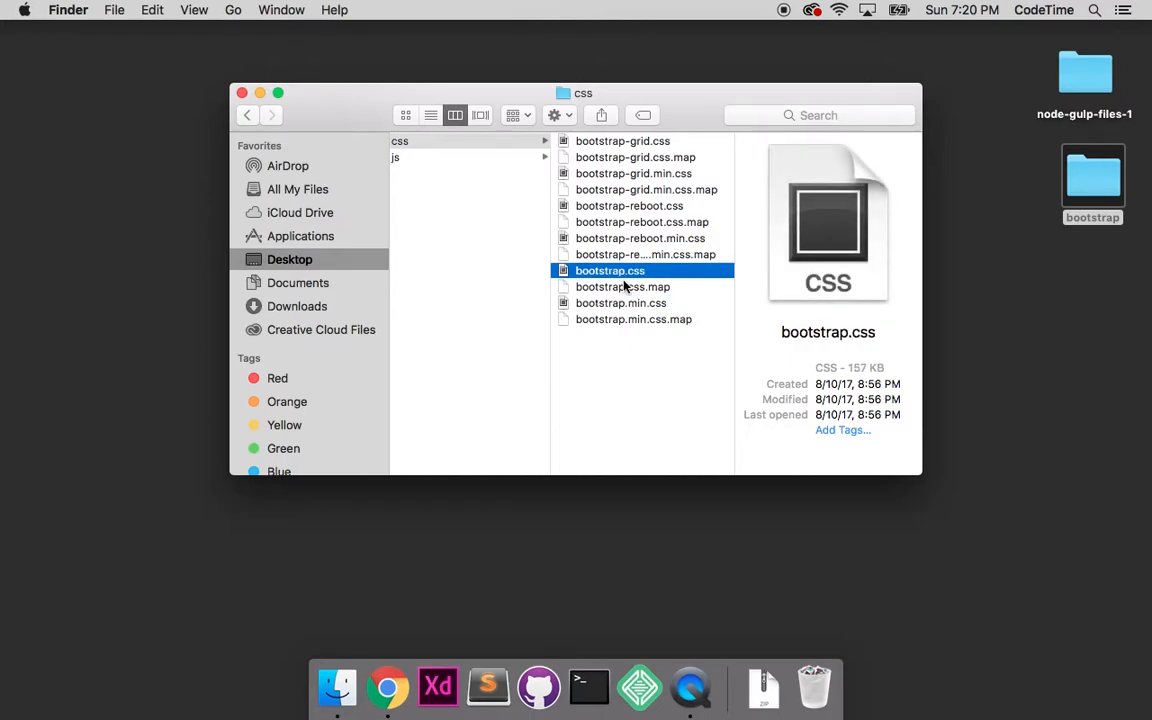
{"action": "left_click", "coordinate": [620, 303]}
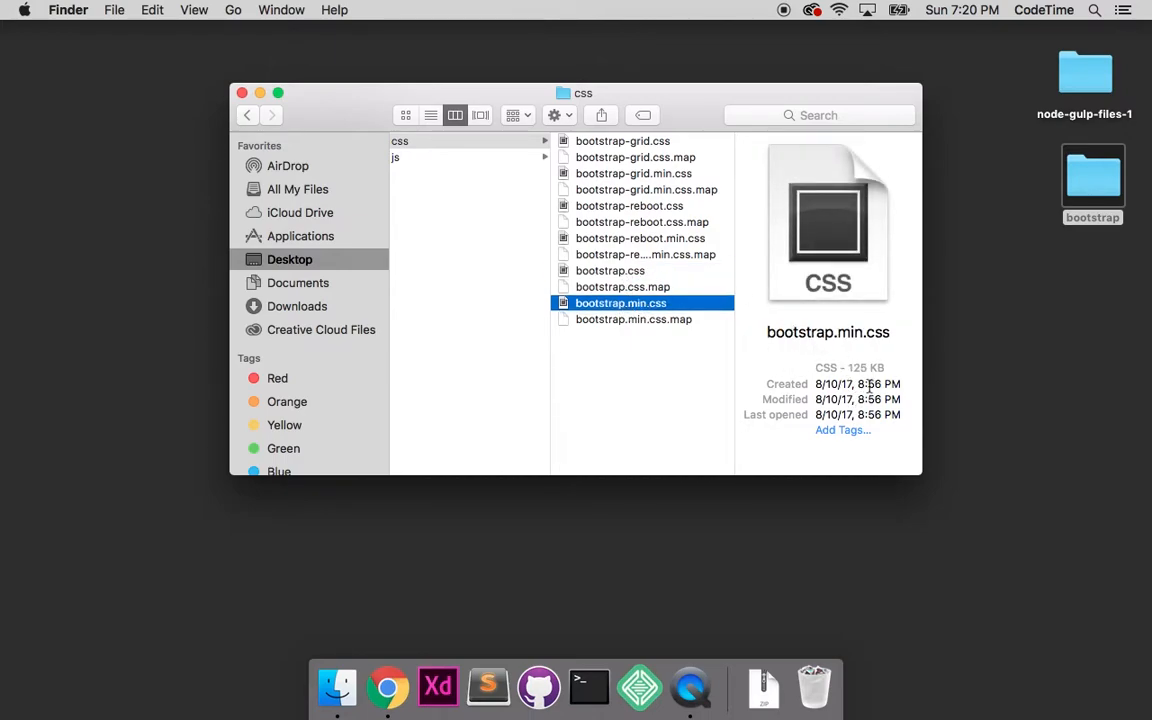
{"action": "left_click", "coordinate": [610, 270]}
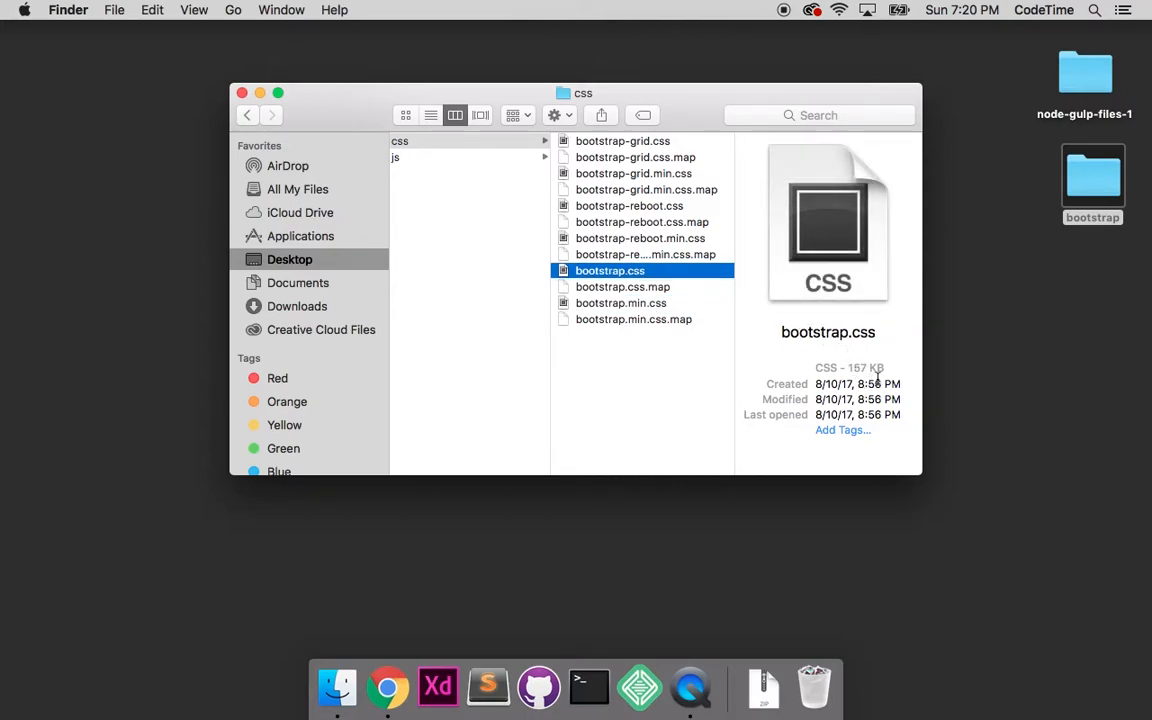
{"action": "mouse_move", "coordinate": [648, 309]}
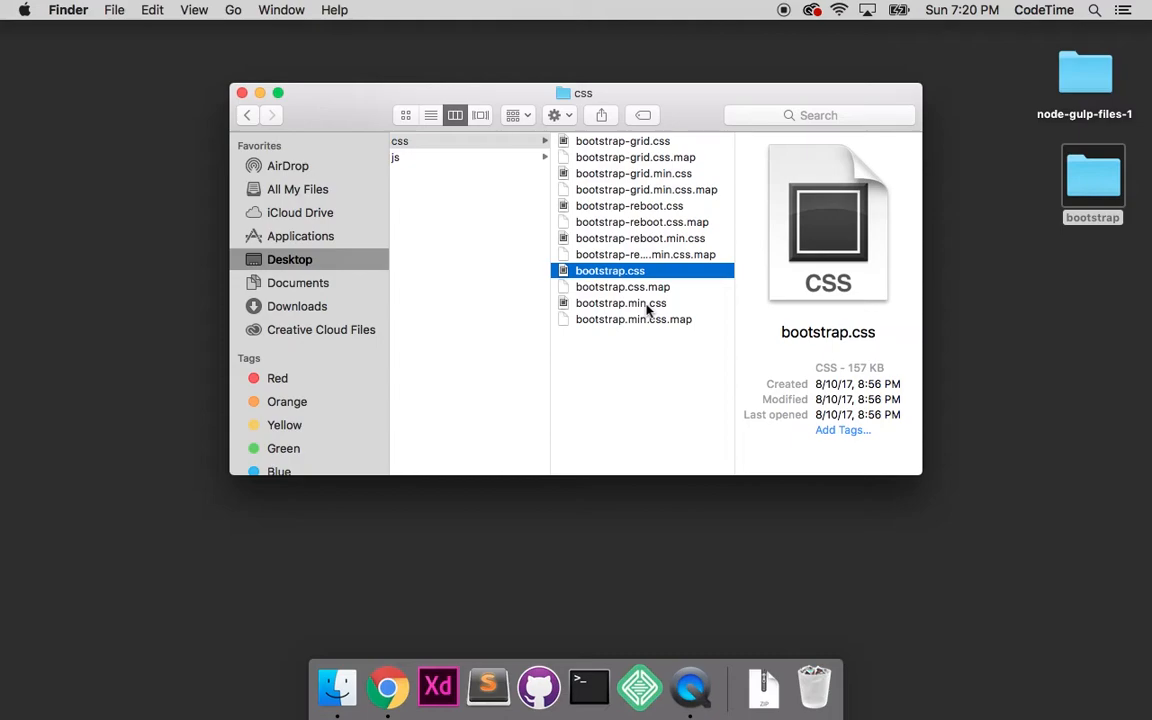
{"action": "left_click", "coordinate": [620, 303]}
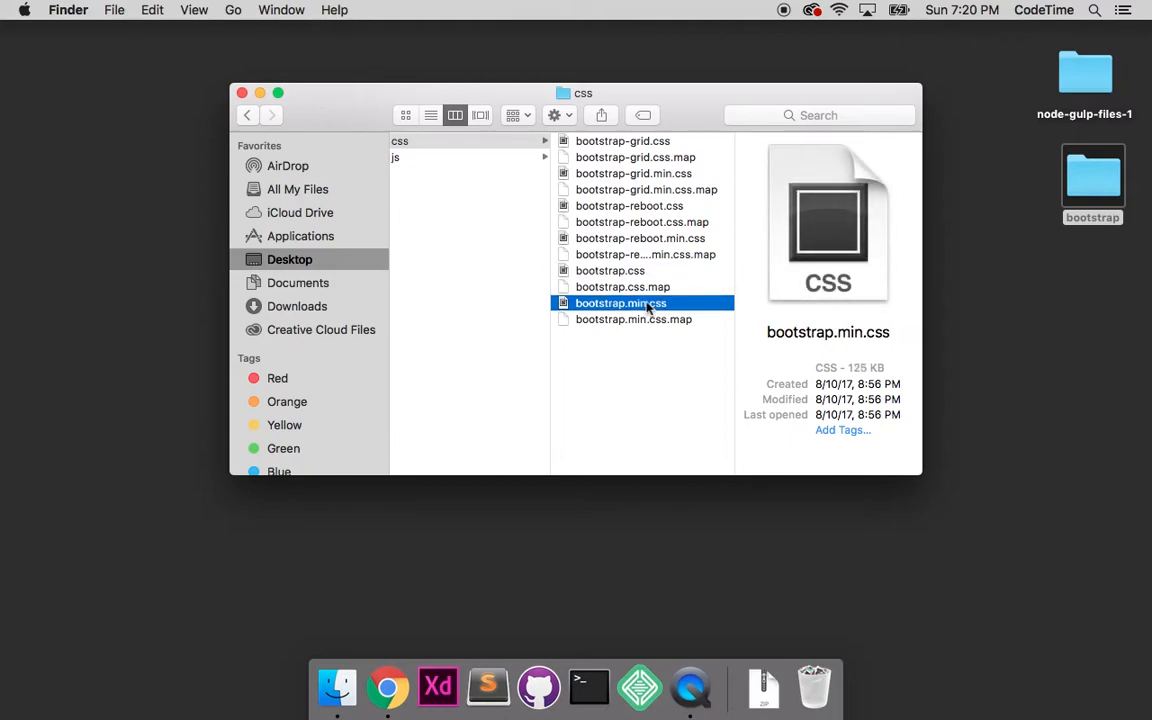
{"action": "left_click_drag", "start_coordinate": [620, 303], "coordinate": [516, 580]}
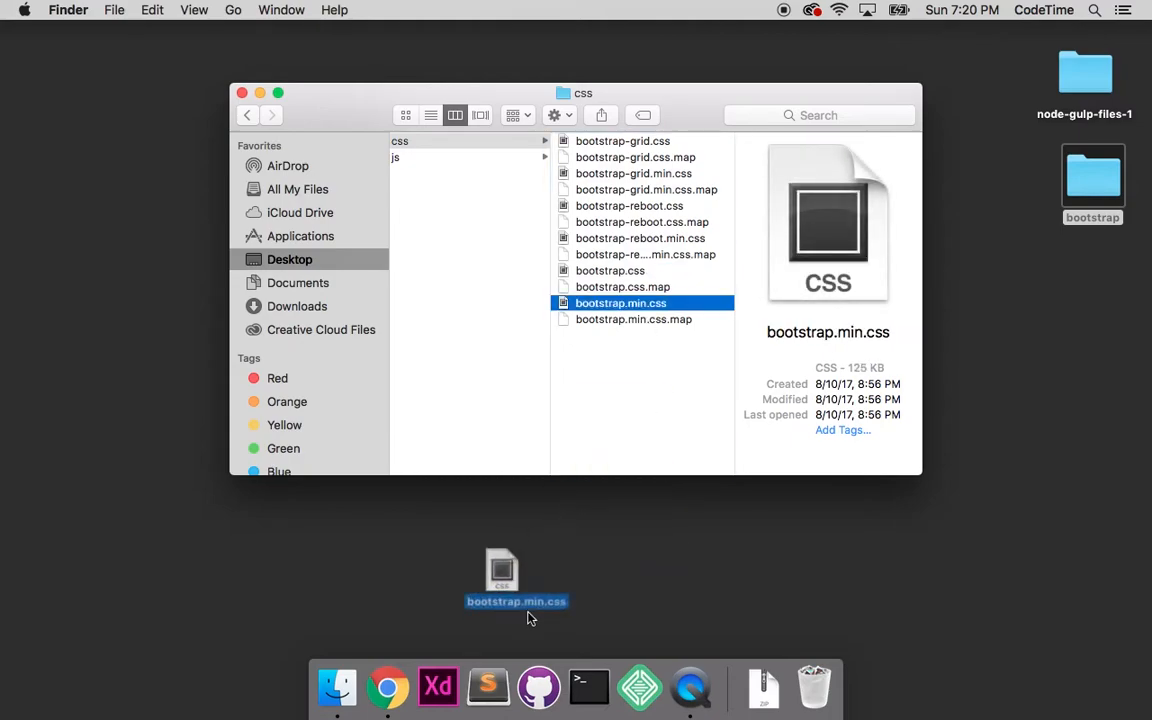
Step: View the minified single-line bootstrap.min.css, then the readable formatted bootstrap.css
{"action": "double_click", "coordinate": [620, 303]}
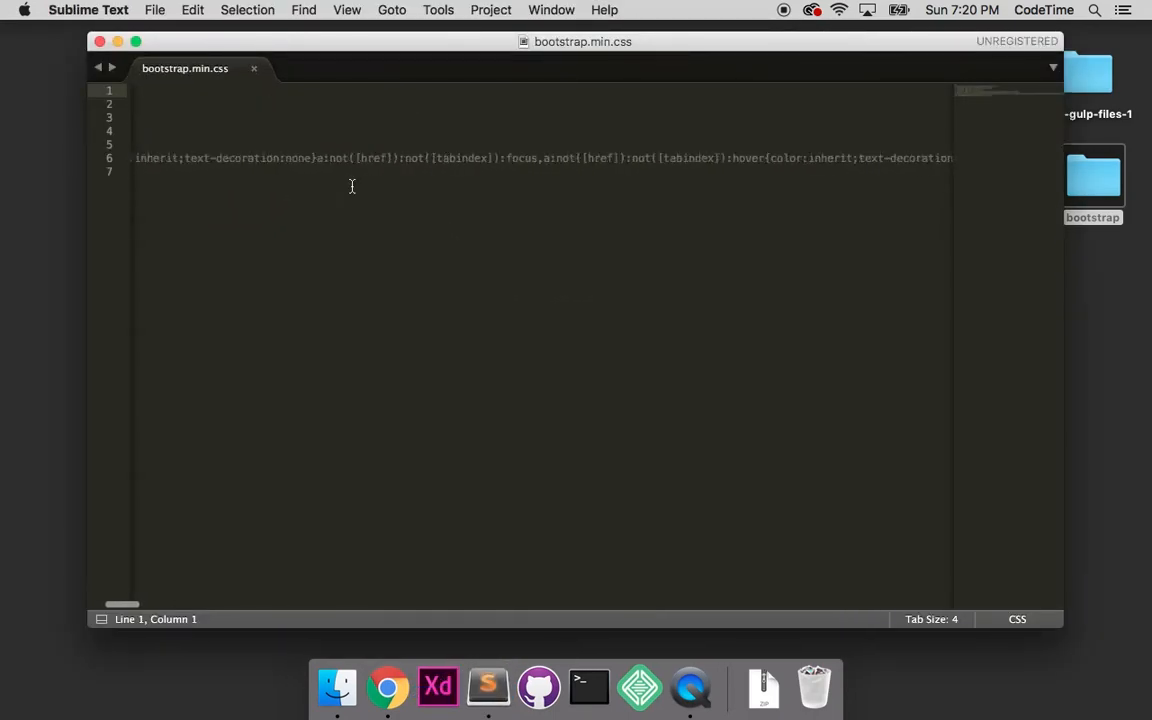
{"action": "scroll", "scroll_direction": "right", "scroll_amount": 3}
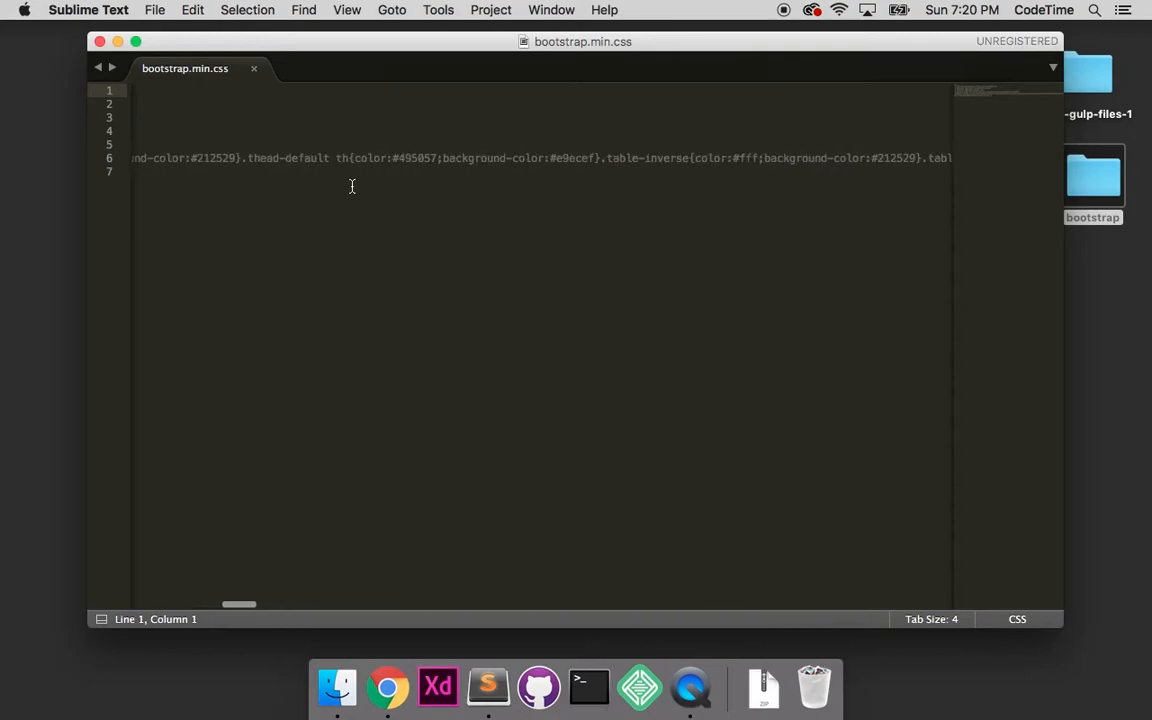
{"action": "scroll", "scroll_direction": "right", "scroll_amount": 3}
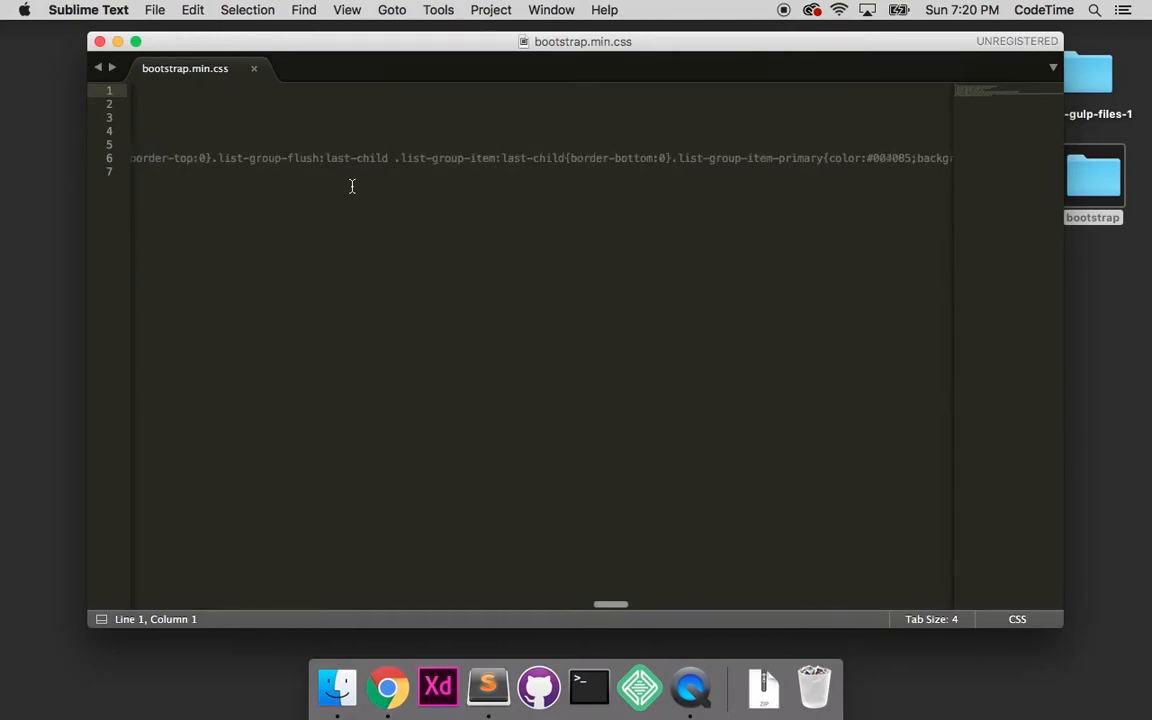
{"action": "scroll", "scroll_direction": "right", "scroll_amount": 3}
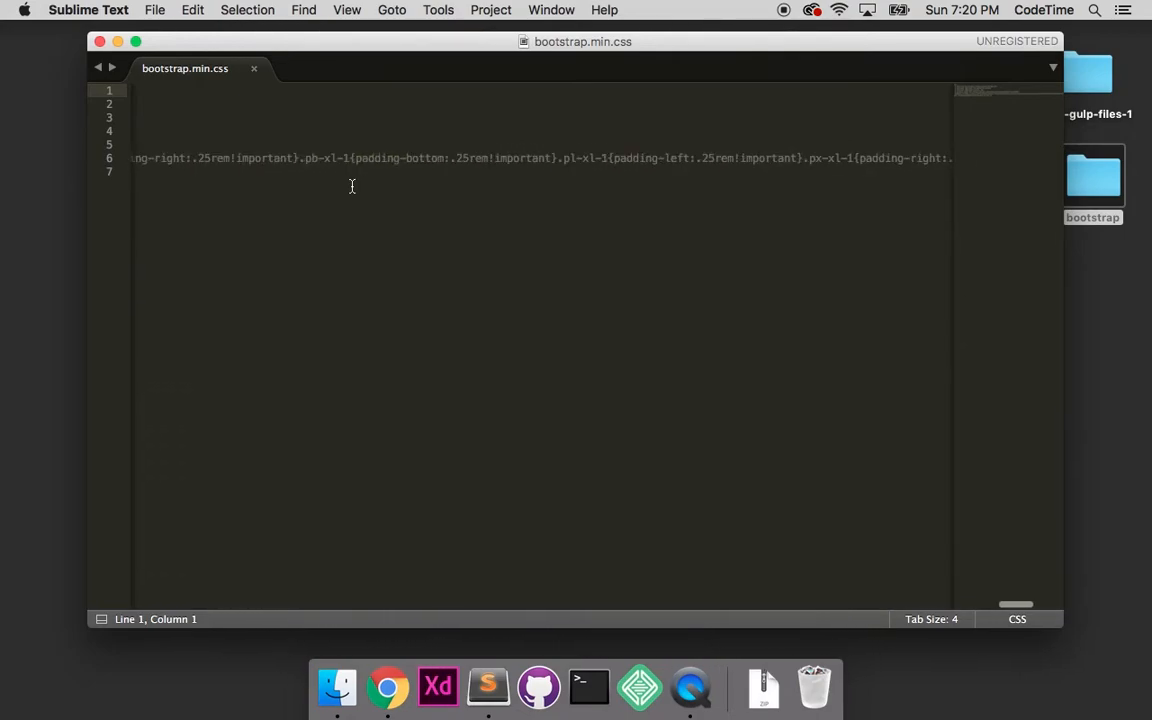
{"action": "scroll", "scroll_direction": "right", "scroll_amount": 3}
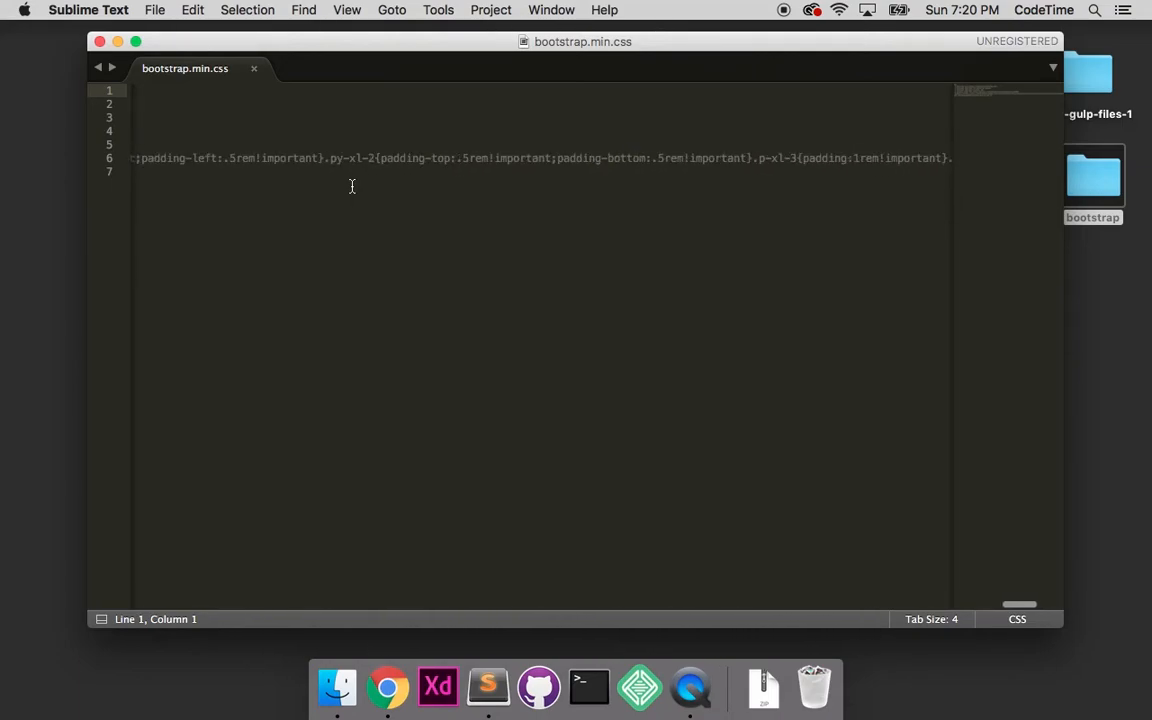
{"action": "scroll", "scroll_direction": "right", "scroll_amount": 3}
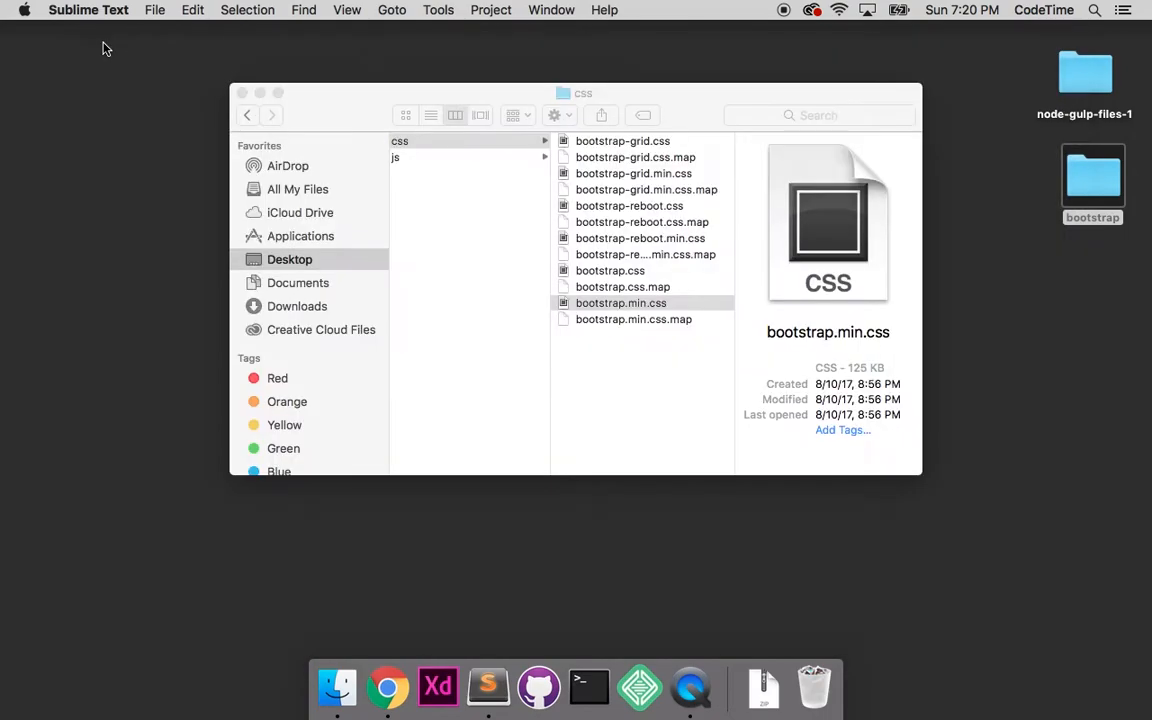
{"action": "double_click", "coordinate": [610, 270]}
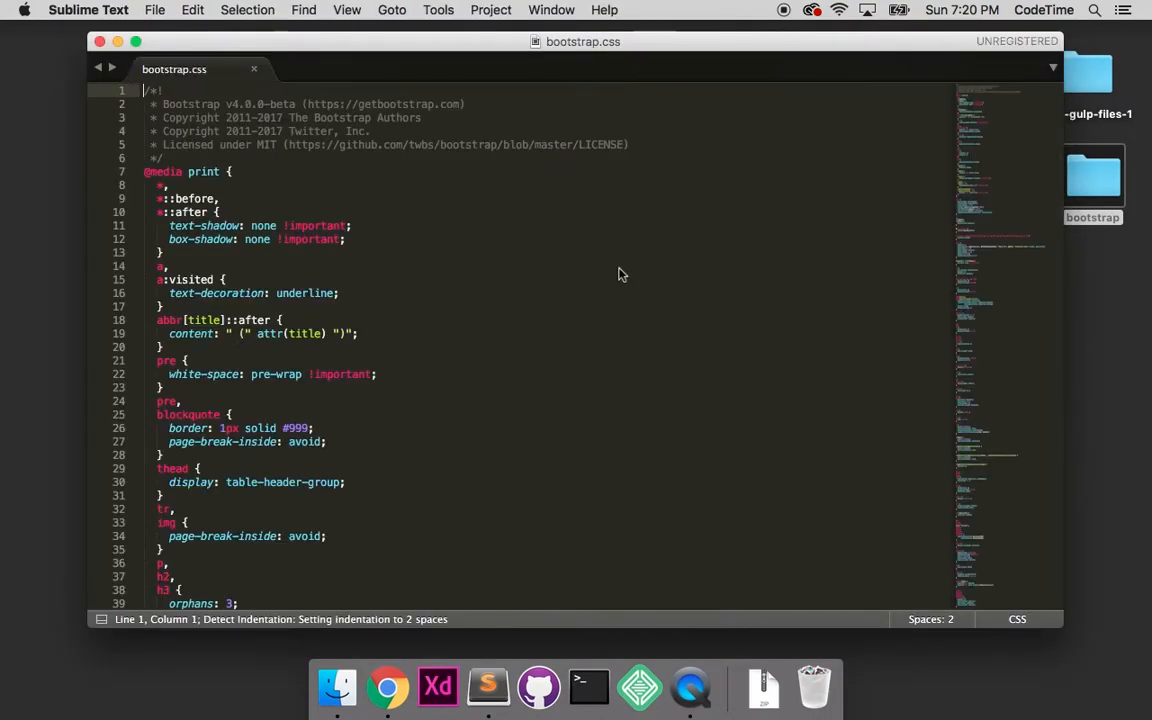
{"action": "scroll", "scroll_direction": "down", "scroll_amount": 3}
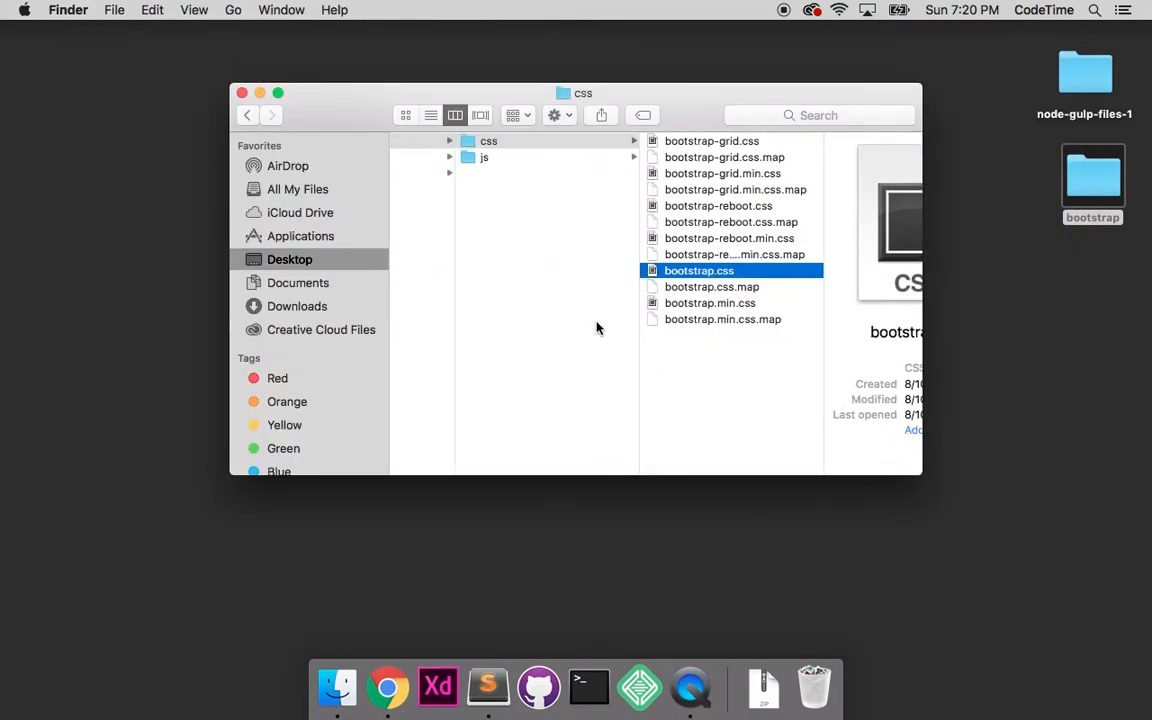
Step: Copy gulpfile.js and package.json from node-gulp-files-1 into the bootstrap folder
{"action": "left_click", "coordinate": [247, 114]}
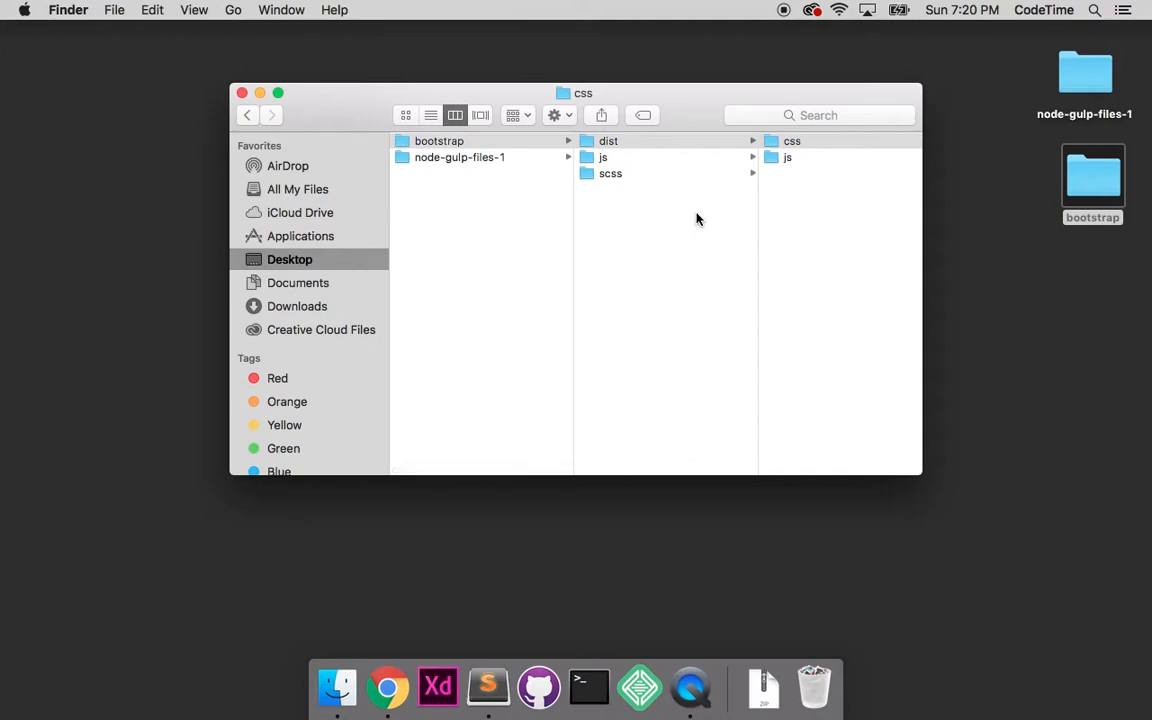
{"action": "mouse_move", "coordinate": [1092, 102]}
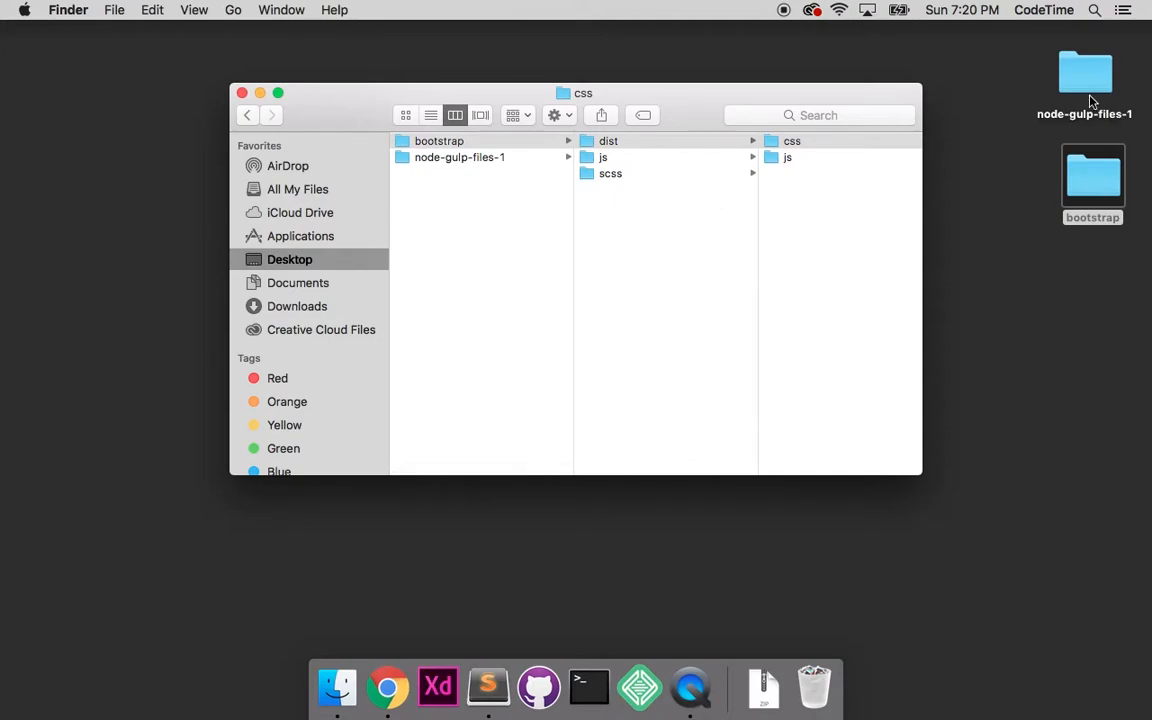
{"action": "mouse_move", "coordinate": [1082, 90]}
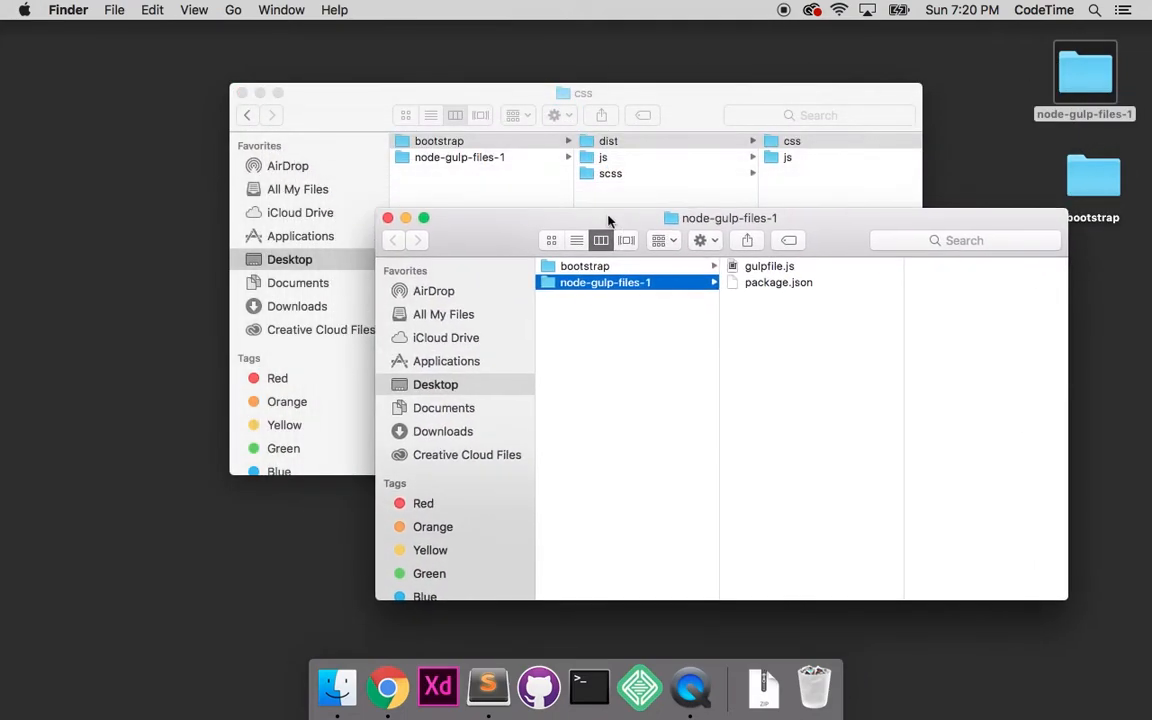
{"action": "left_click_drag", "start_coordinate": [728, 217], "coordinate": [741, 251]}
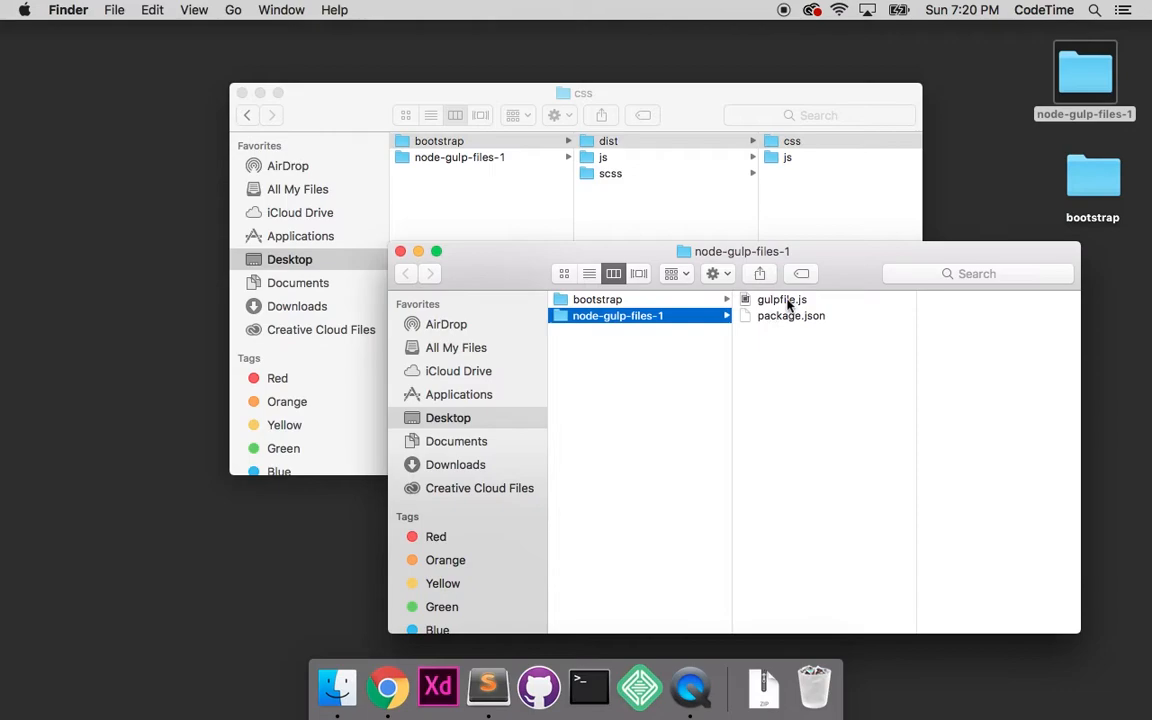
{"action": "mouse_move", "coordinate": [797, 318]}
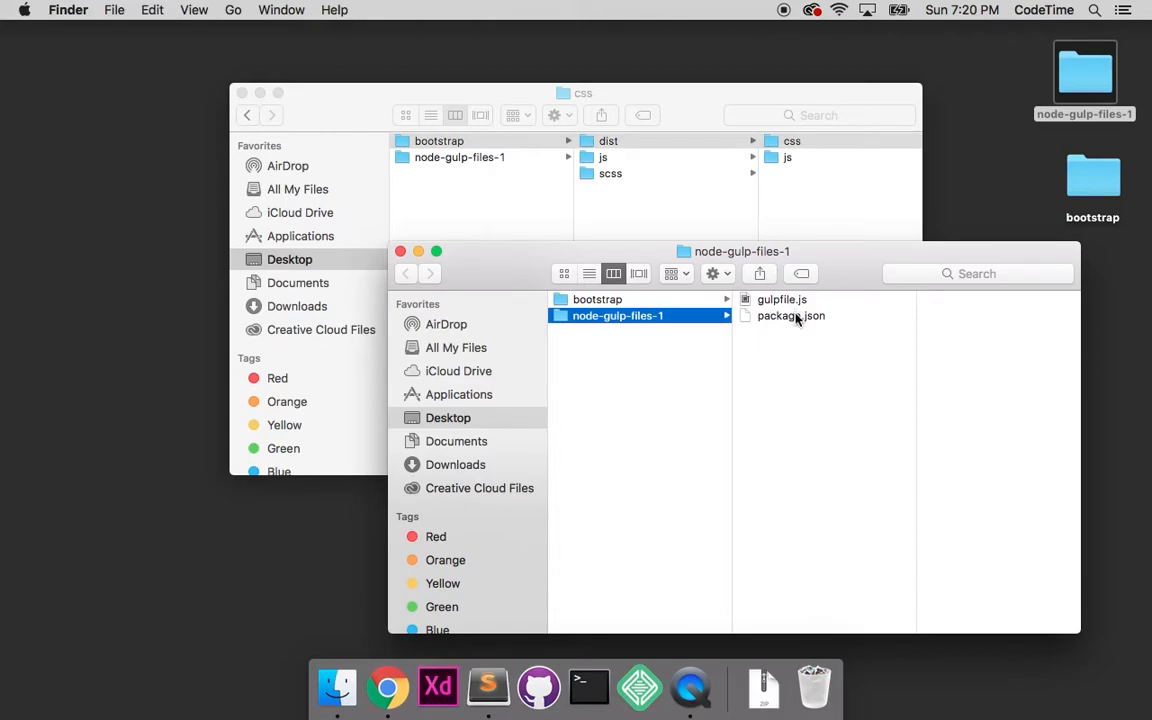
{"action": "left_click", "coordinate": [790, 315]}
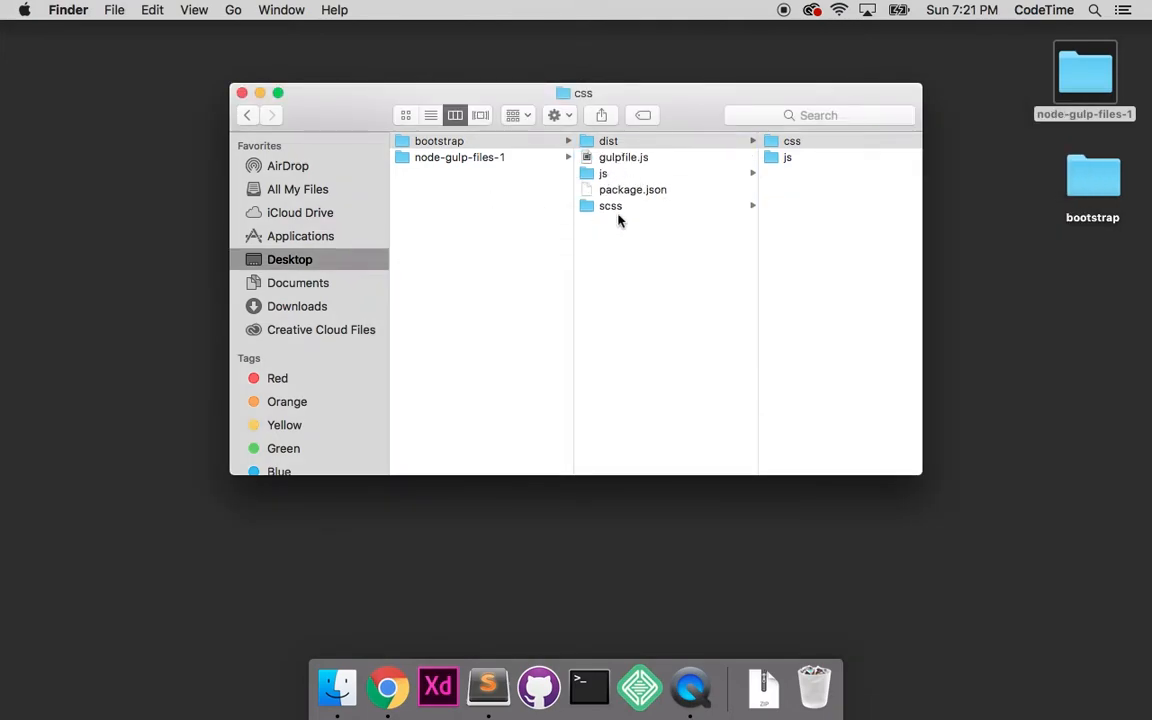
{"action": "left_click", "coordinate": [632, 189]}
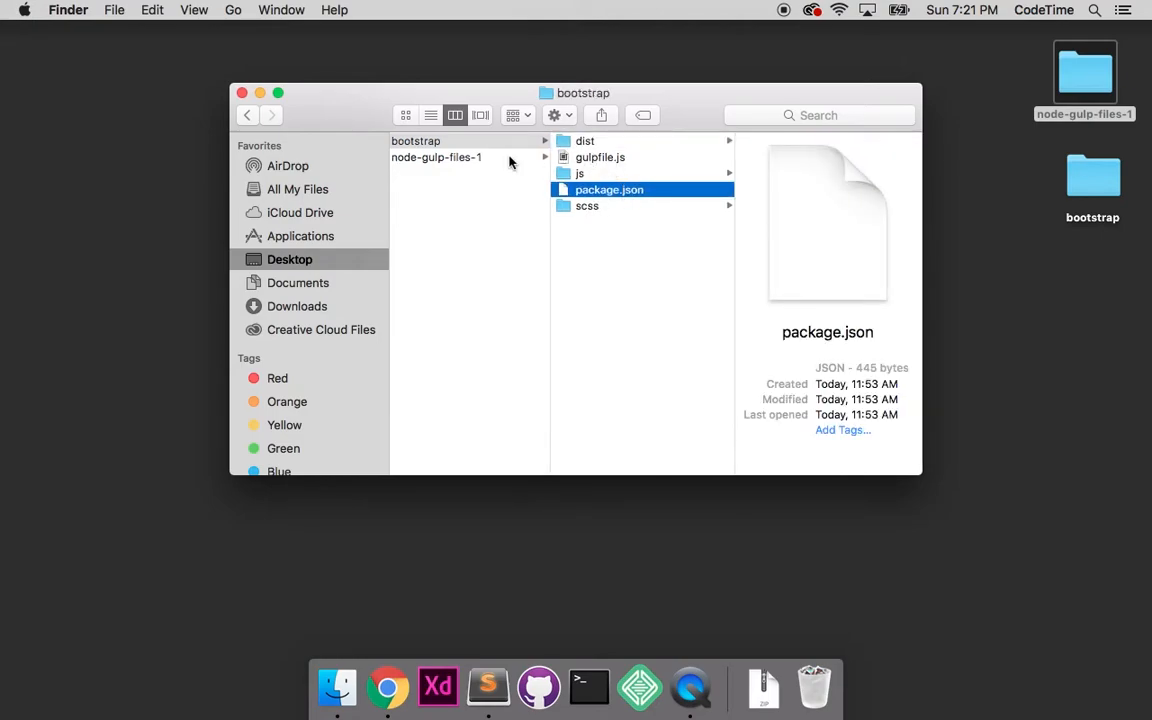
Step: Drop the bootstrap folder onto the Sublime Text Dock icon to open it as a project
{"action": "left_click", "coordinate": [438, 140]}
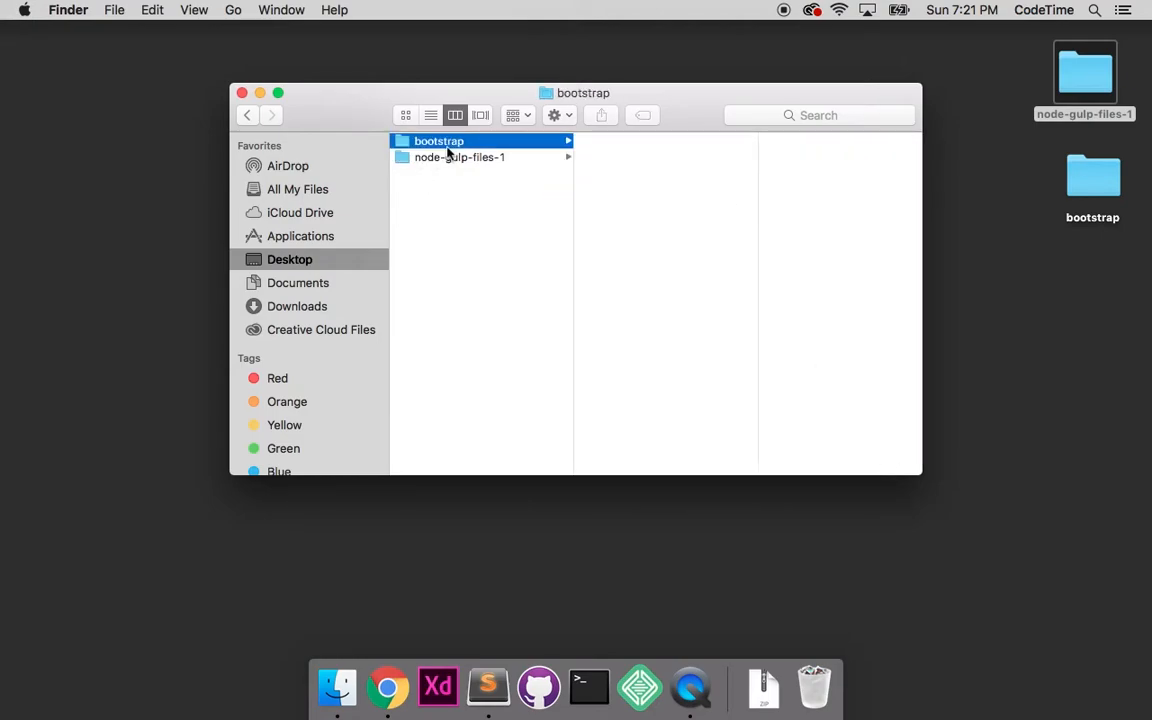
{"action": "left_click", "coordinate": [439, 140]}
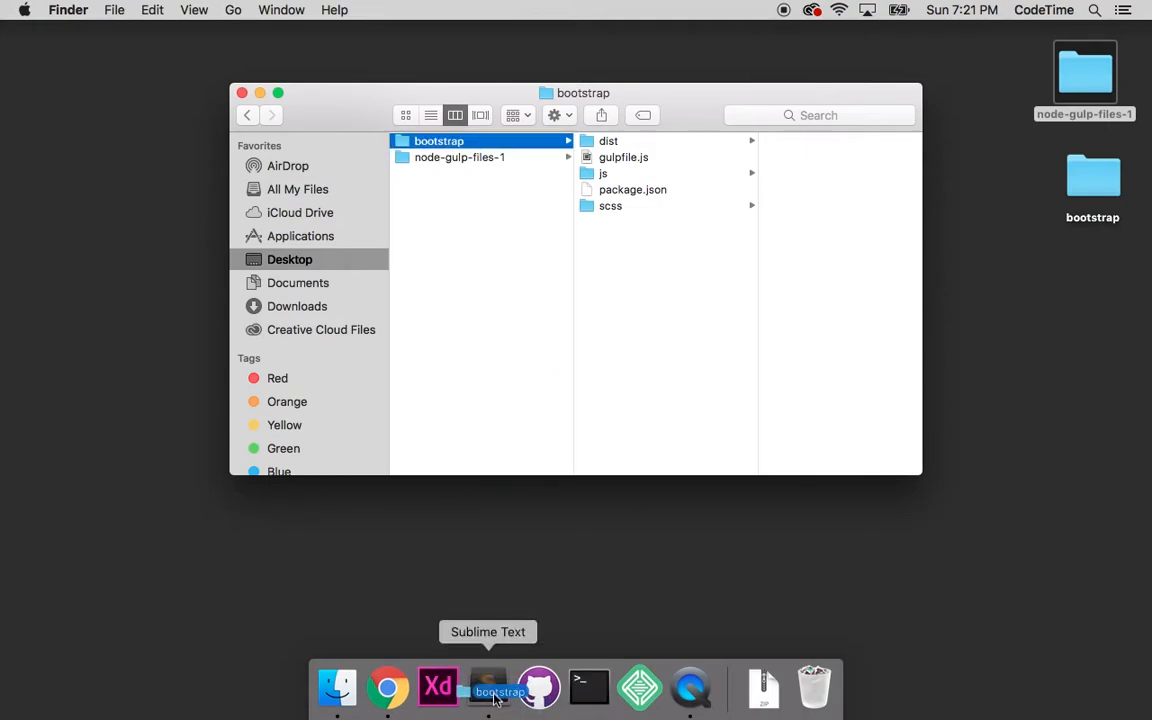
{"action": "left_click", "coordinate": [487, 687]}
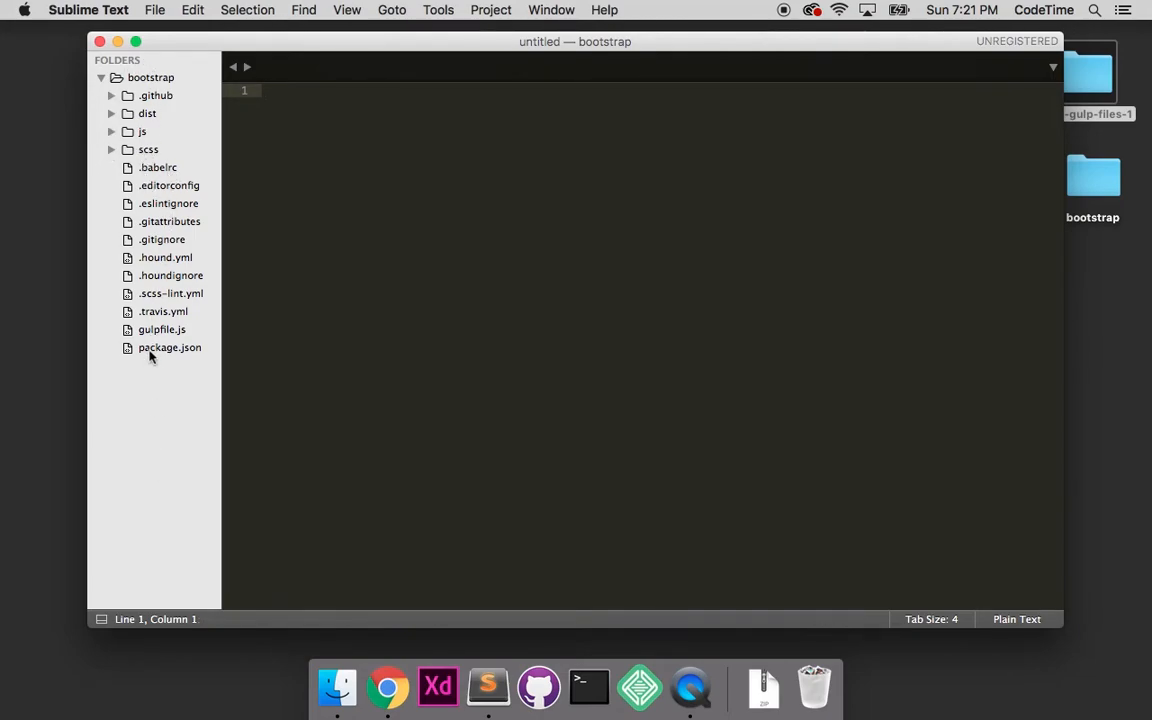
{"action": "mouse_move", "coordinate": [158, 335]}
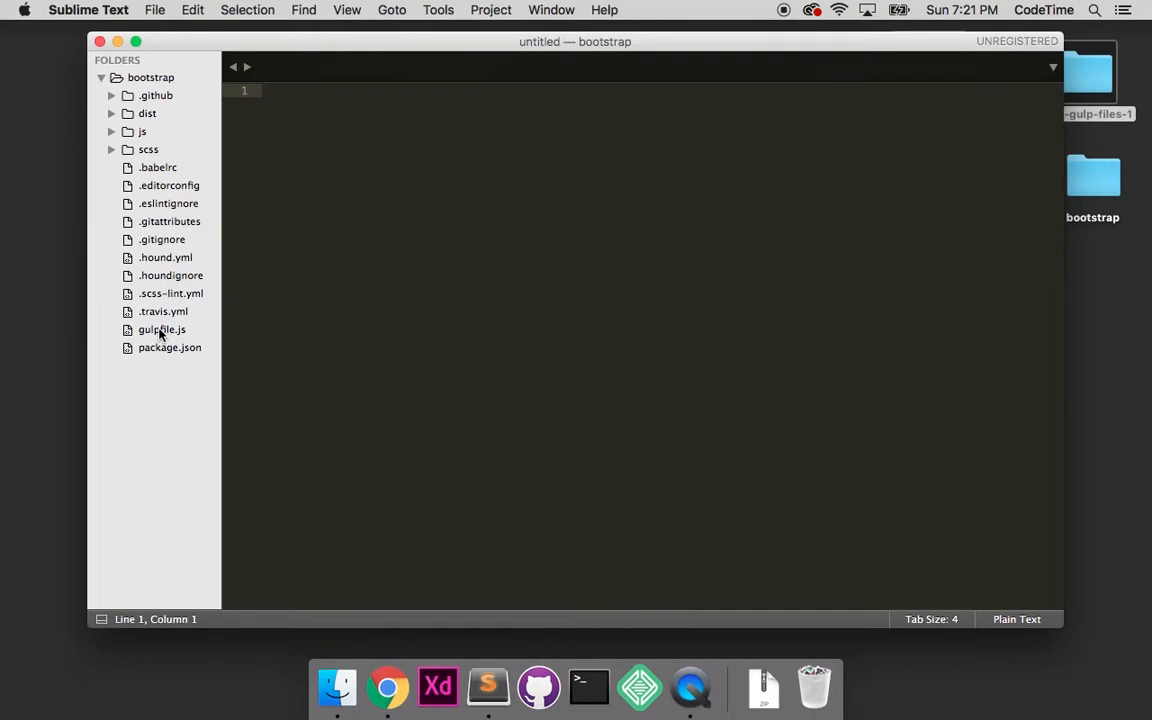
{"action": "mouse_move", "coordinate": [161, 347]}
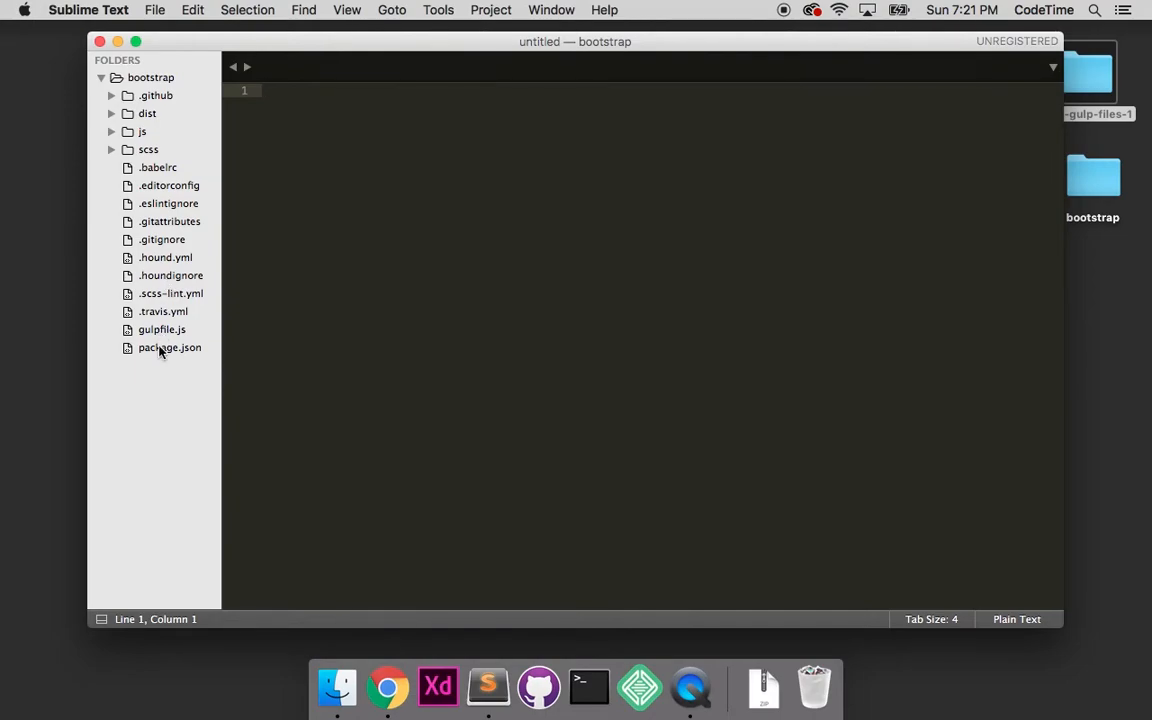
{"action": "mouse_move", "coordinate": [167, 327]}
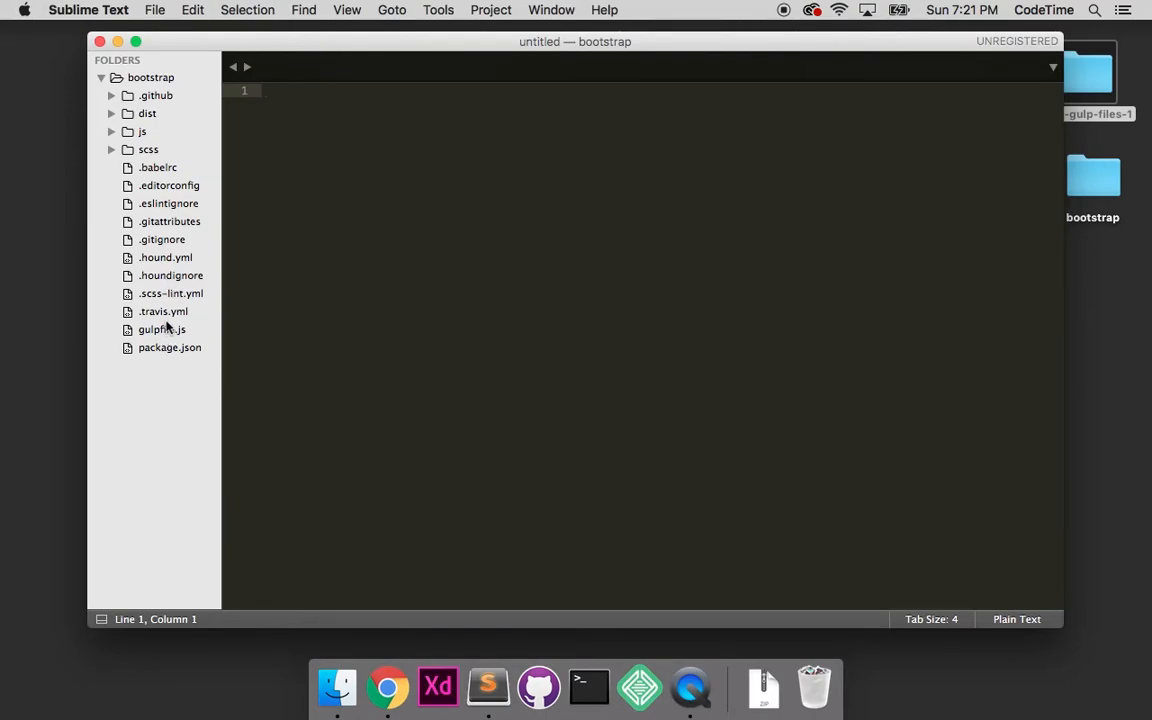
{"action": "mouse_move", "coordinate": [165, 187]}
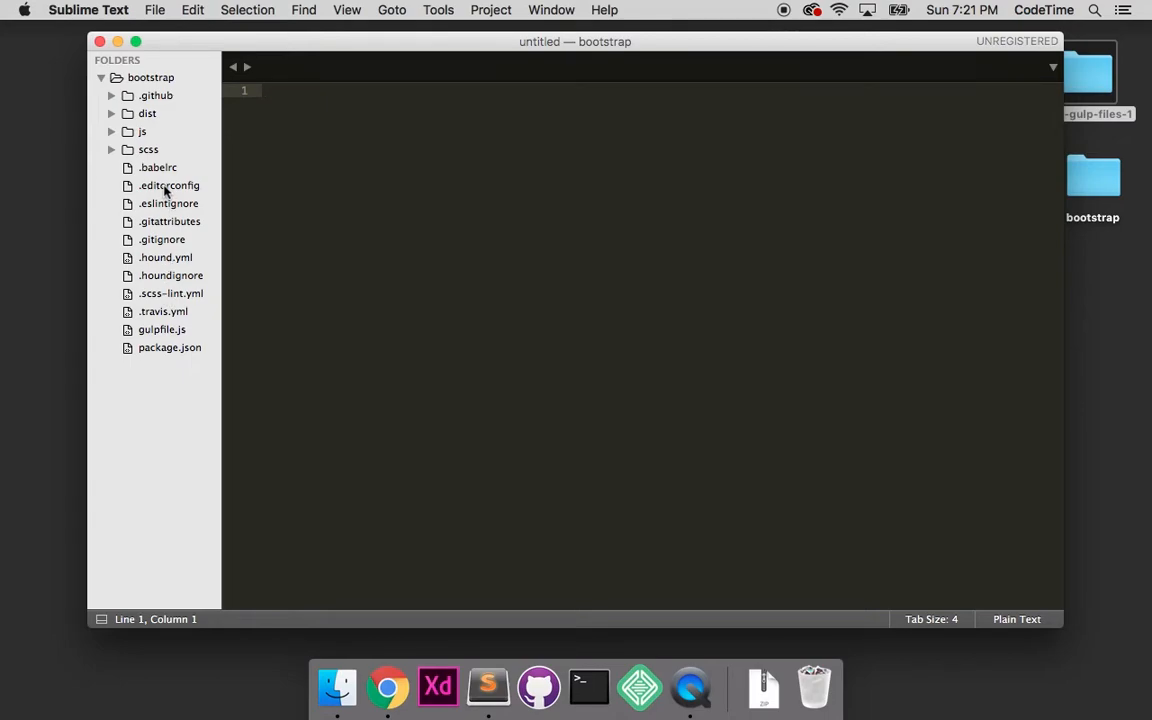
{"action": "mouse_move", "coordinate": [146, 311]}
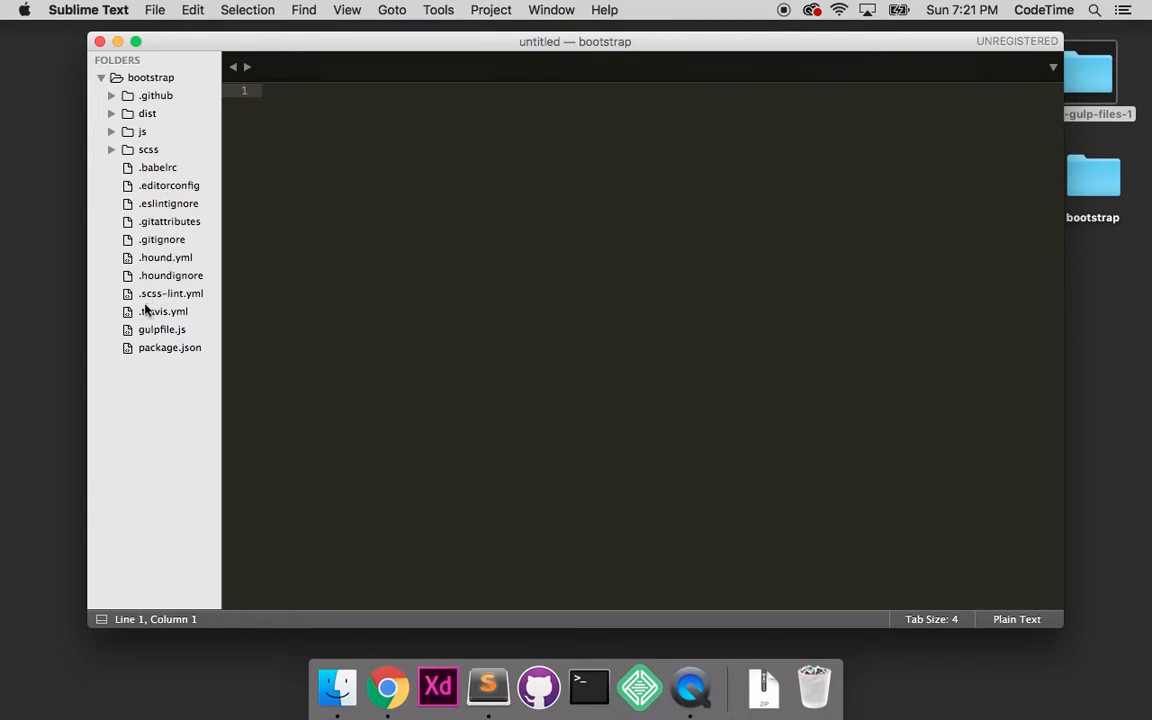
{"action": "mouse_move", "coordinate": [1105, 203]}
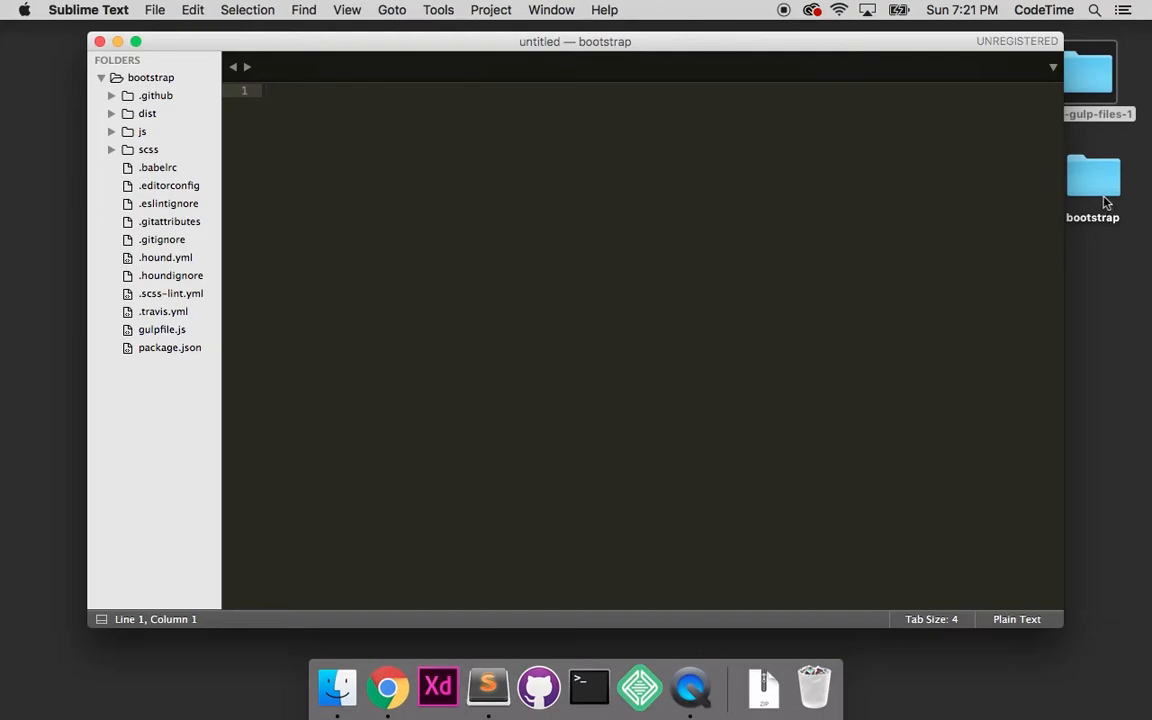
{"action": "double_click", "coordinate": [1092, 178]}
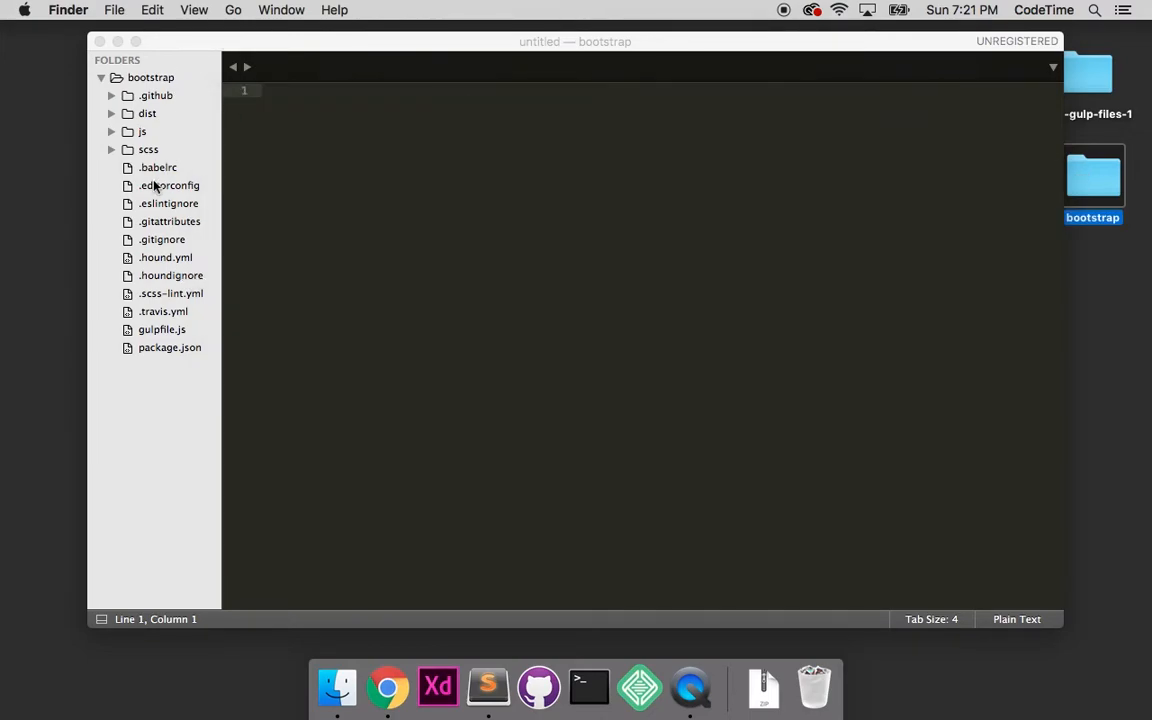
Step: Delete the dotfiles .babelrc through .travis.yml from the project sidebar
{"action": "right_click", "coordinate": [157, 167]}
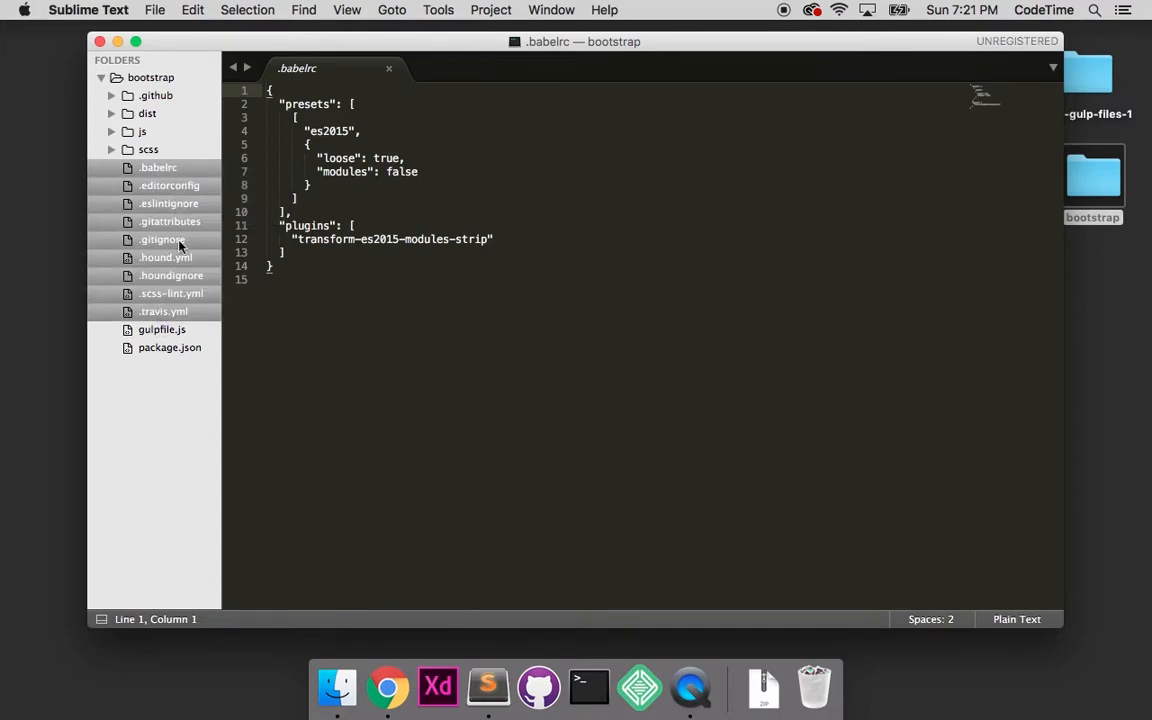
{"action": "right_click", "coordinate": [162, 239]}
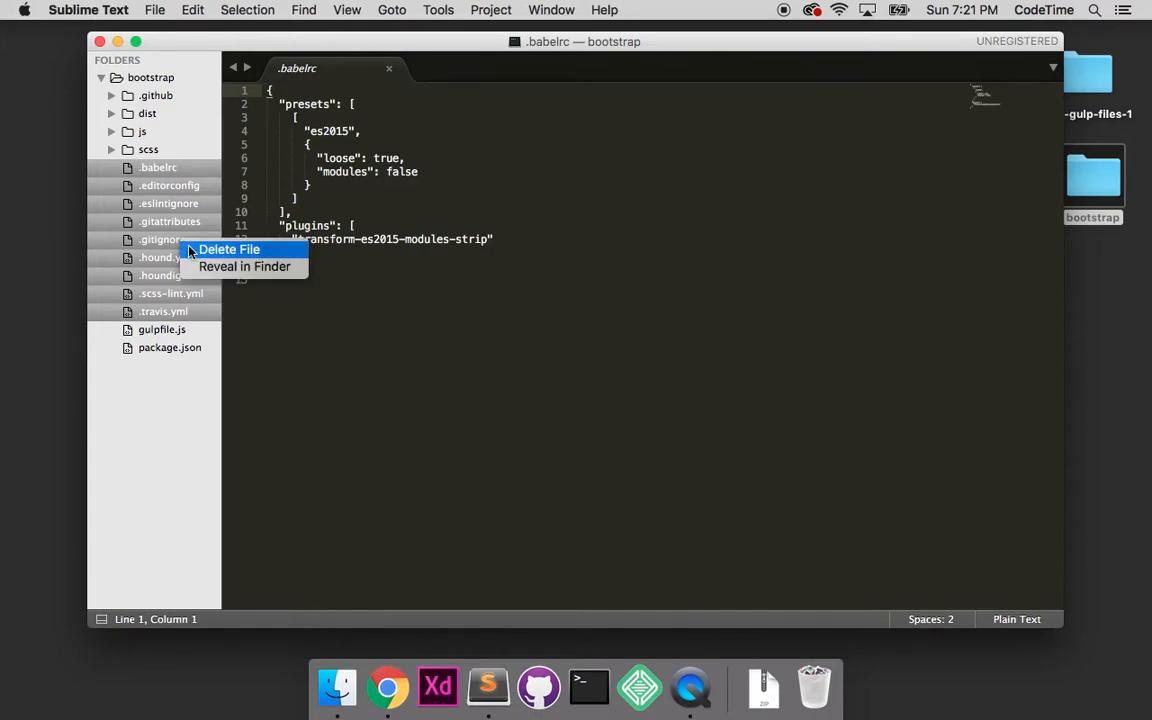
{"action": "left_click", "coordinate": [229, 249]}
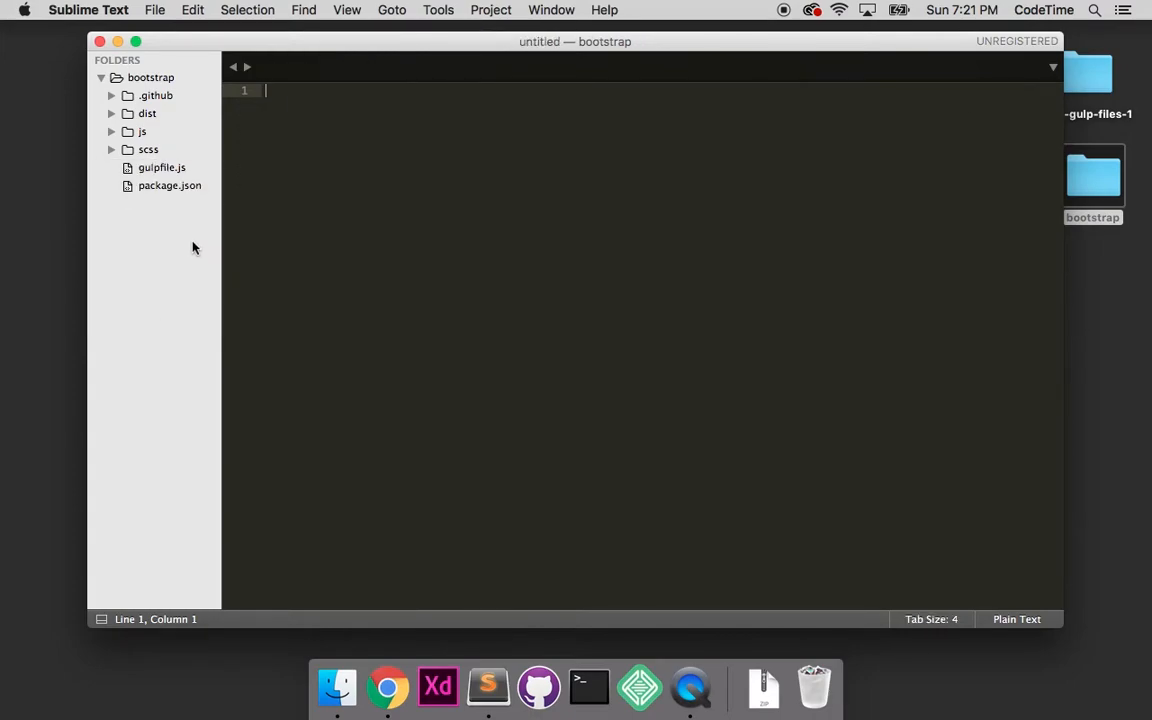
{"action": "mouse_move", "coordinate": [178, 213]}
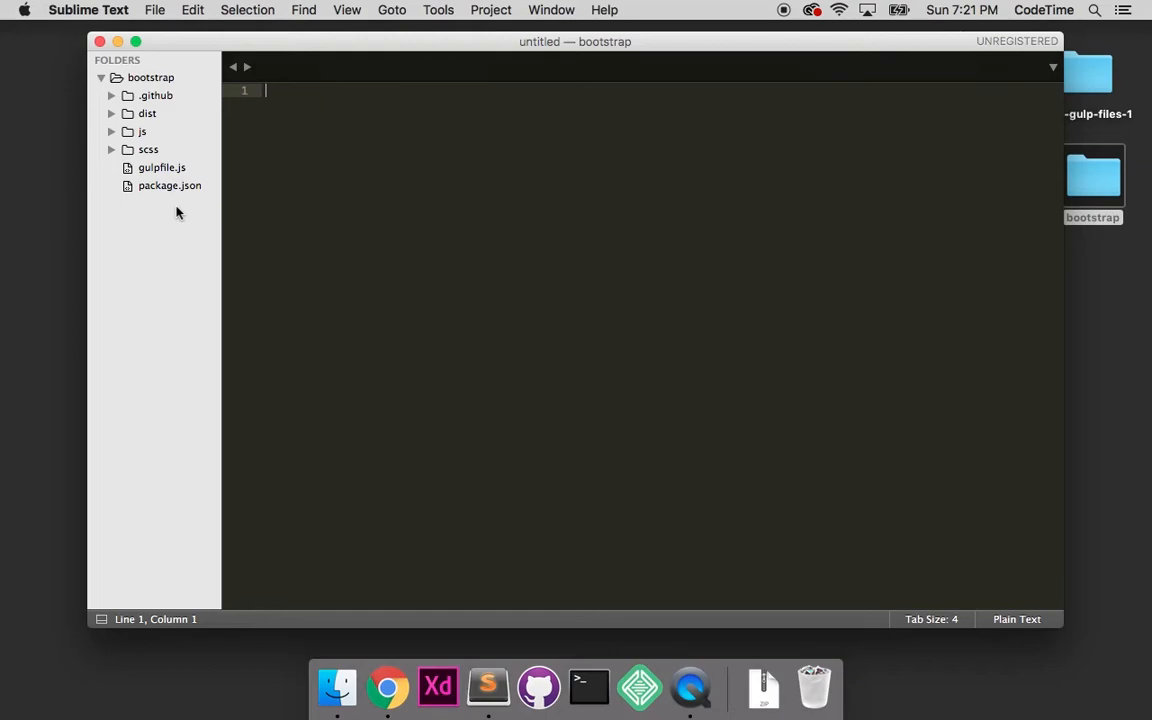
{"action": "mouse_move", "coordinate": [172, 193]}
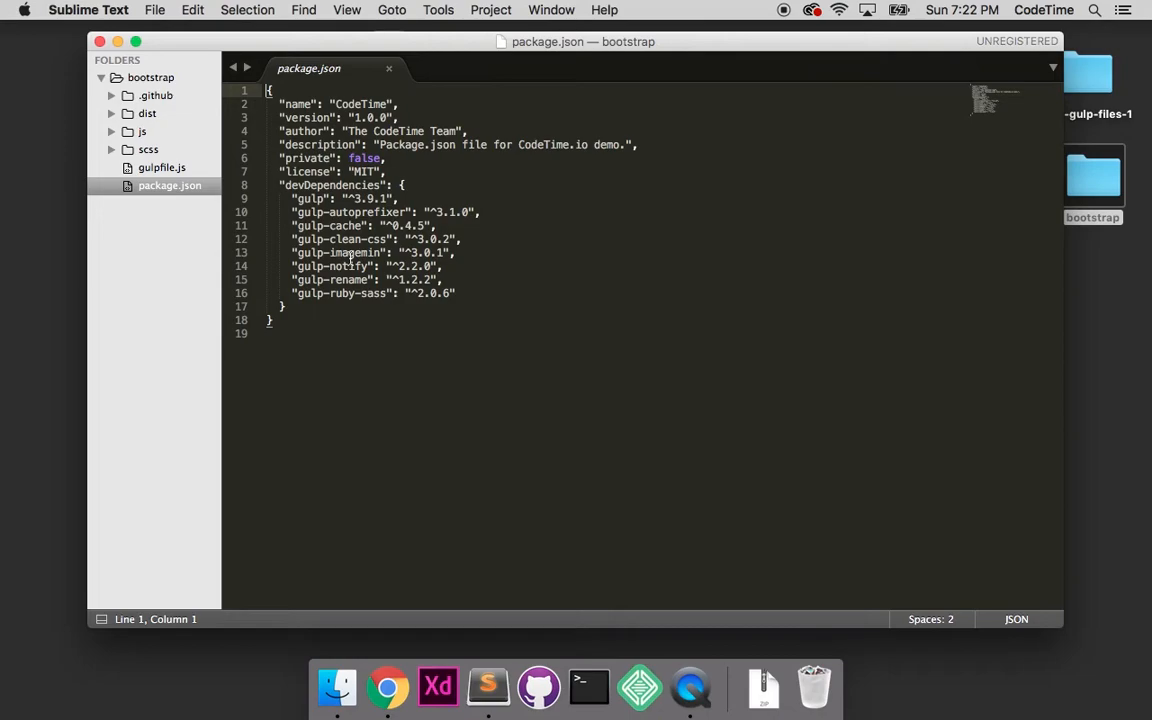
{"action": "mouse_move", "coordinate": [505, 305]}
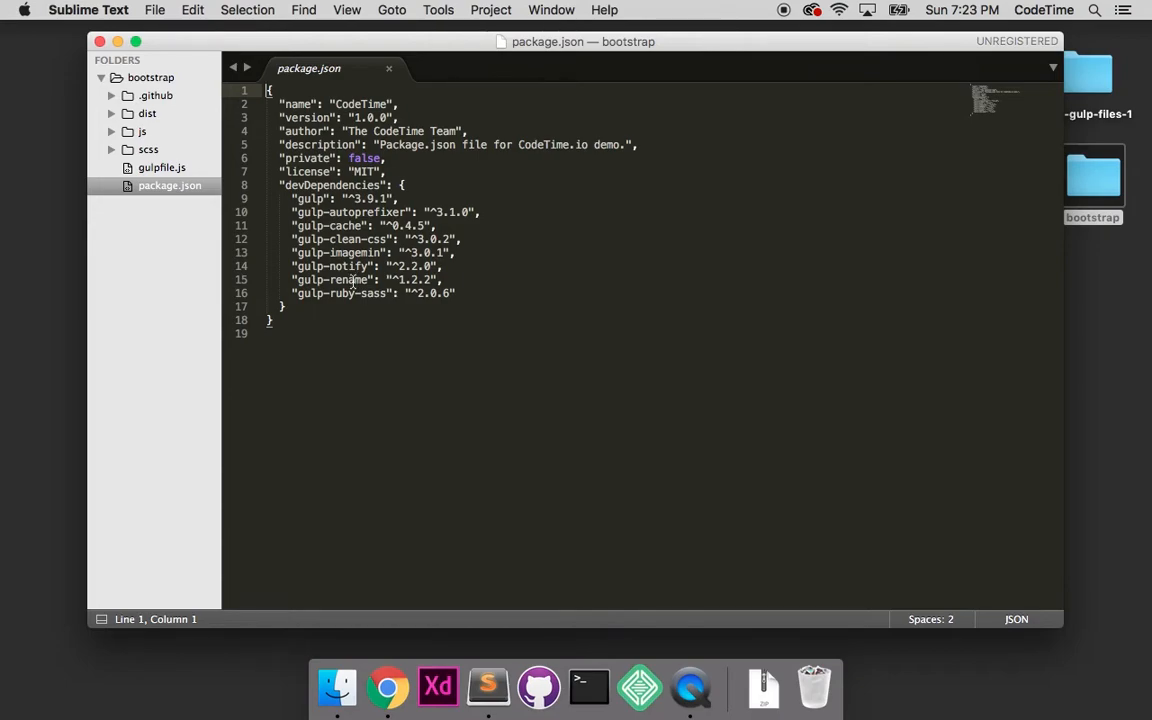
{"action": "mouse_move", "coordinate": [344, 294]}
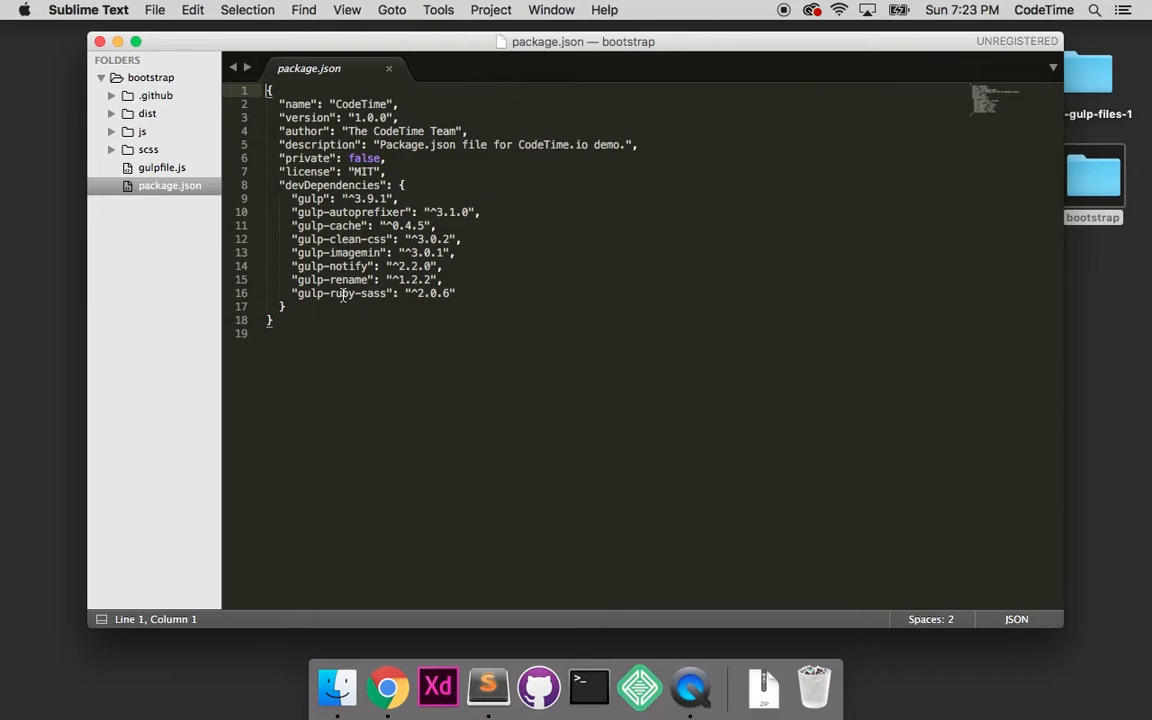
{"action": "mouse_move", "coordinate": [253, 230]}
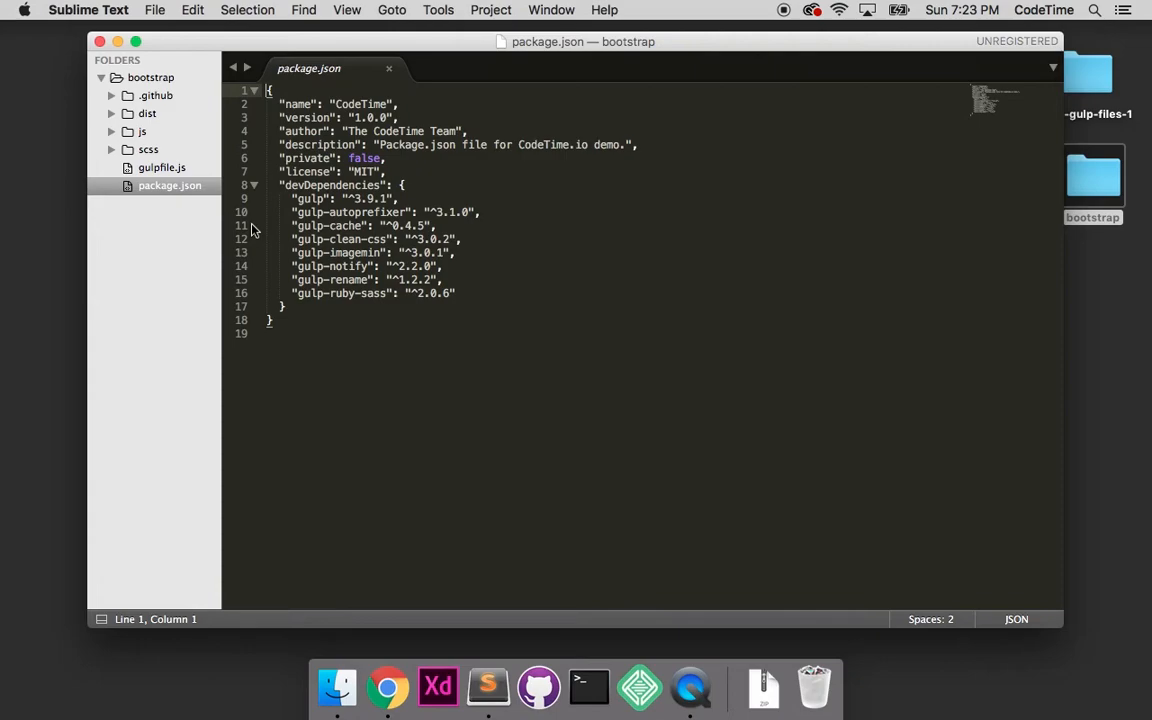
{"action": "mouse_move", "coordinate": [200, 197]}
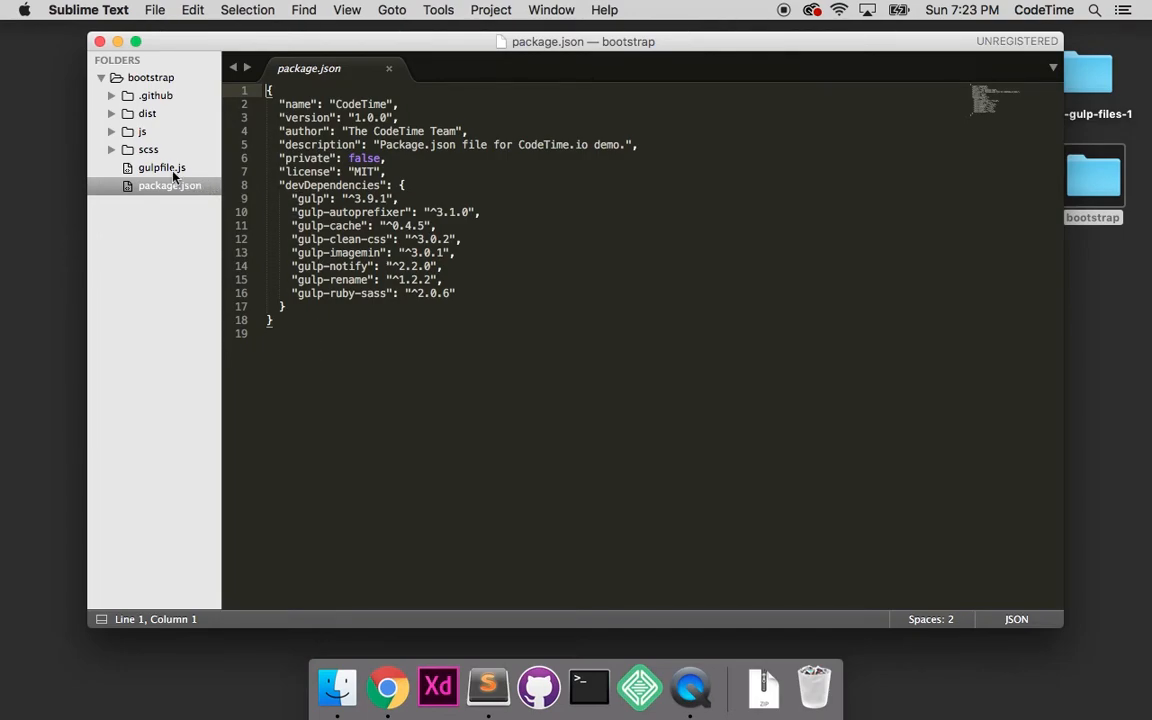
Step: Open gulpfile.js from the project sidebar in its own editor tab
{"action": "left_click", "coordinate": [161, 167]}
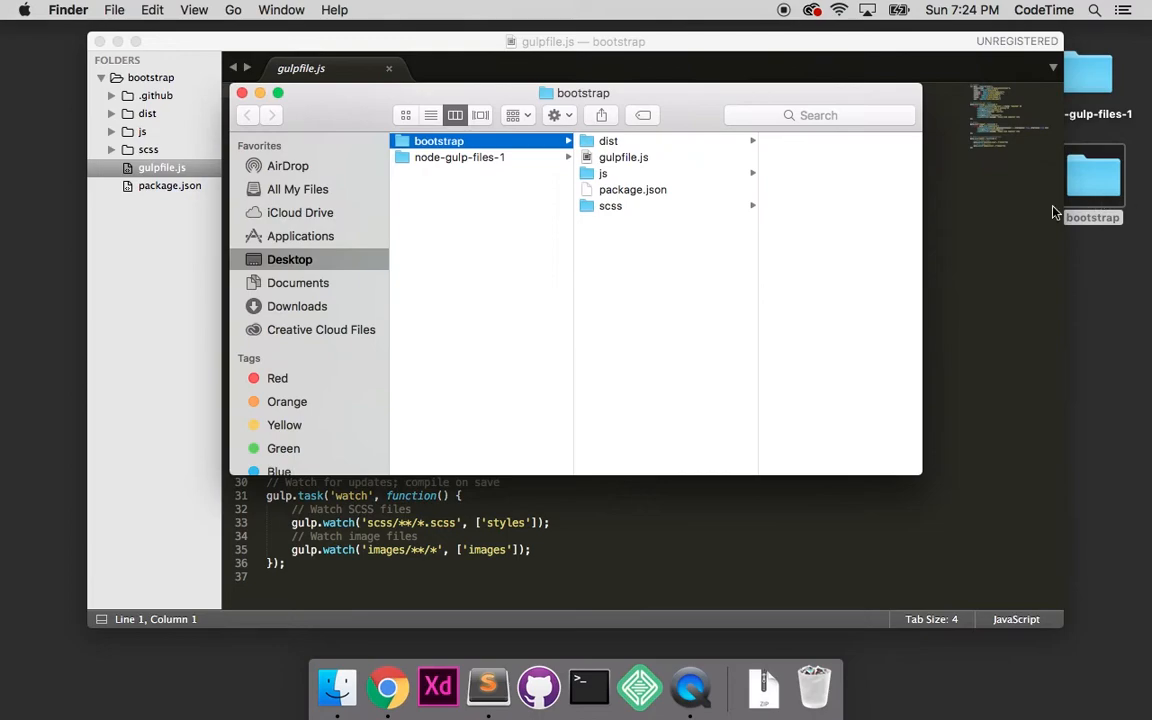
Step: Browse dist/css in Finder, preview bootstrap.min.css, then close the Finder window
{"action": "left_click", "coordinate": [608, 140]}
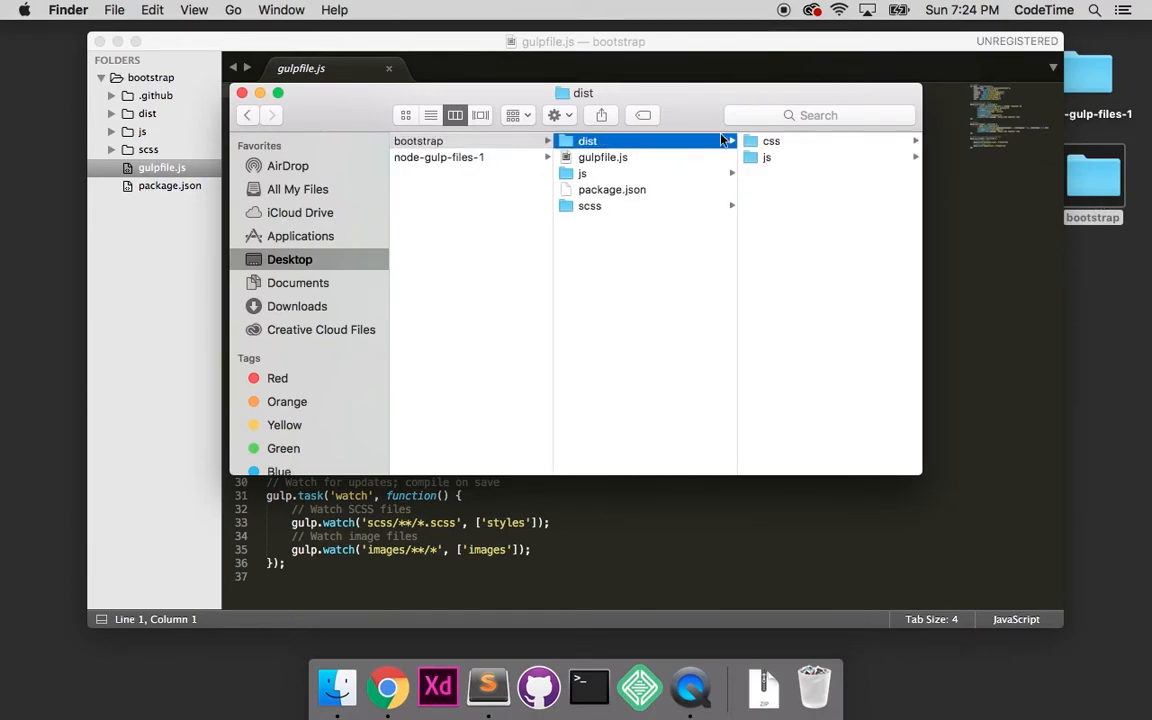
{"action": "left_click", "coordinate": [771, 141]}
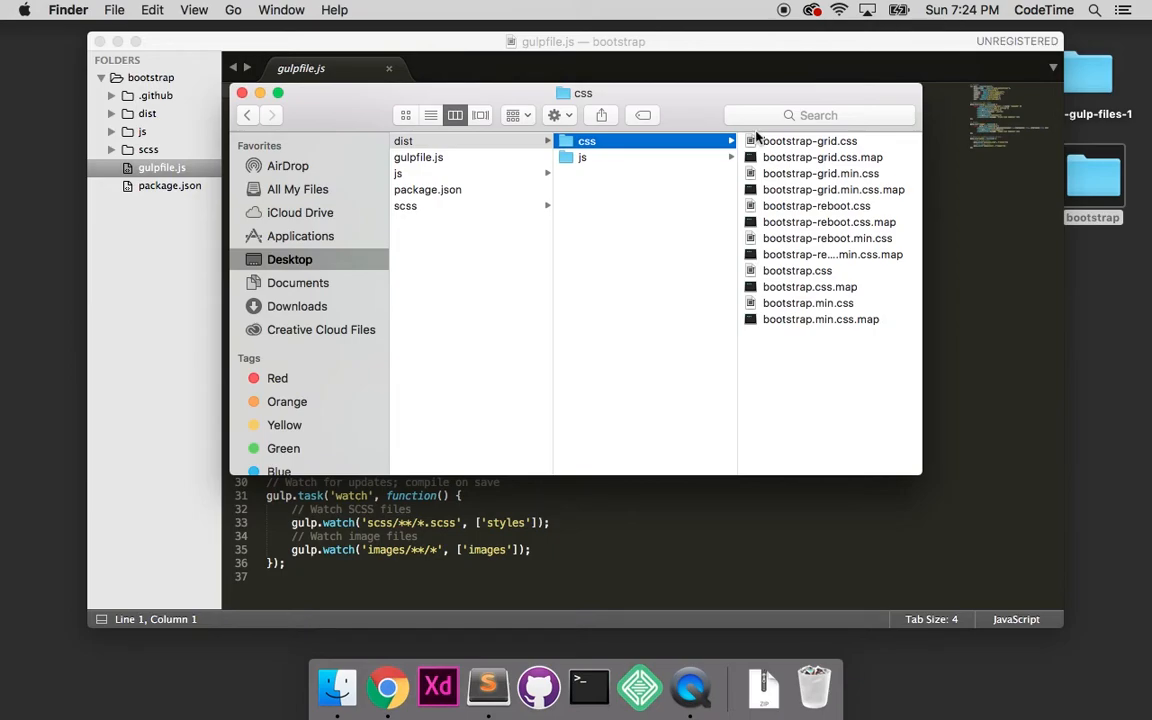
{"action": "left_click", "coordinate": [620, 303]}
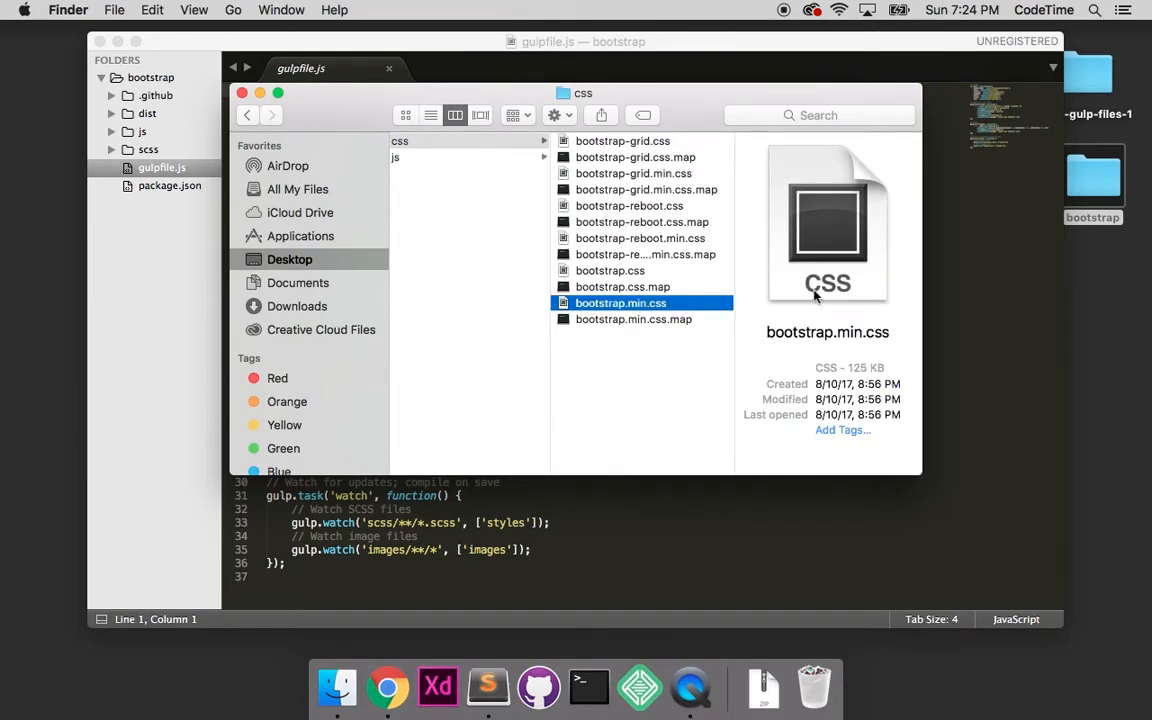
{"action": "left_click", "coordinate": [610, 270]}
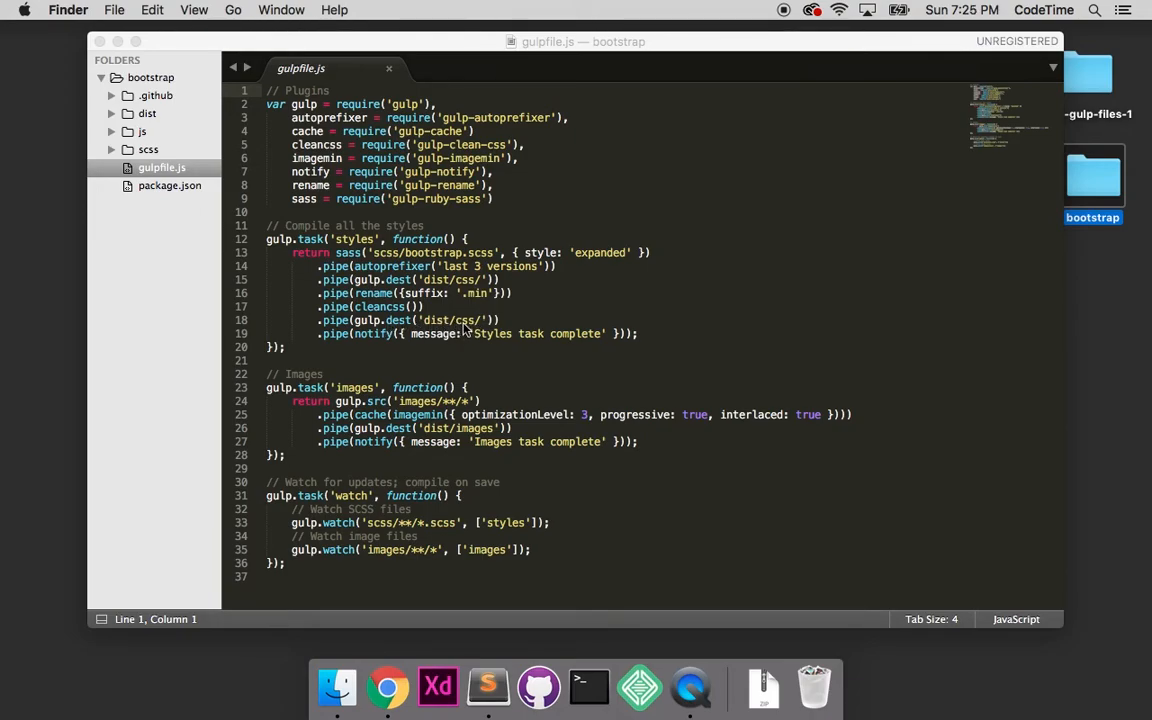
{"action": "mouse_move", "coordinate": [435, 343]}
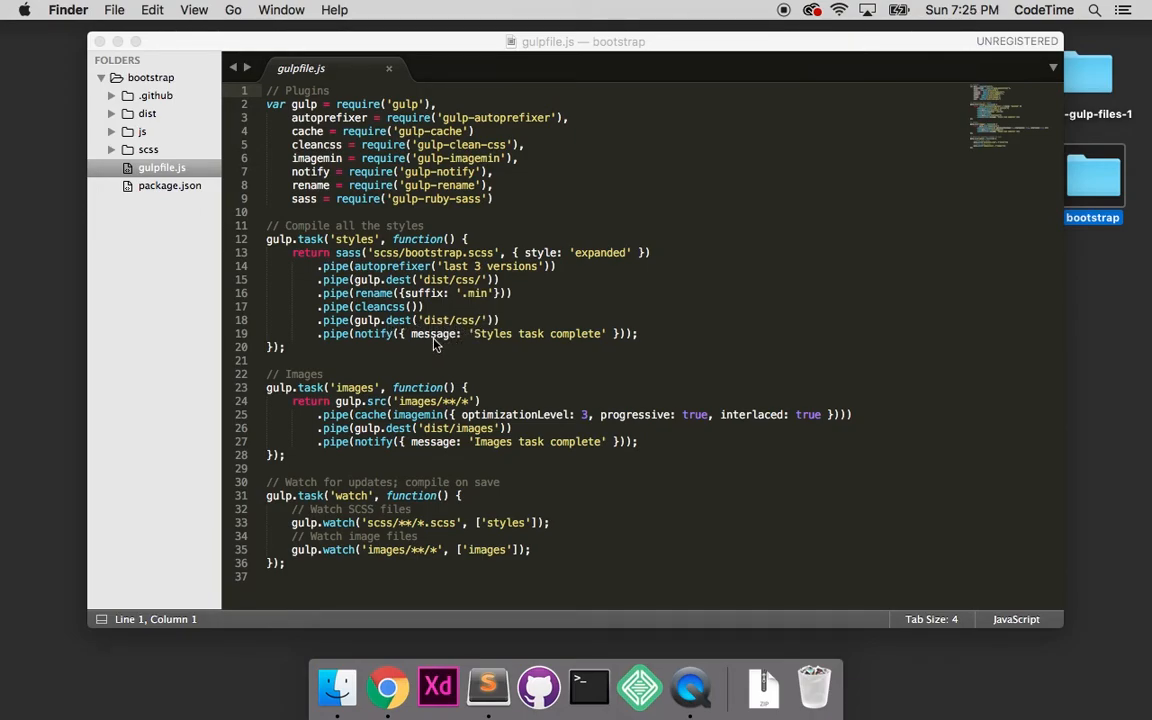
{"action": "mouse_move", "coordinate": [520, 355]}
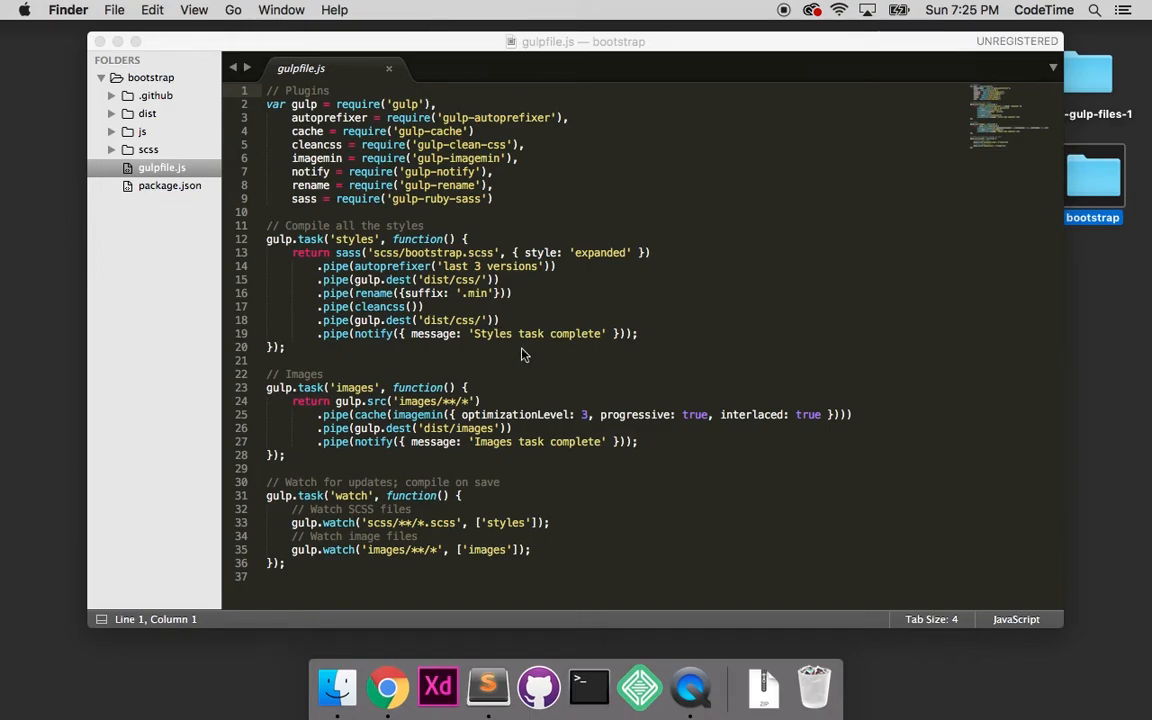
{"action": "mouse_move", "coordinate": [442, 338]}
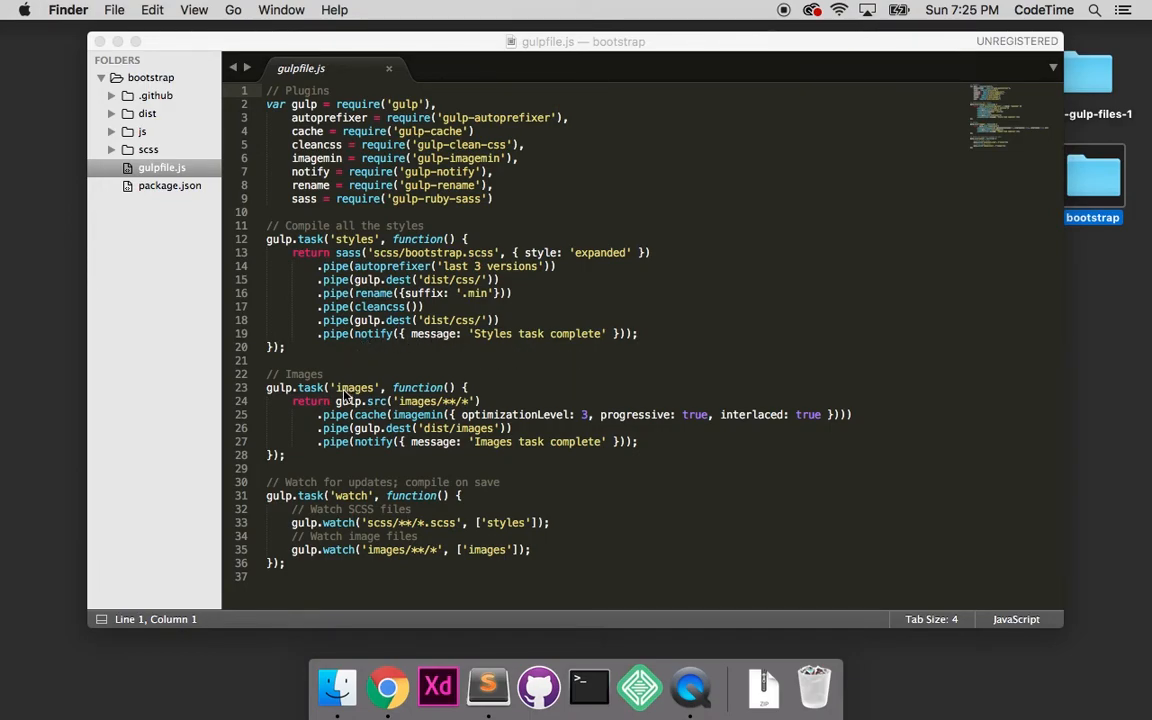
{"action": "mouse_move", "coordinate": [435, 415]}
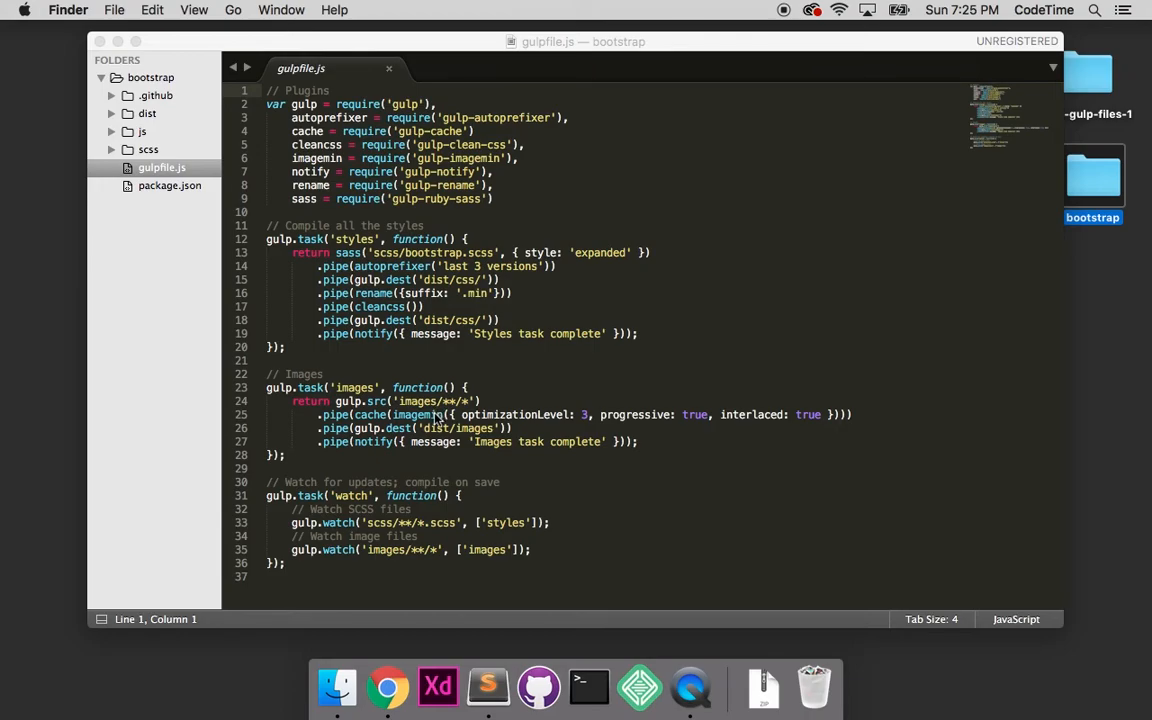
{"action": "mouse_move", "coordinate": [615, 424]}
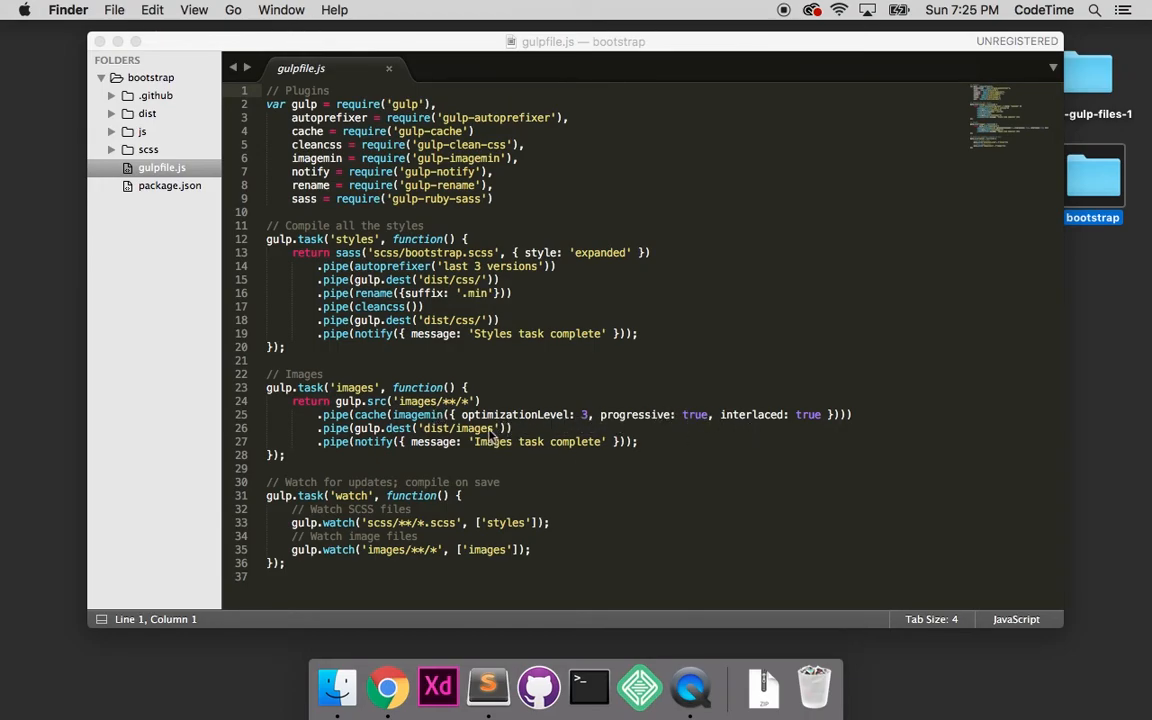
{"action": "mouse_move", "coordinate": [507, 452]}
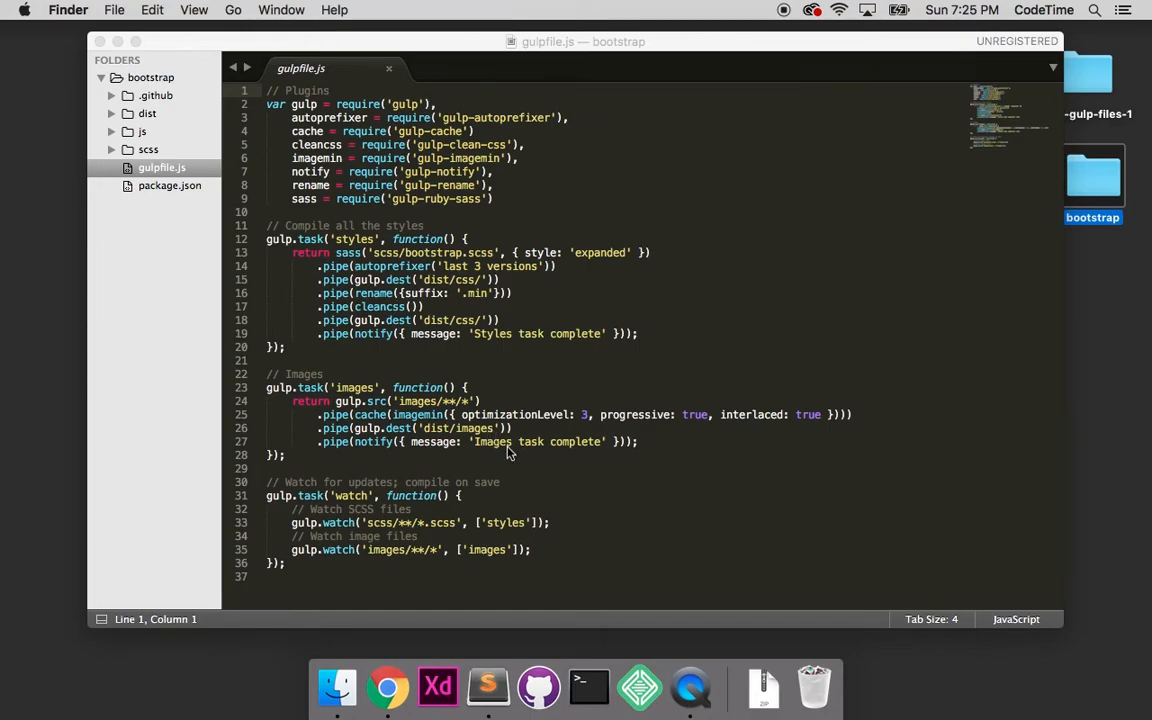
{"action": "mouse_move", "coordinate": [415, 420]}
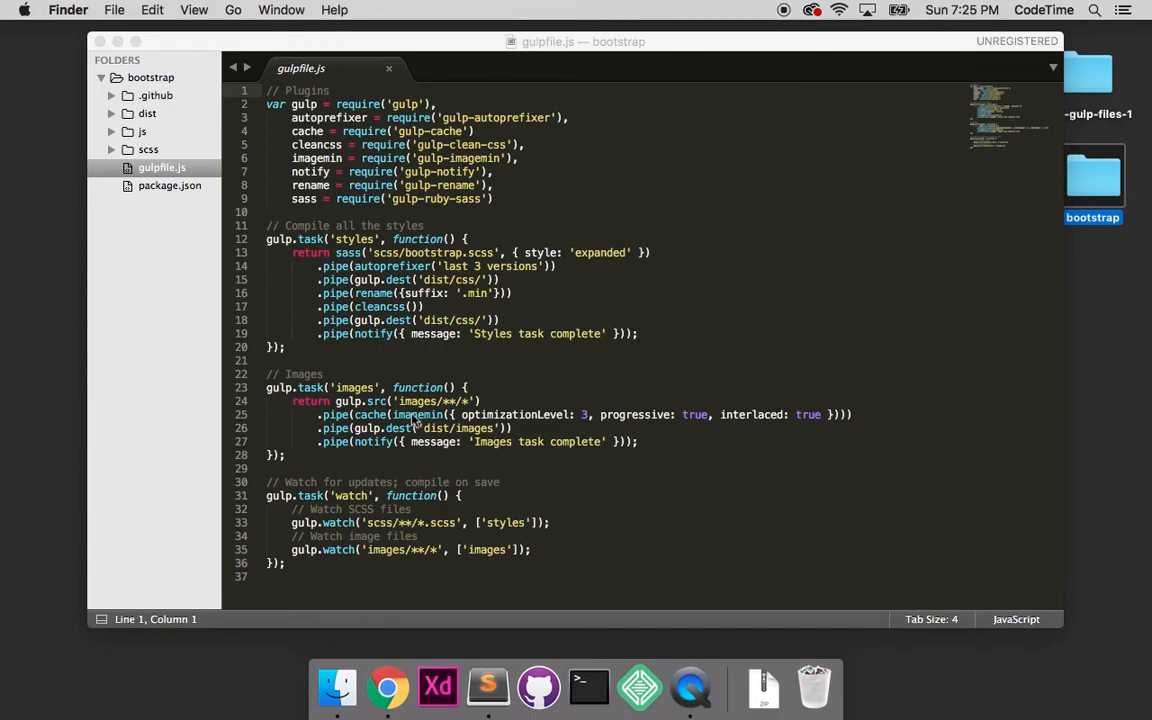
{"action": "mouse_move", "coordinate": [362, 510]}
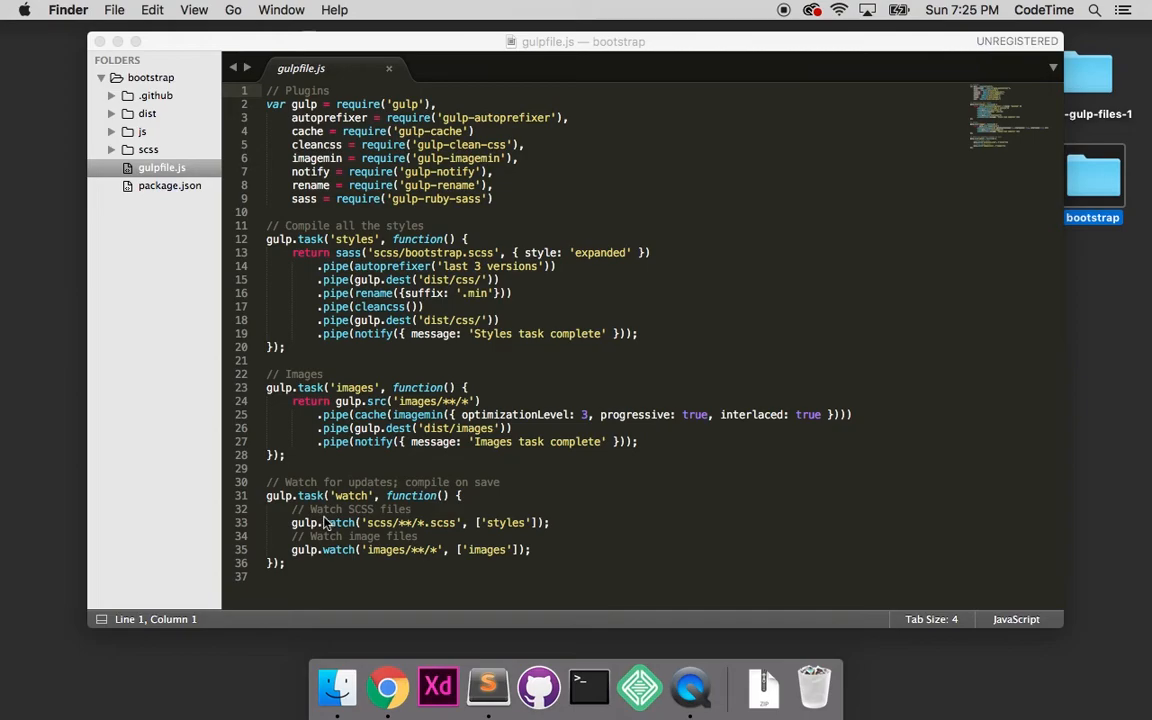
{"action": "mouse_move", "coordinate": [370, 538]}
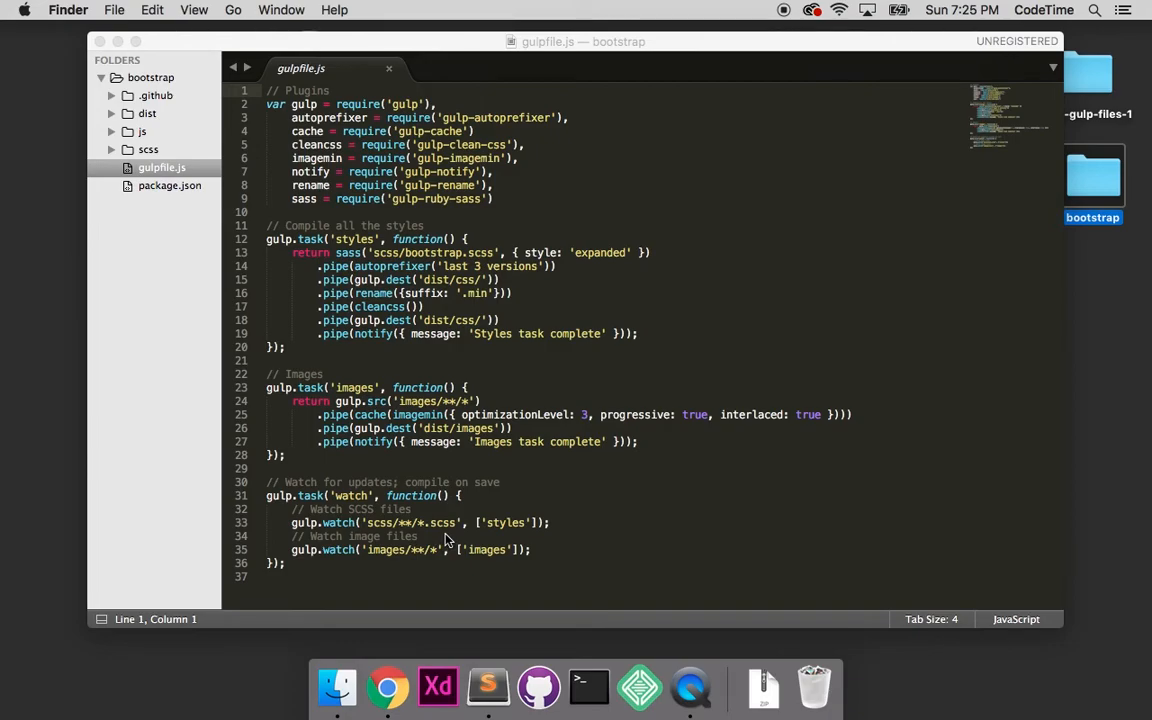
{"action": "mouse_move", "coordinate": [435, 543]}
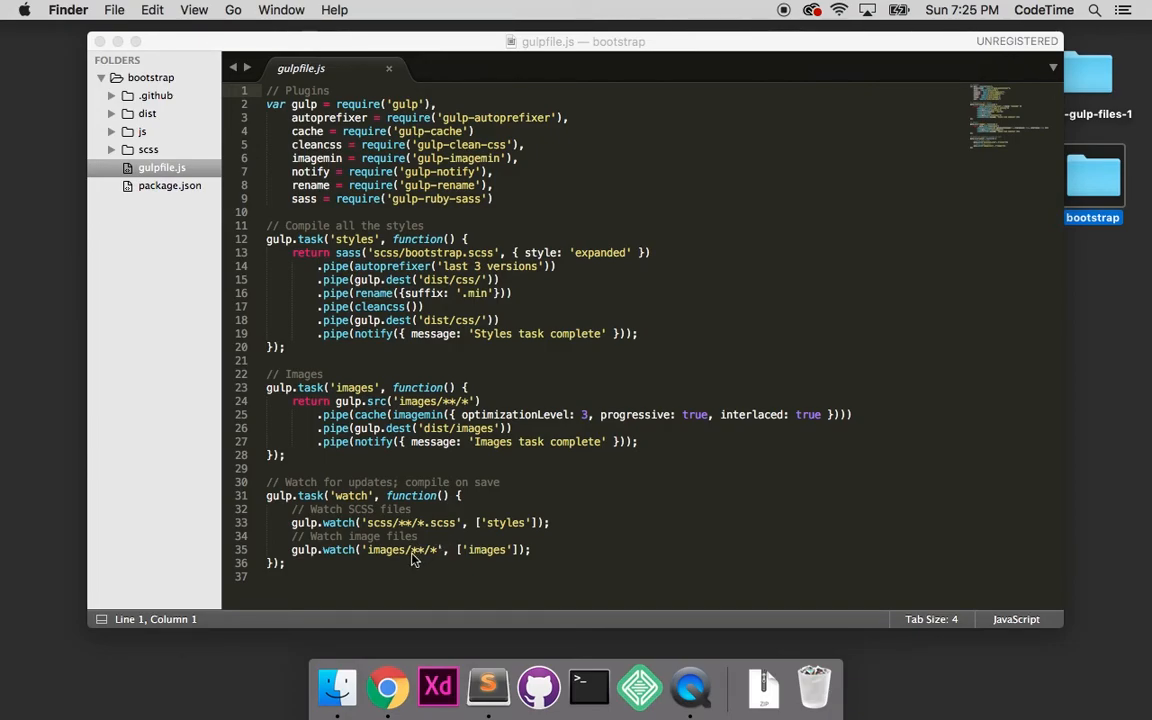
{"action": "mouse_move", "coordinate": [357, 483]}
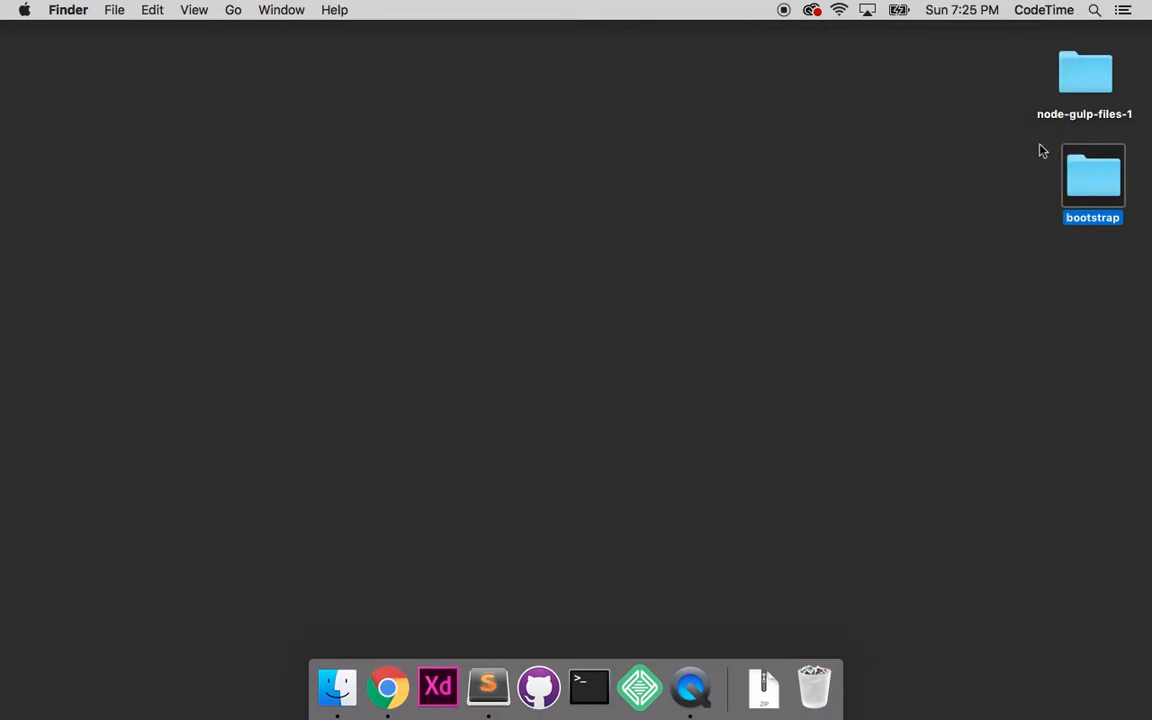
Step: Open the bootstrap project folder and create a new folder named images inside it
{"action": "double_click", "coordinate": [1092, 177]}
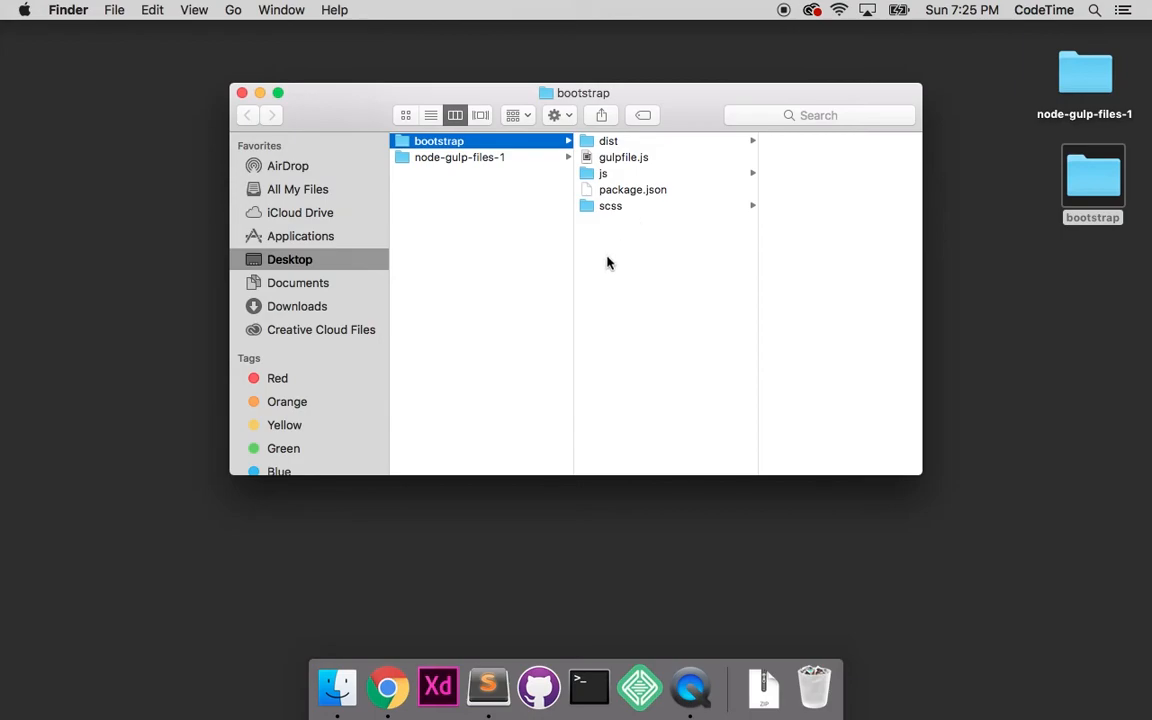
{"action": "right_click", "coordinate": [607, 263]}
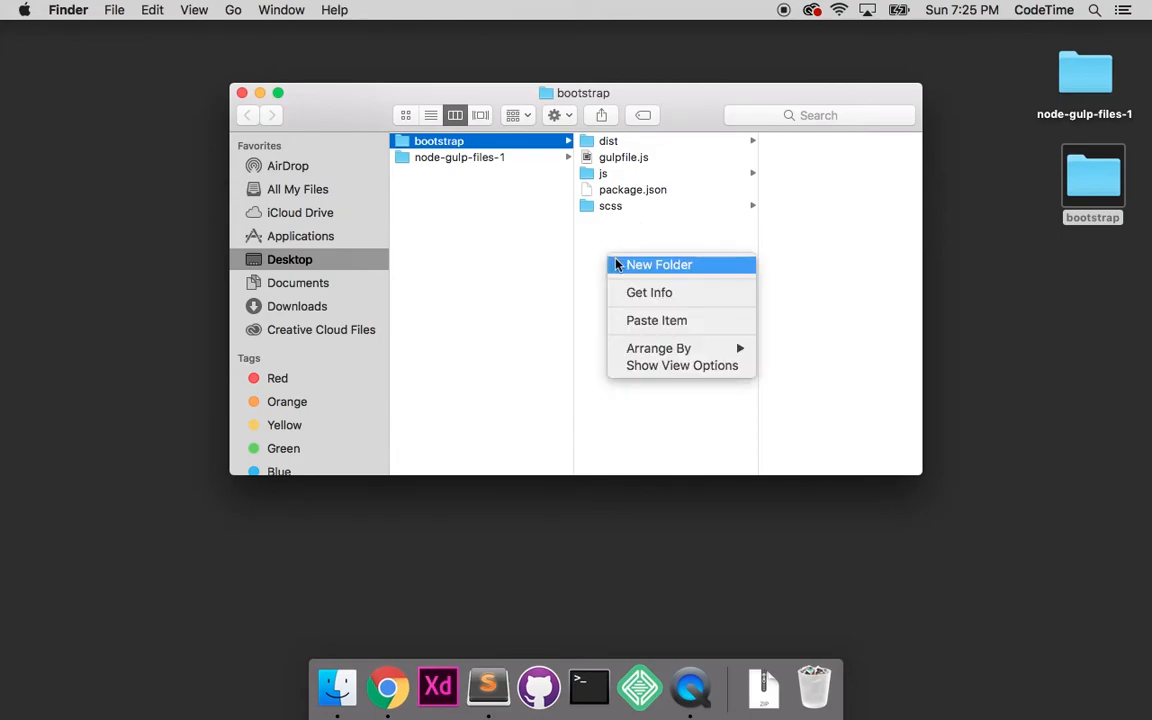
{"action": "left_click", "coordinate": [658, 264]}
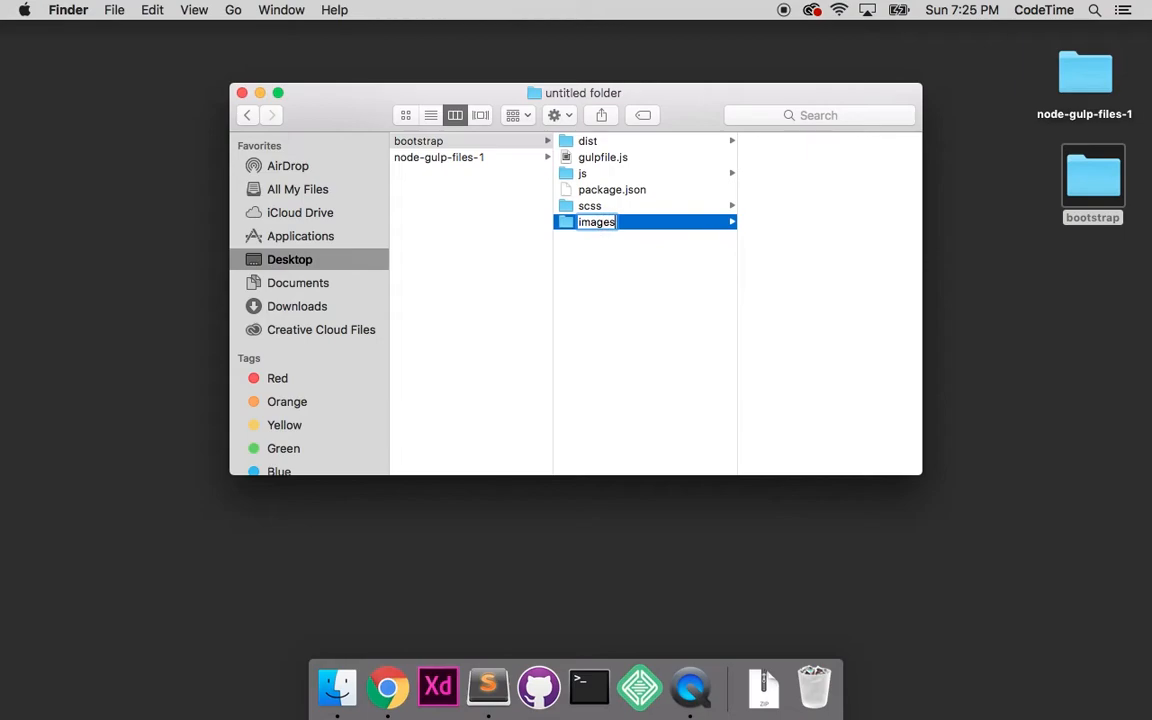
{"action": "left_click", "coordinate": [587, 141]}
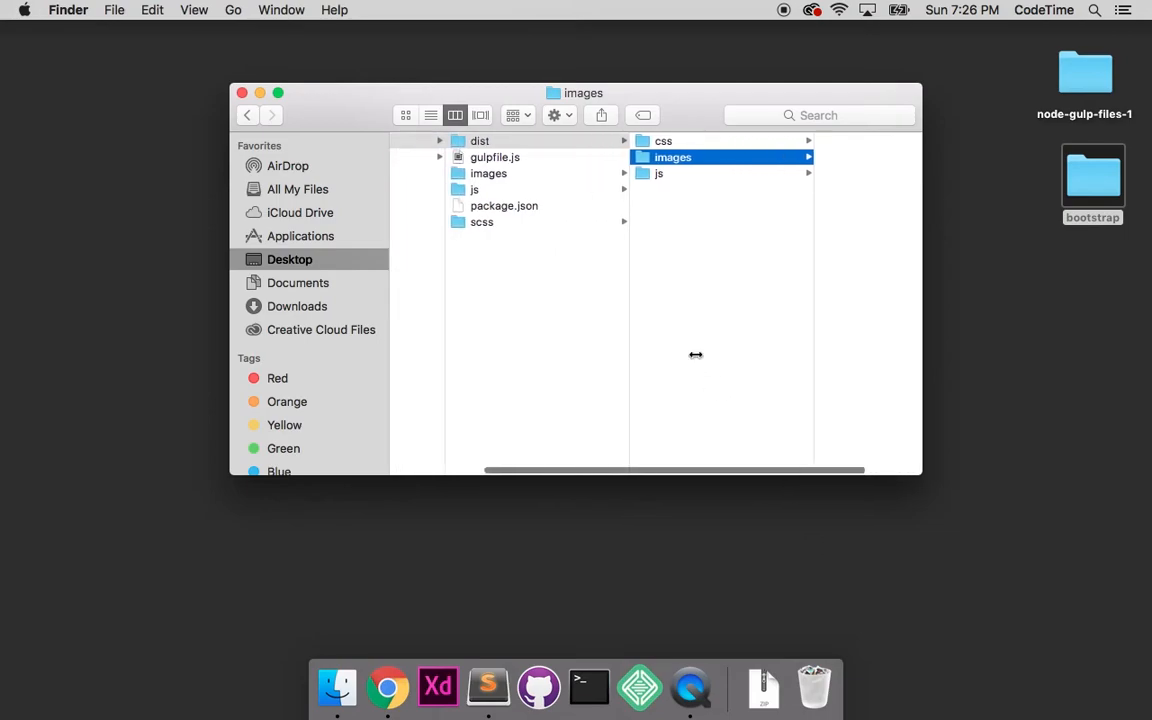
{"action": "mouse_move", "coordinate": [588, 687]}
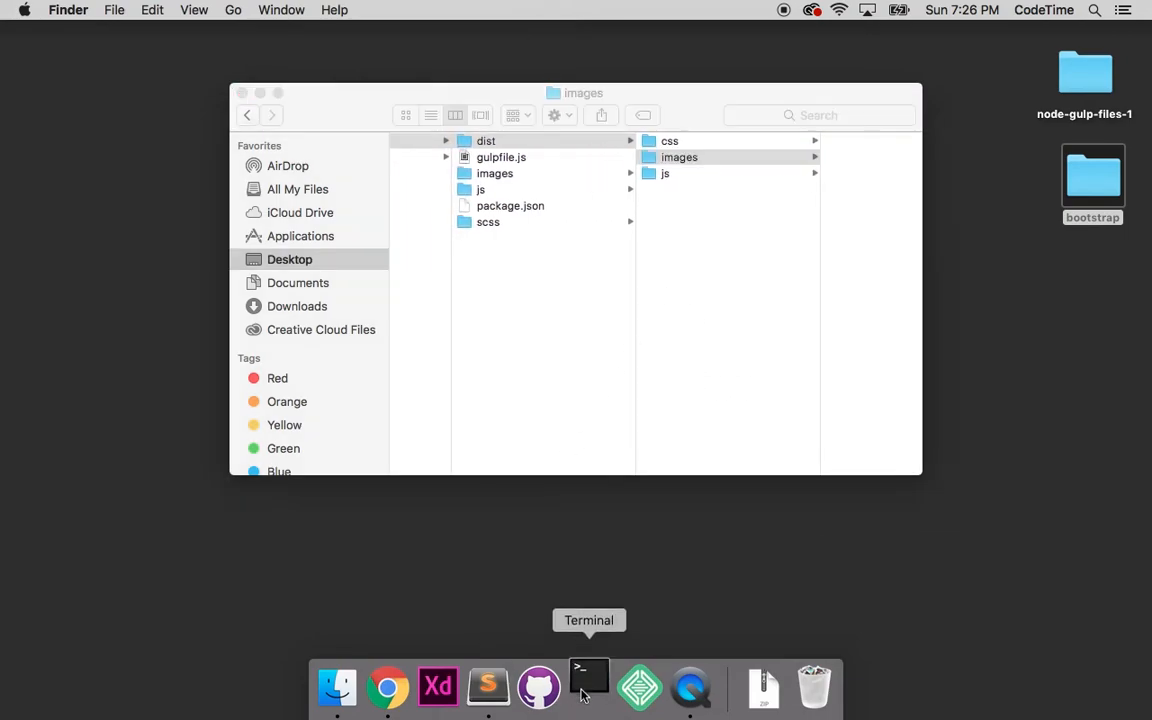
Step: Launch Terminal, cd into desktop, clear the screen, then cd into bootstrap
{"action": "left_click", "coordinate": [588, 687]}
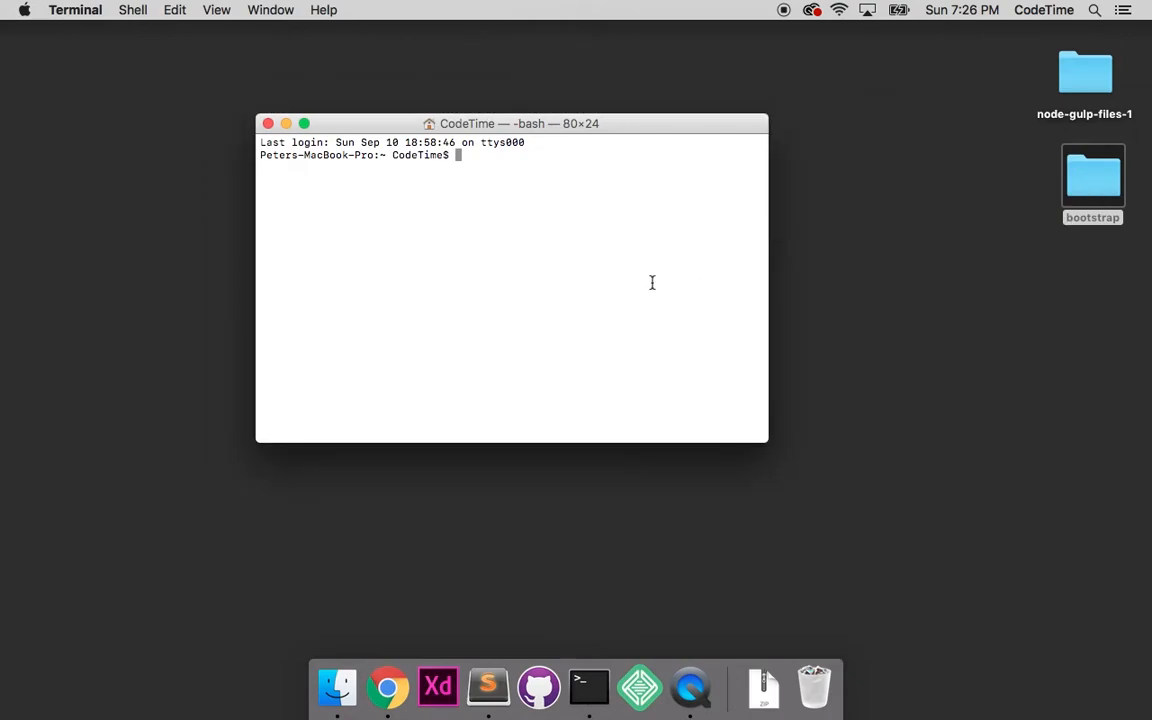
{"action": "type", "text": "cd"}
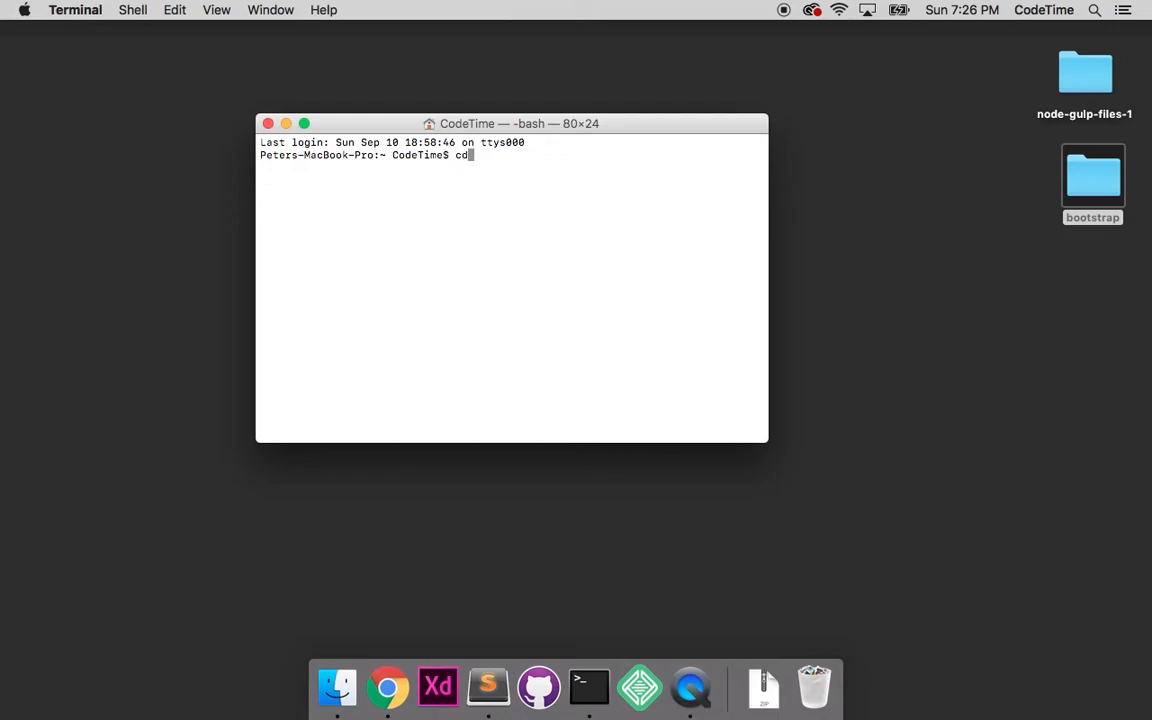
{"action": "type", "text": "desk"}
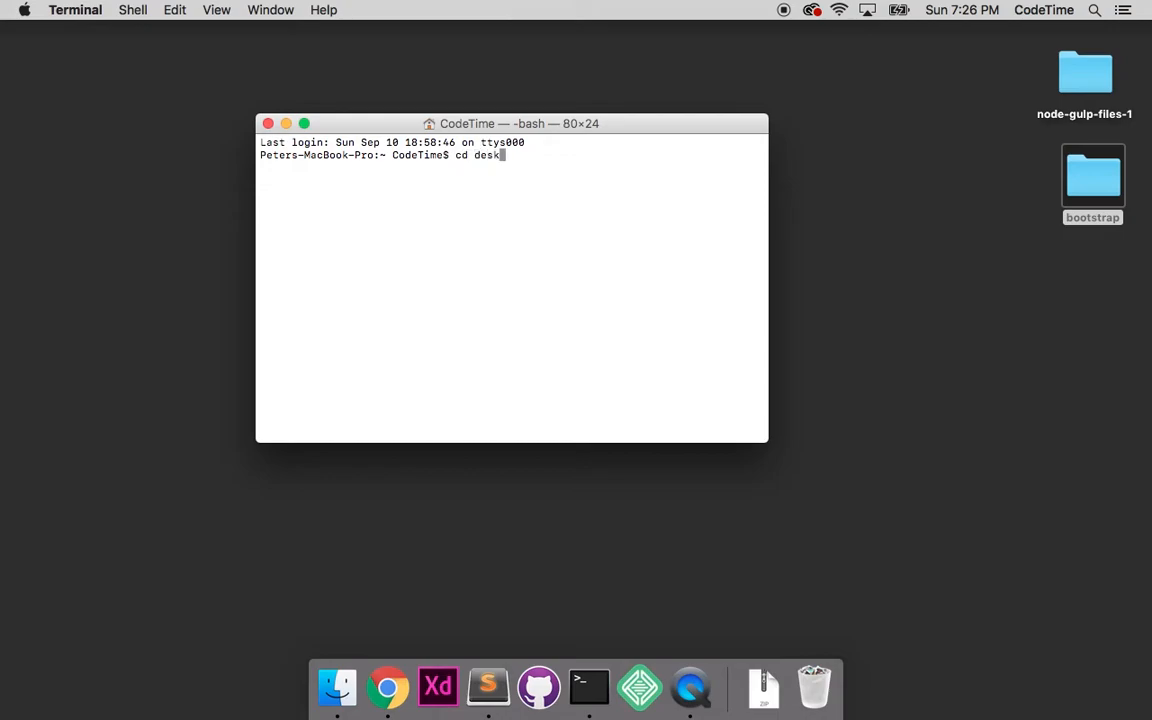
{"action": "key", "text": "Return"}
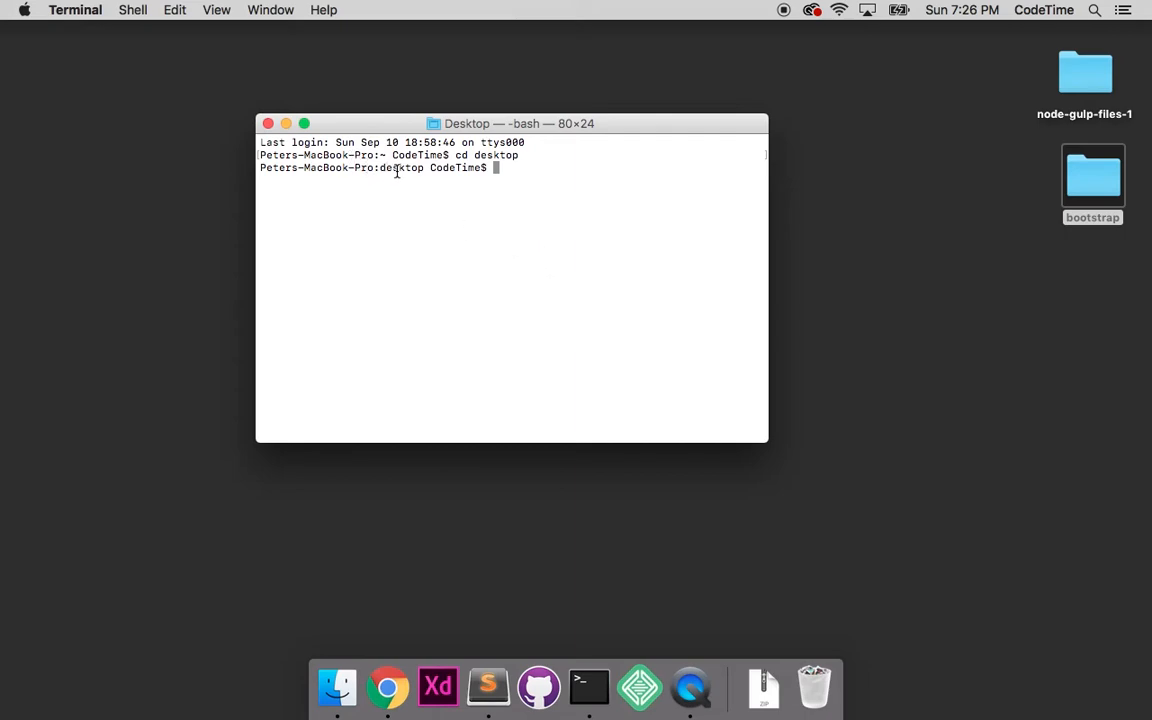
{"action": "type", "text": "clear"}
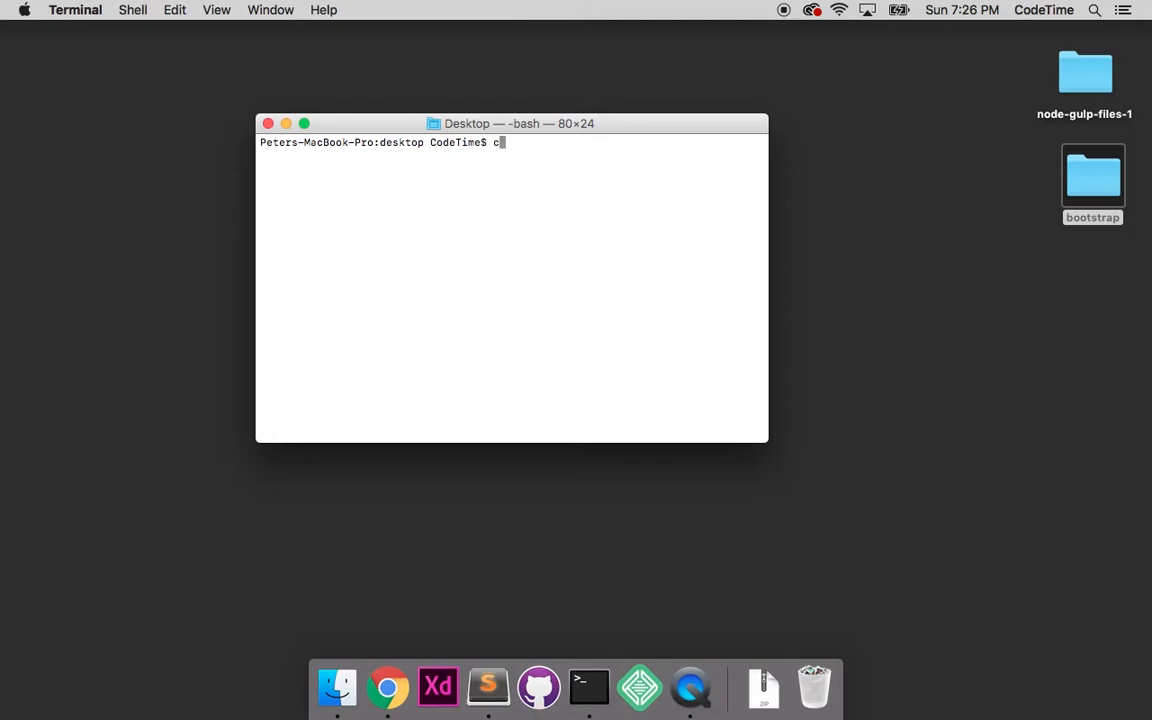
{"action": "type", "text": "d boot"}
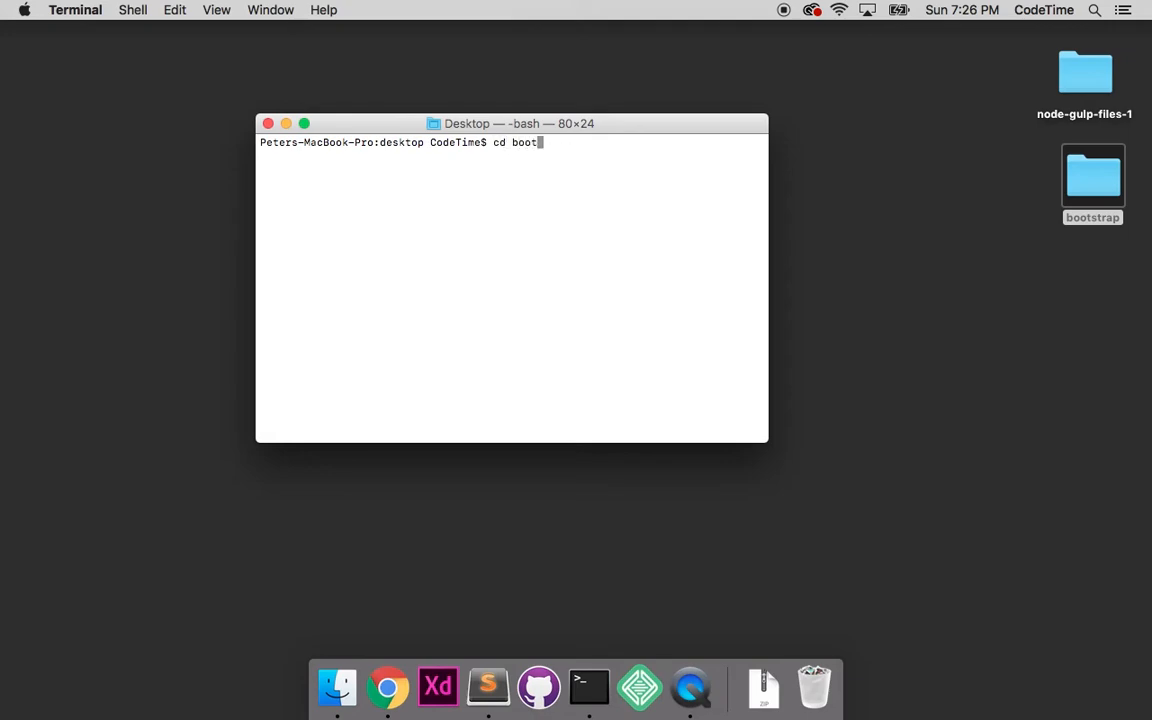
{"action": "key", "text": "Return"}
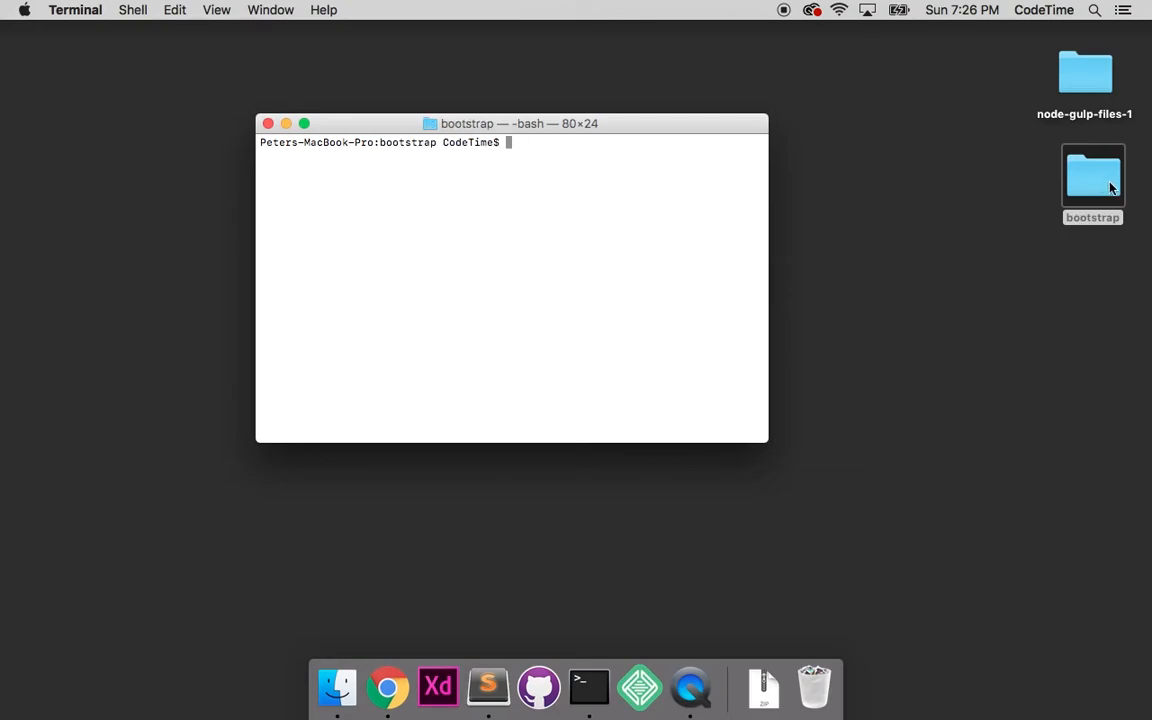
{"action": "mouse_move", "coordinate": [528, 277]}
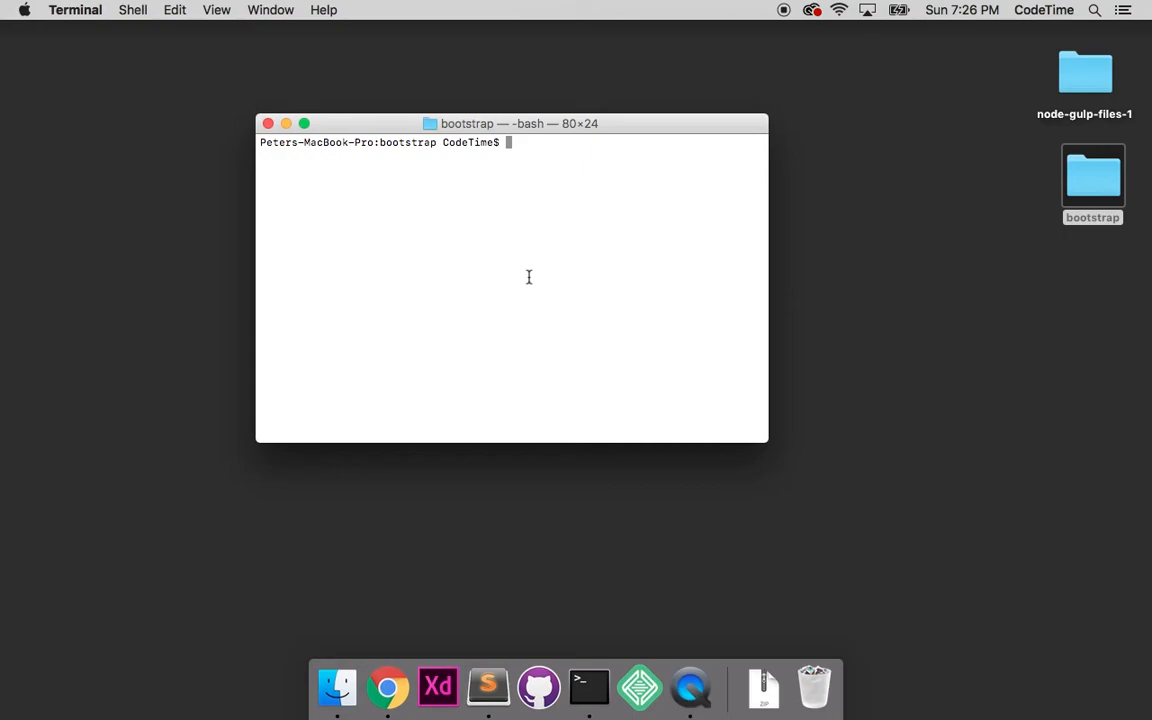
Step: Run npm install for the project's gulp packages, then clear the Terminal screen
{"action": "type", "text": "npm"}
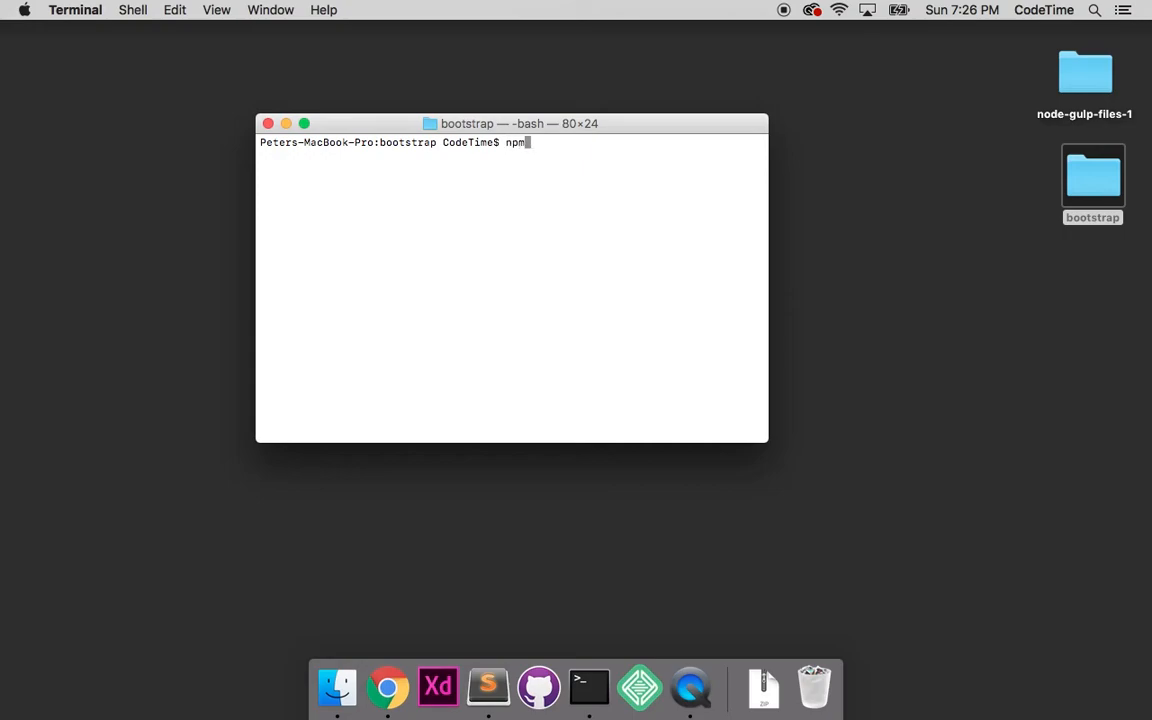
{"action": "type", "text": "install"}
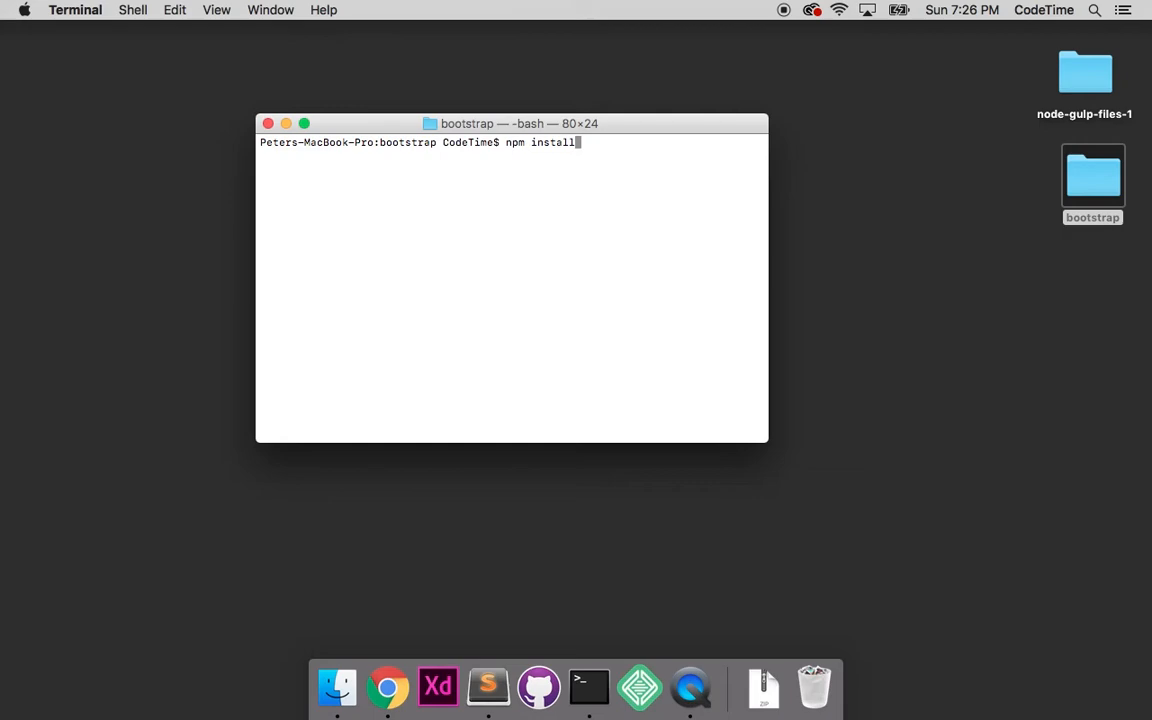
{"action": "key", "text": "Return"}
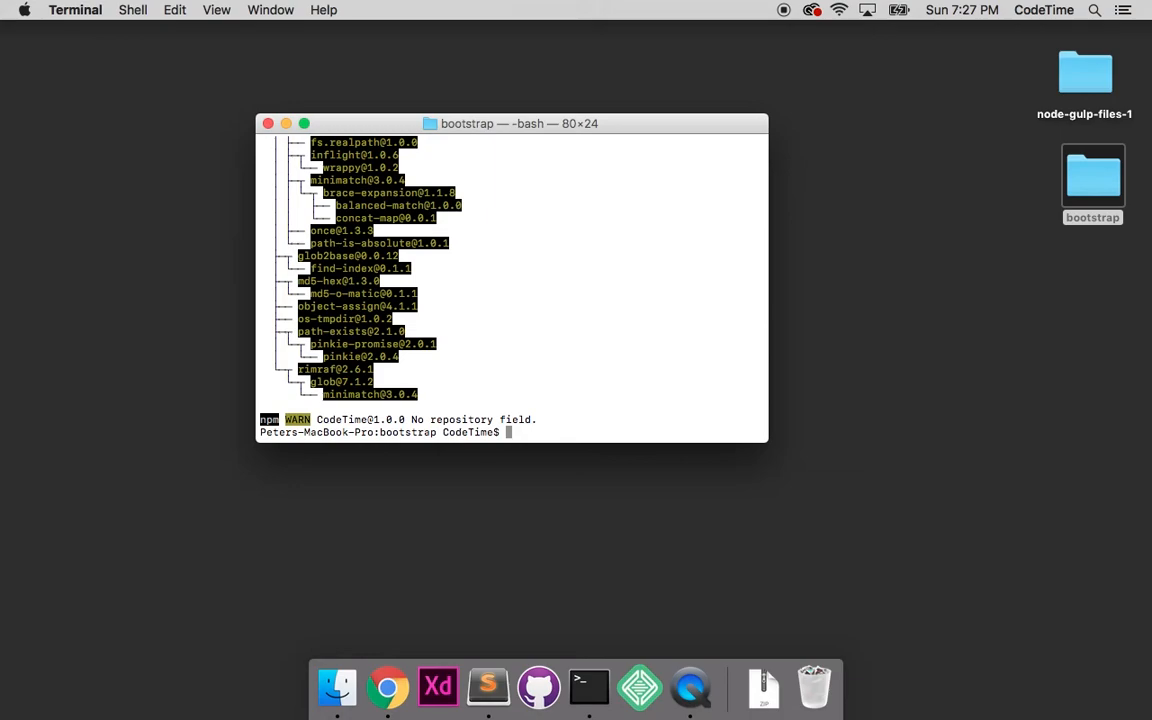
{"action": "type", "text": "clea"}
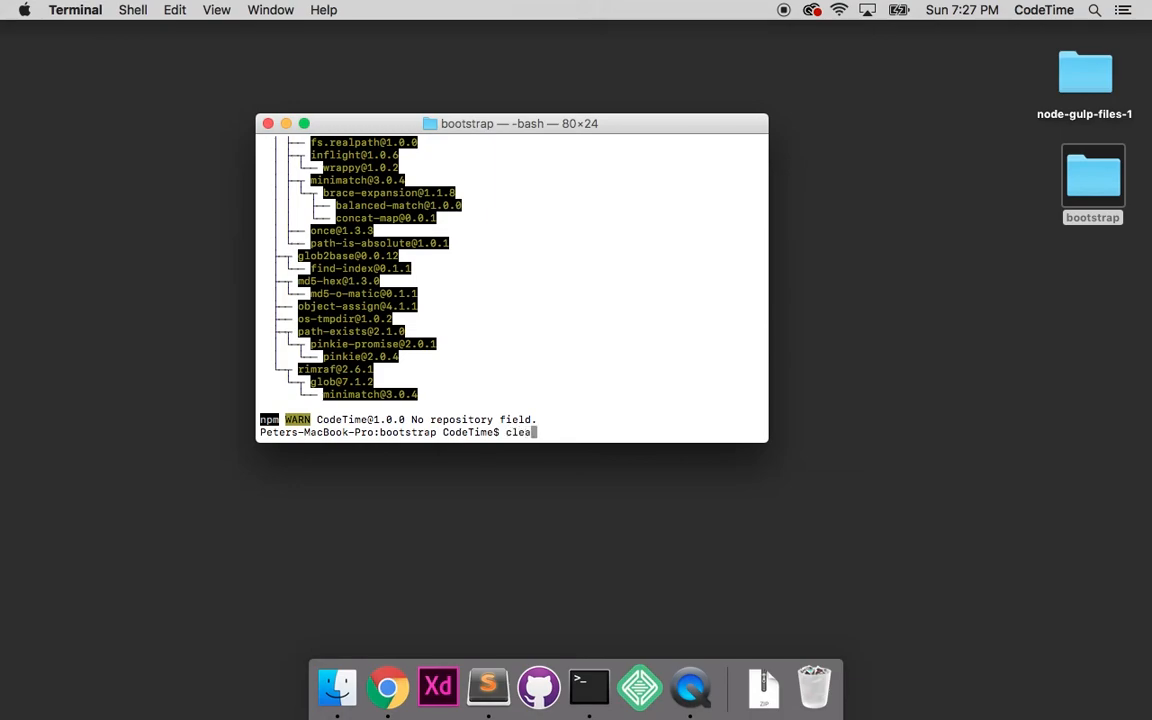
{"action": "key", "text": "Return"}
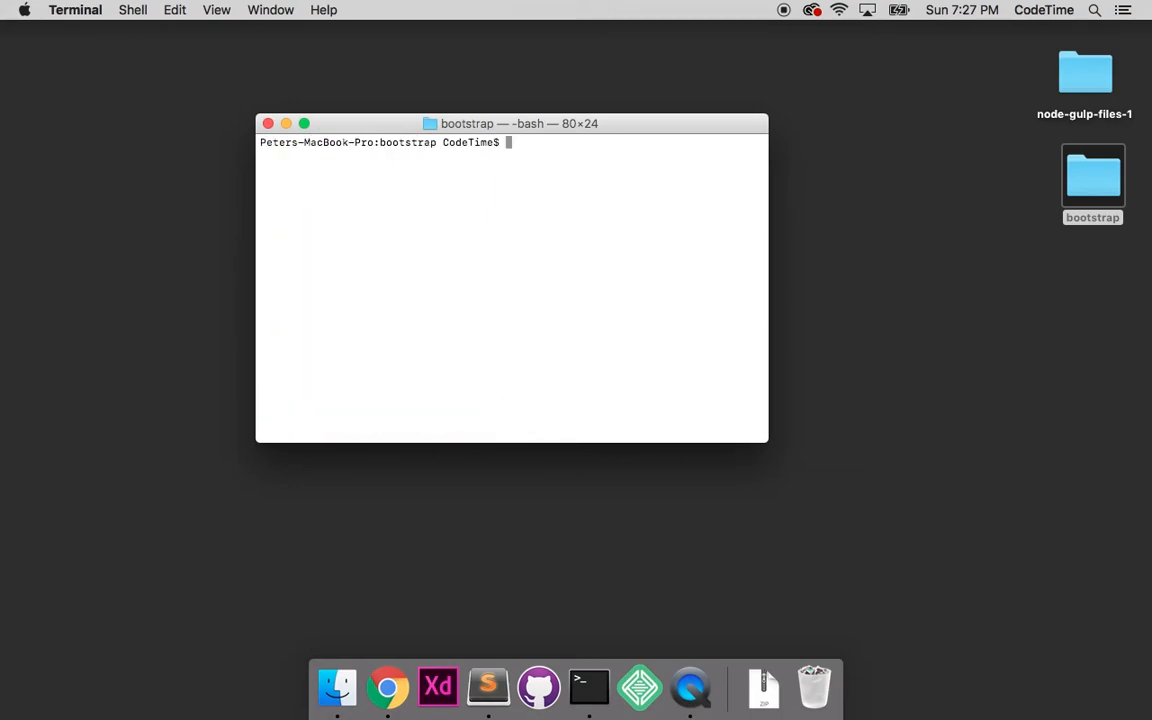
Step: Run 'gulp watch' in the bootstrap folder and open the bootstrap folder in Finder
{"action": "type", "text": "g"}
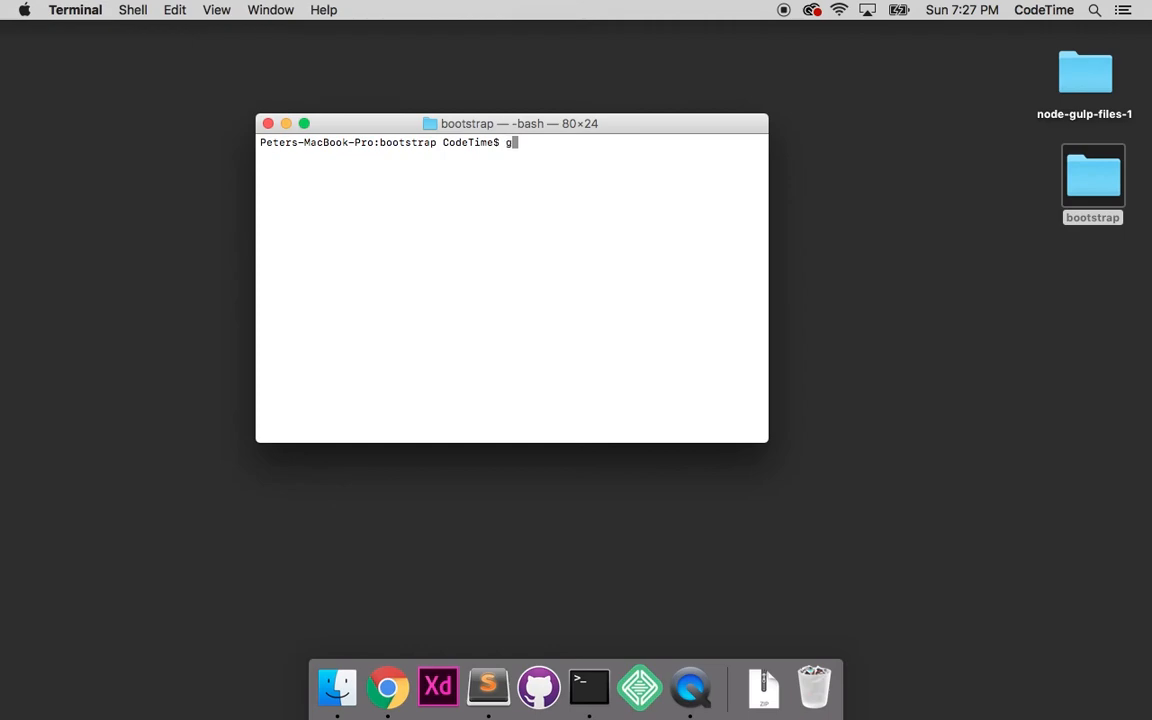
{"action": "type", "text": "ulp wat"}
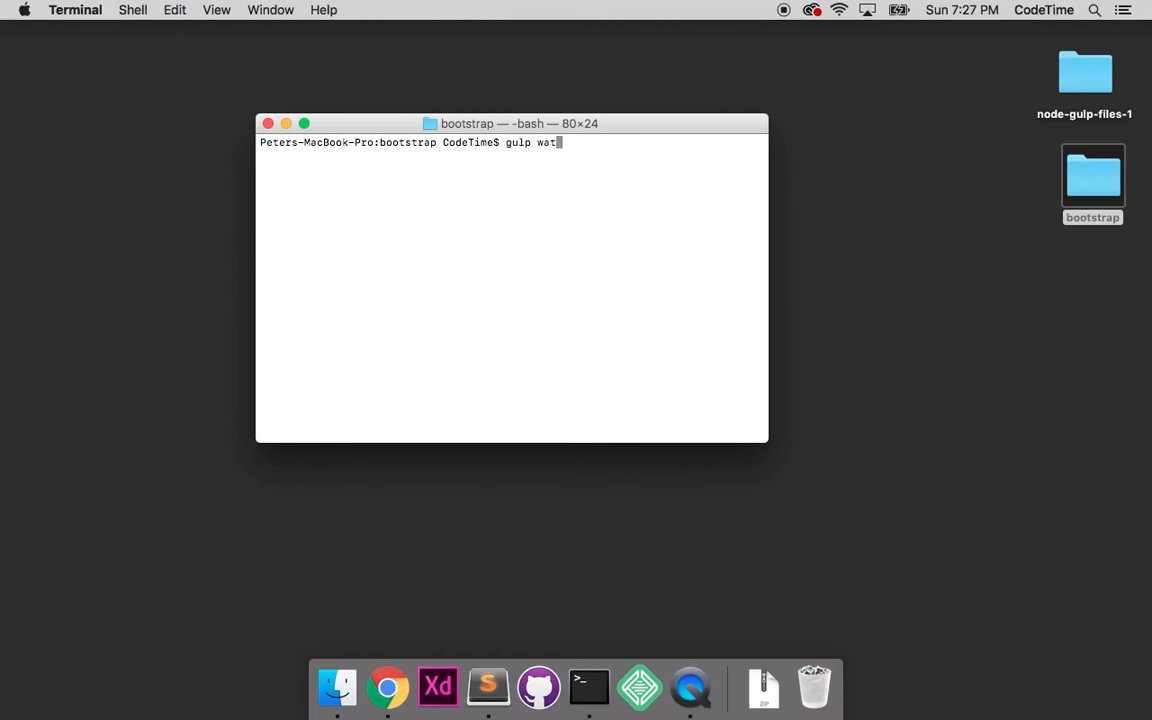
{"action": "key", "text": "Return"}
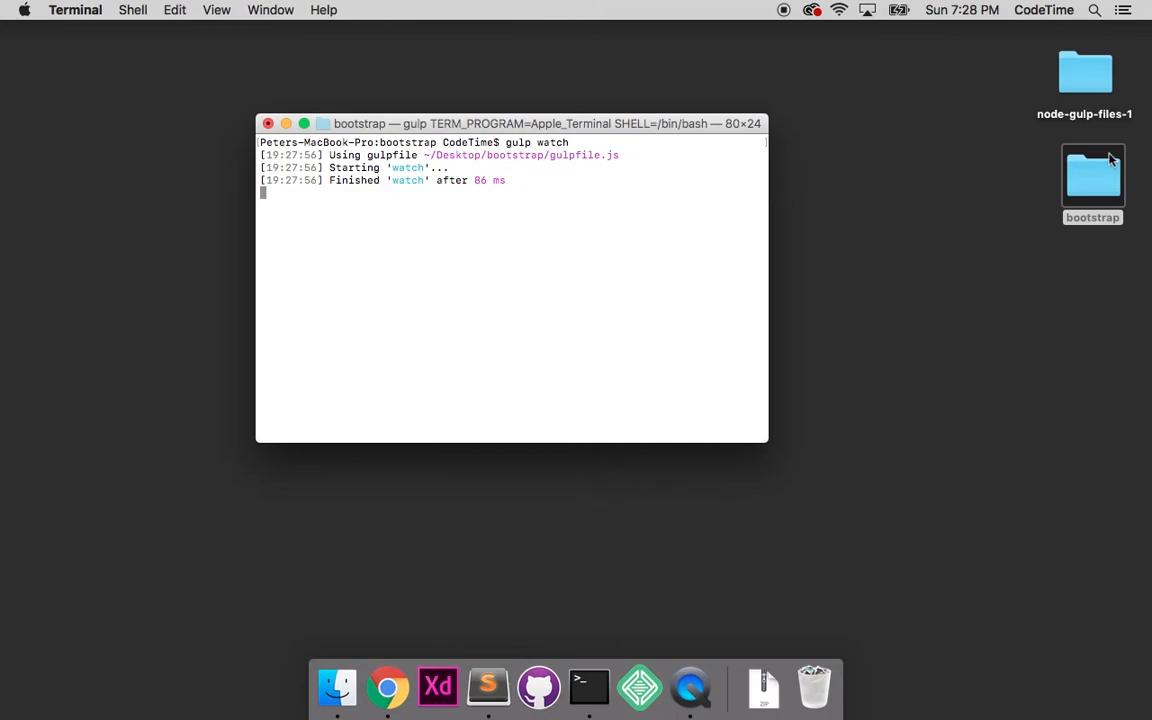
{"action": "left_click", "coordinate": [1092, 177]}
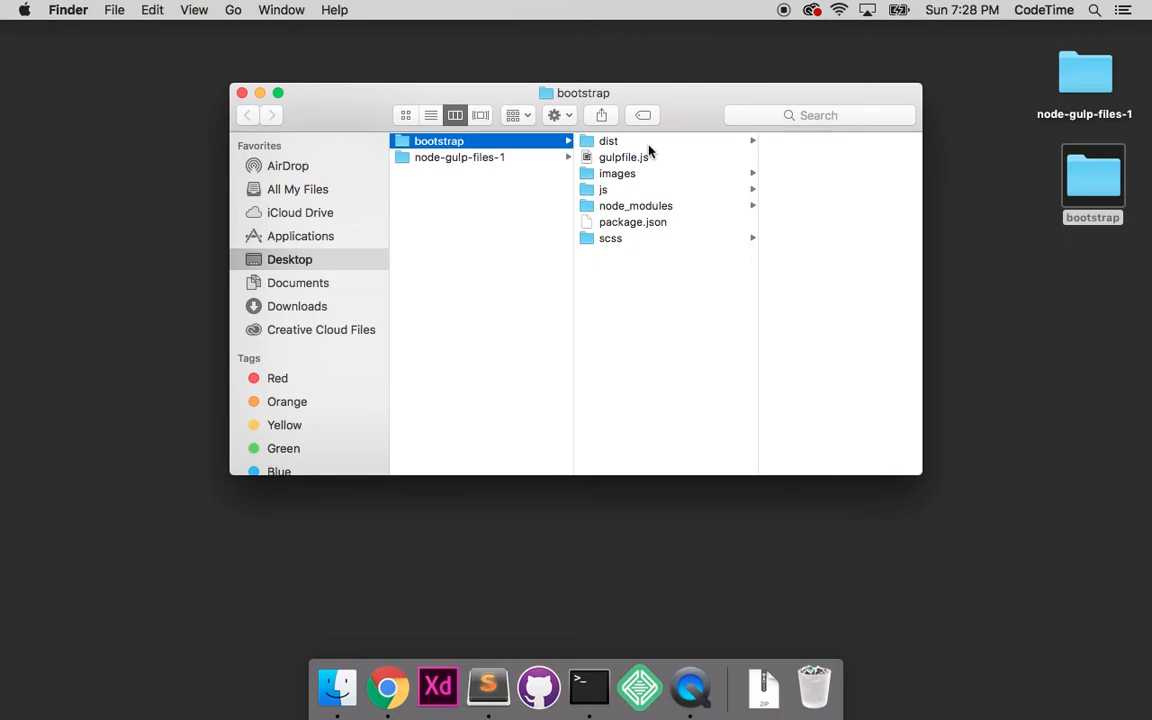
Step: Open the scss folder and load _variables.scss into Sublime Text
{"action": "left_click", "coordinate": [610, 238]}
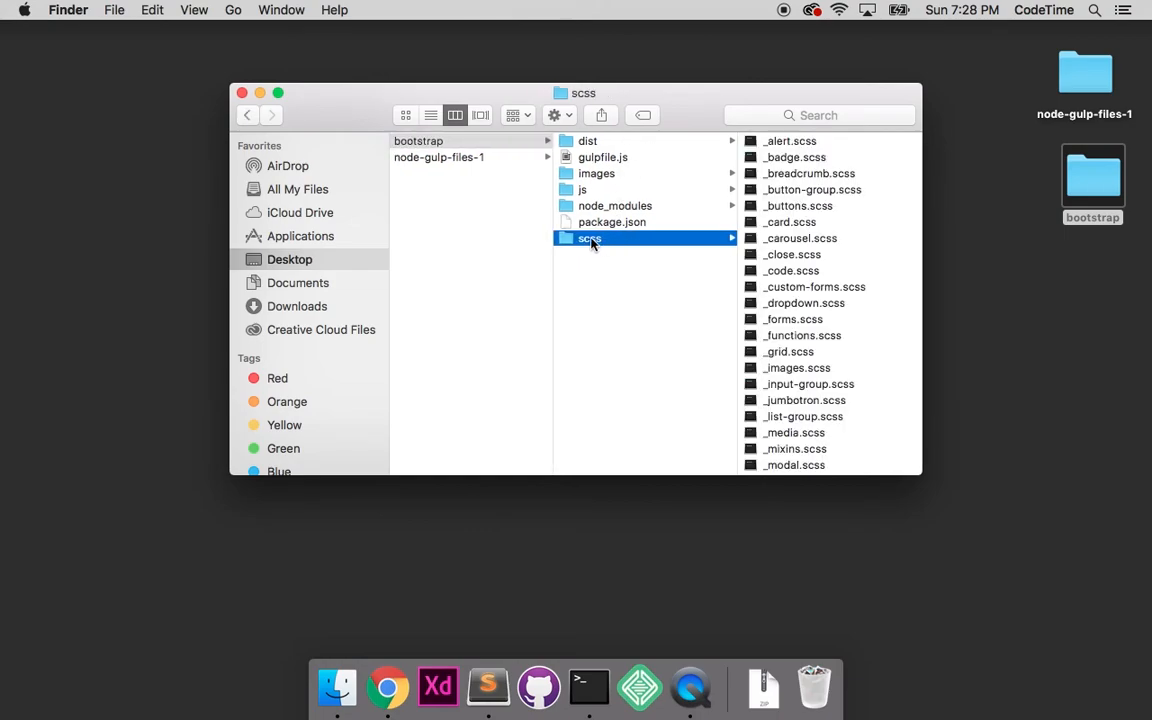
{"action": "left_click", "coordinate": [487, 687]}
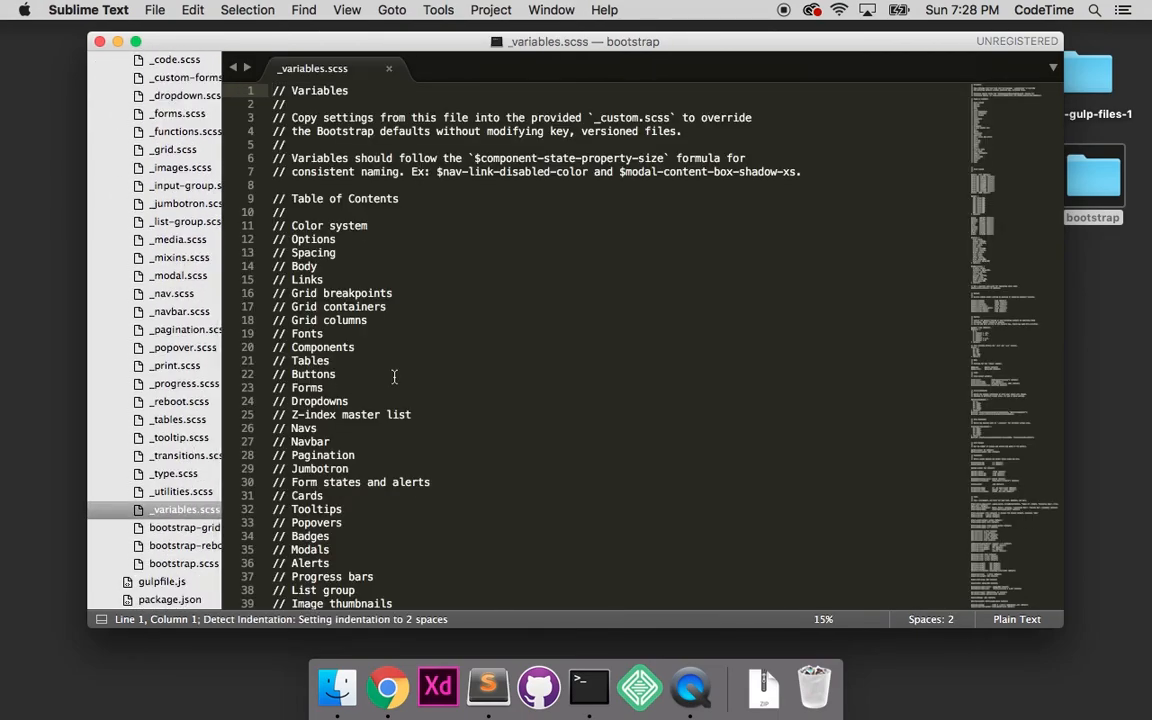
Step: Change $theme-colors 'primary: $blue' to 'primary: $green', save, and check the gulp watch Terminal
{"action": "scroll", "scroll_direction": "down", "scroll_amount": 3}
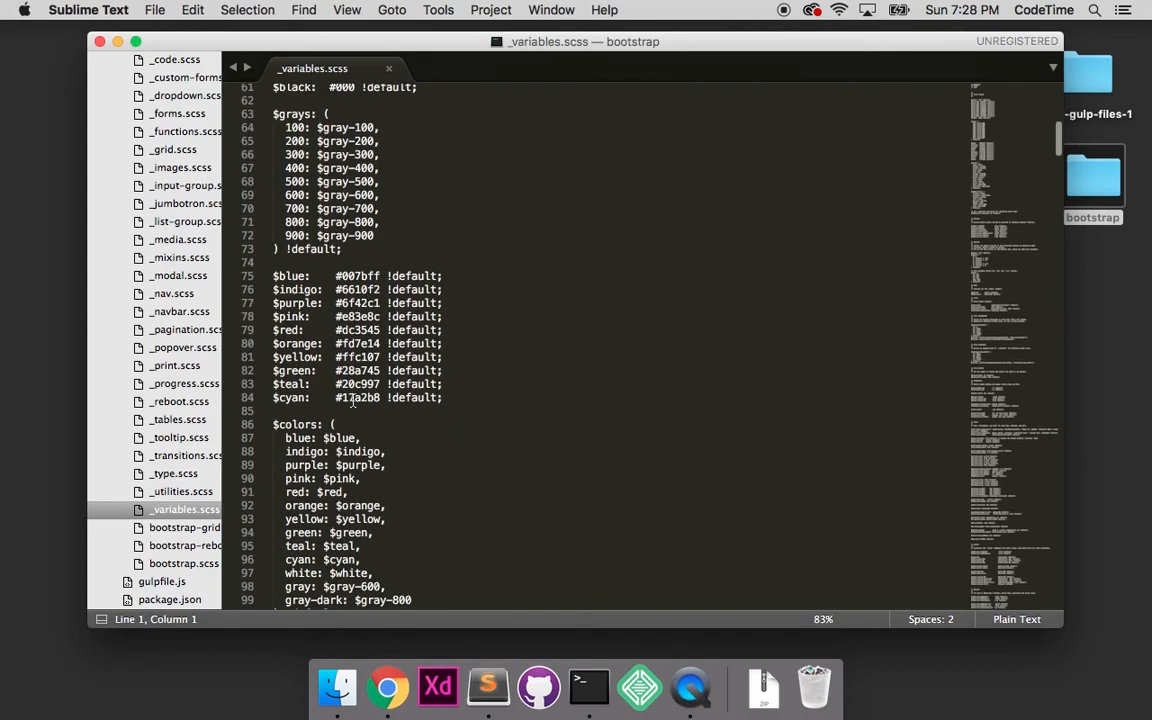
{"action": "scroll", "scroll_direction": "down", "scroll_amount": 3}
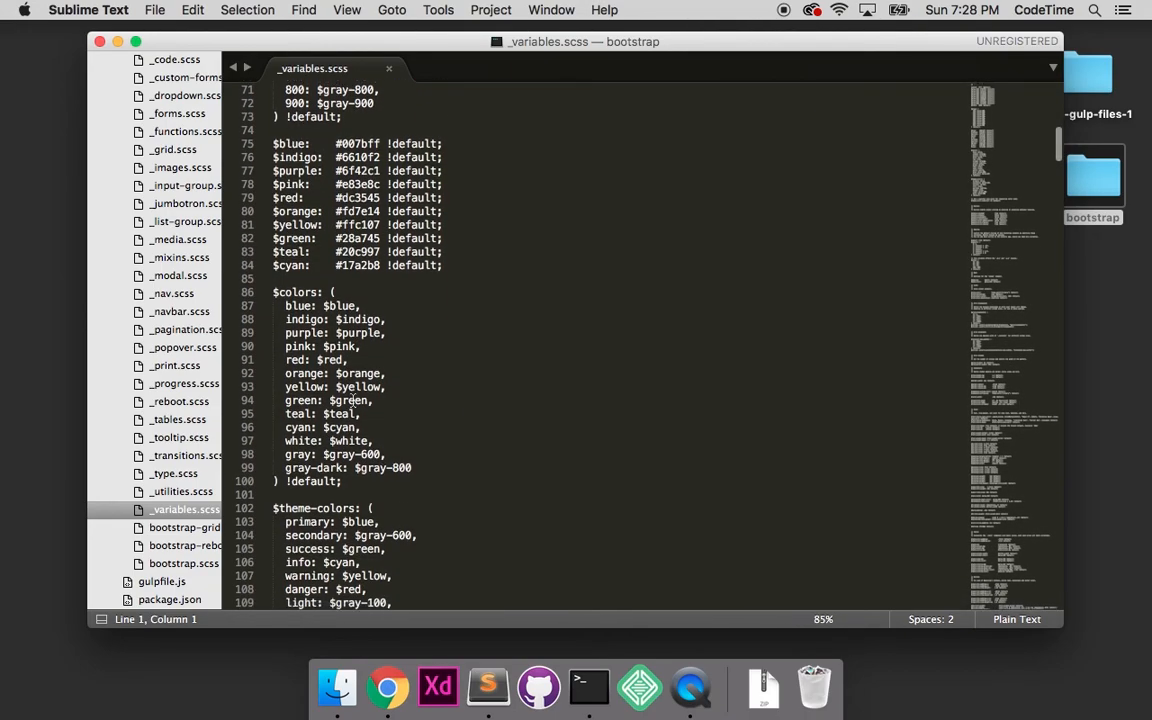
{"action": "scroll", "scroll_direction": "down", "scroll_amount": 3}
{"action": "type", "text": "green"}
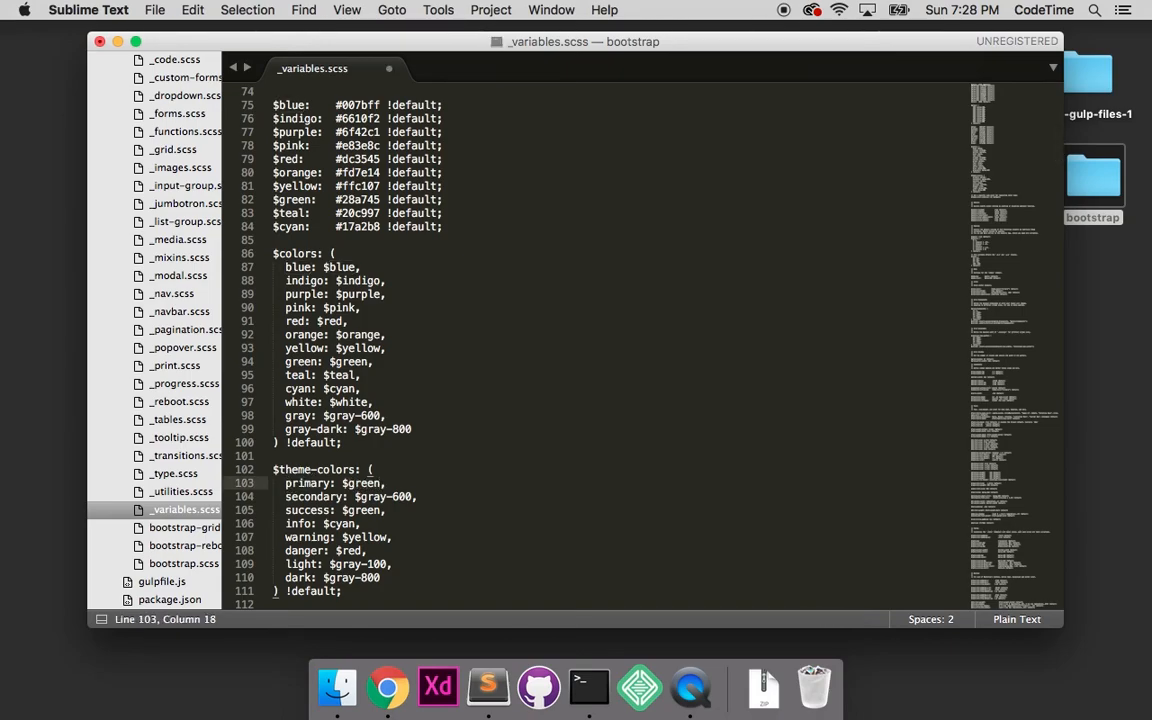
{"action": "key", "text": "cmd+s"}
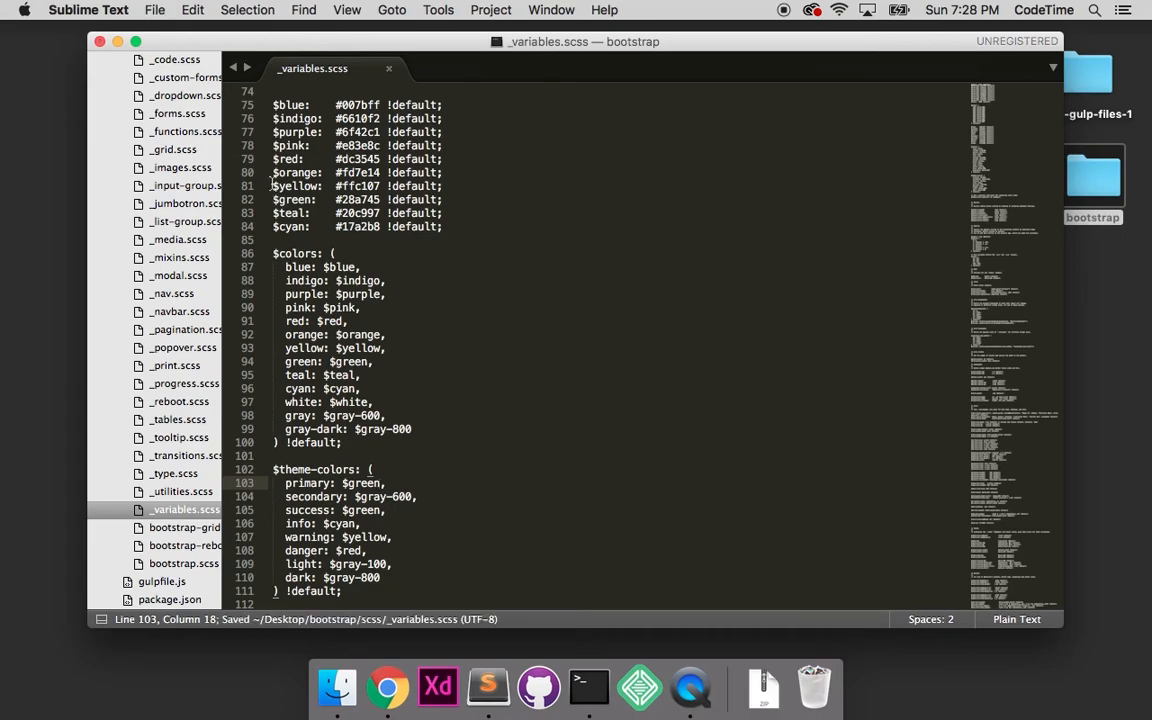
{"action": "mouse_move", "coordinate": [213, 46]}
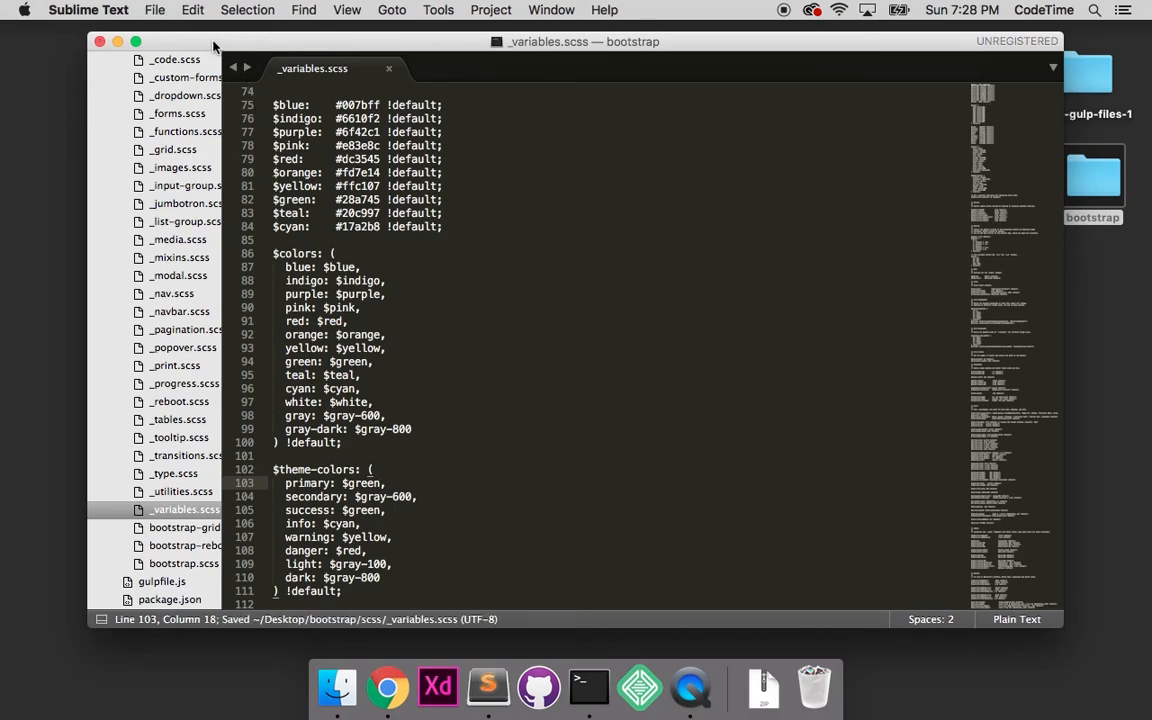
{"action": "left_click", "coordinate": [588, 687]}
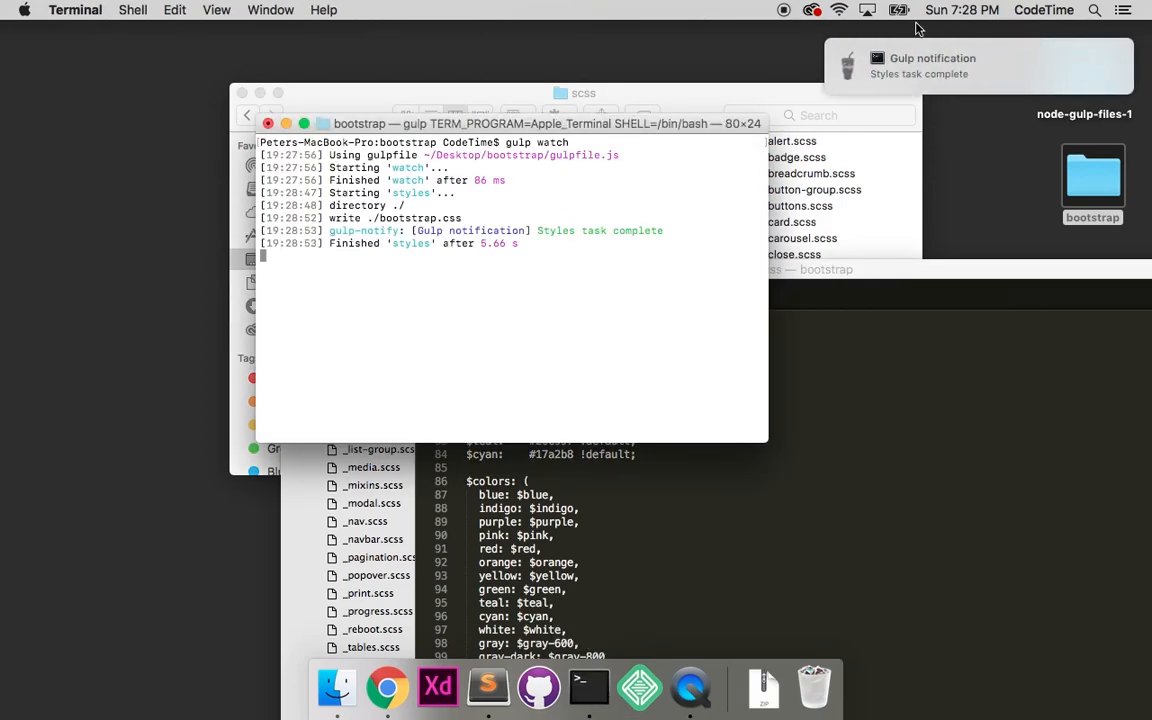
{"action": "mouse_move", "coordinate": [955, 82]}
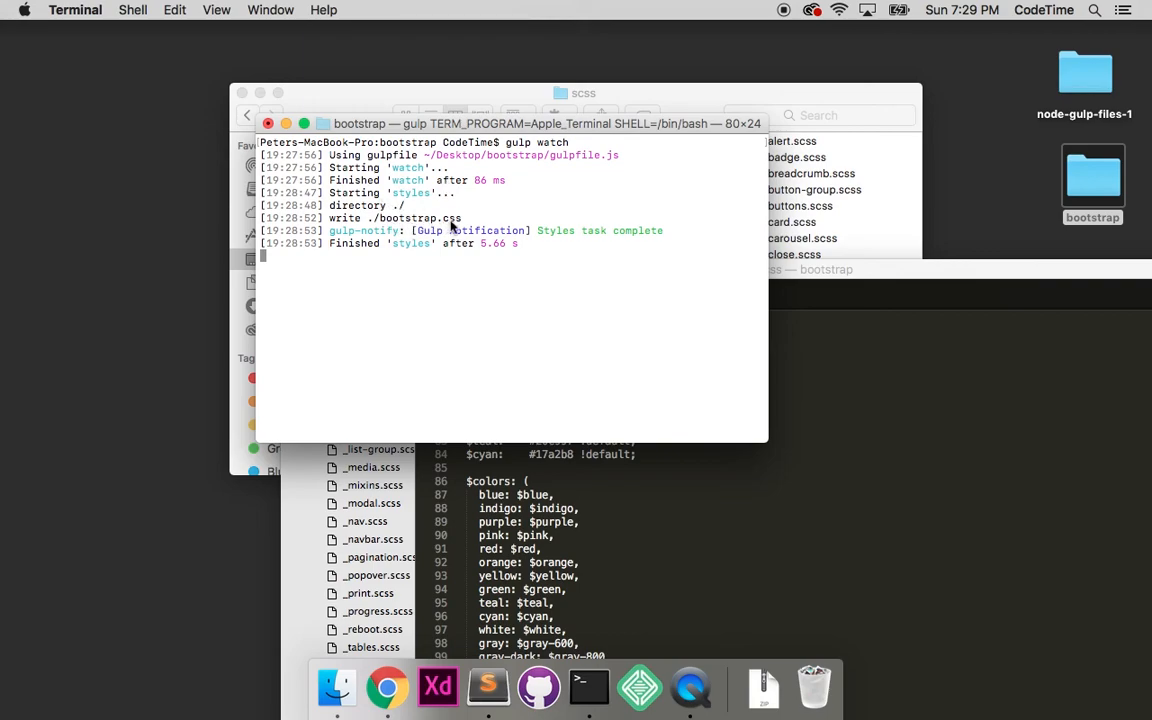
{"action": "mouse_move", "coordinate": [494, 280]}
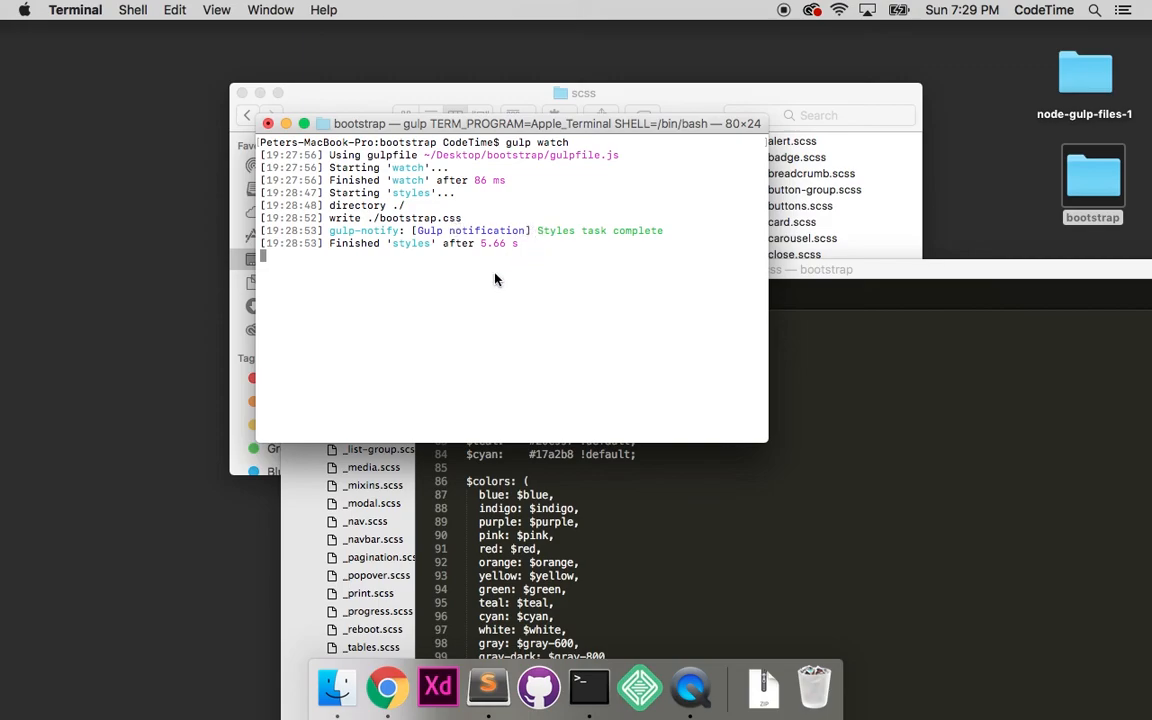
{"action": "mouse_move", "coordinate": [422, 258]}
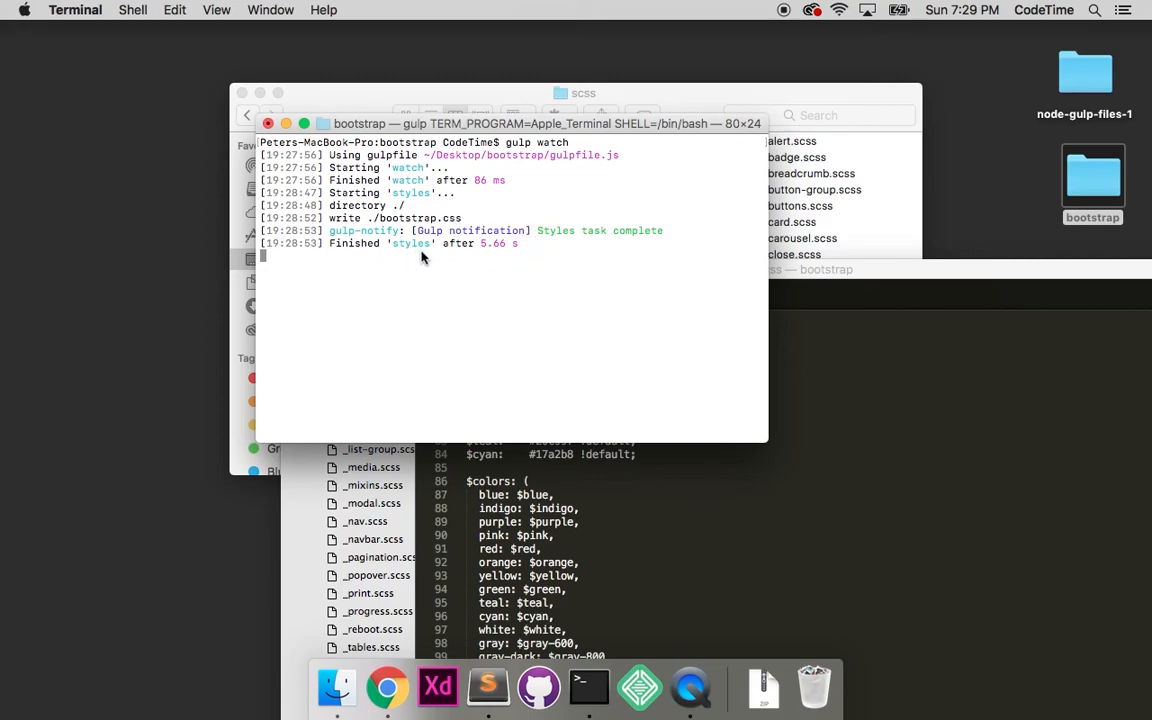
{"action": "mouse_move", "coordinate": [515, 250]}
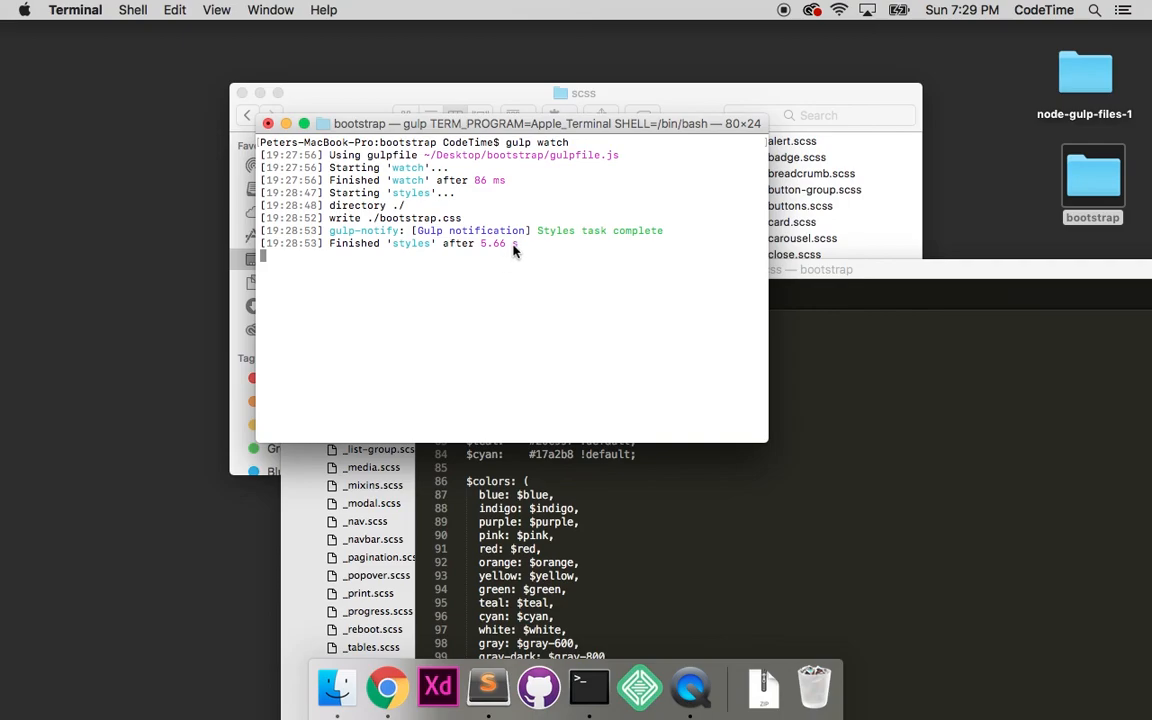
{"action": "mouse_move", "coordinate": [588, 98]}
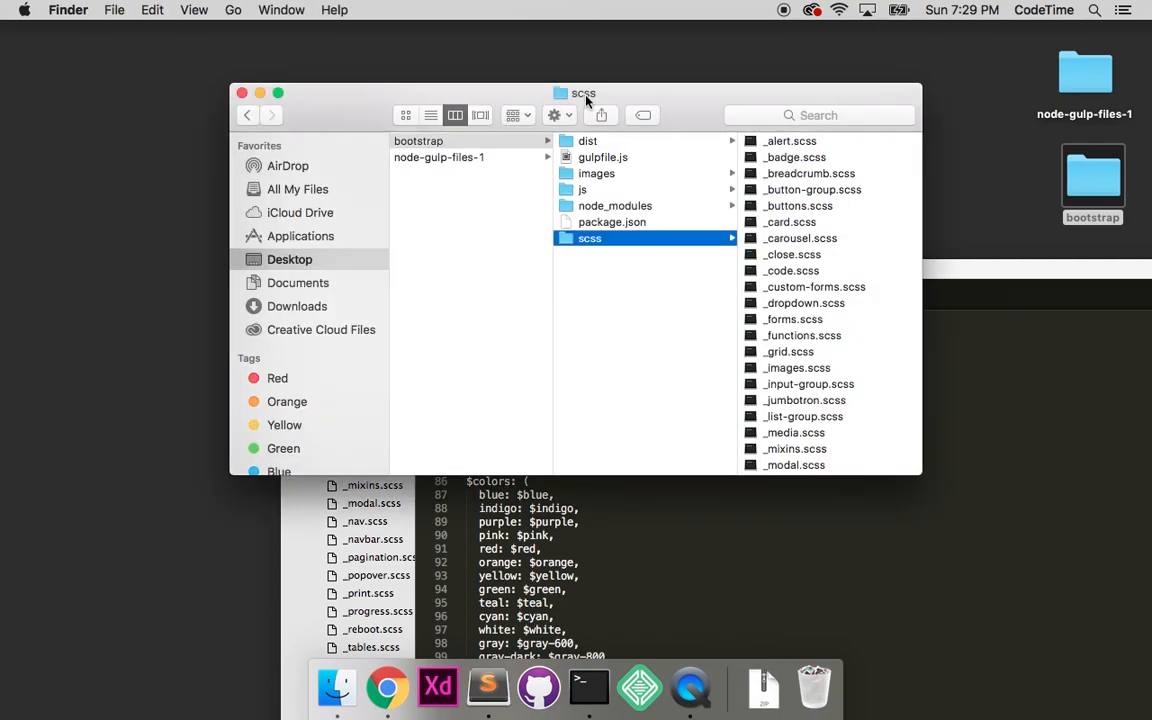
Step: In dist/css, compare bootstrap.css (modified today 7:28 PM) with bootstrap-reboot.css (8/10/17)
{"action": "left_click", "coordinate": [588, 140]}
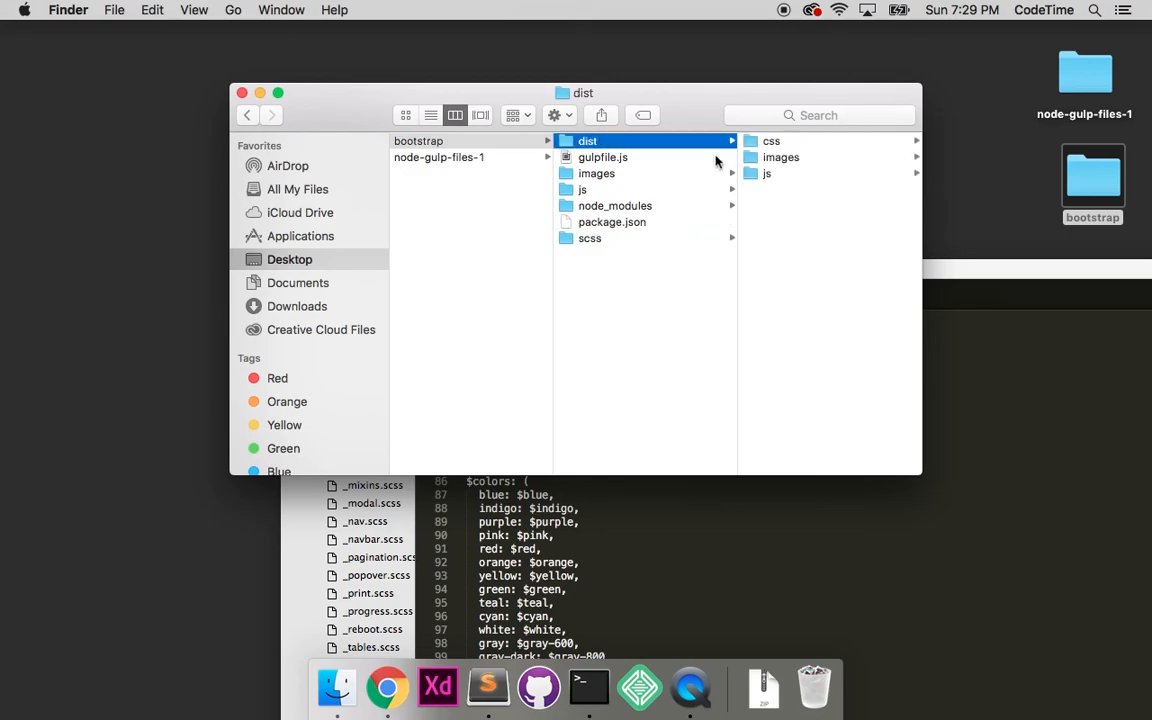
{"action": "left_click", "coordinate": [771, 140]}
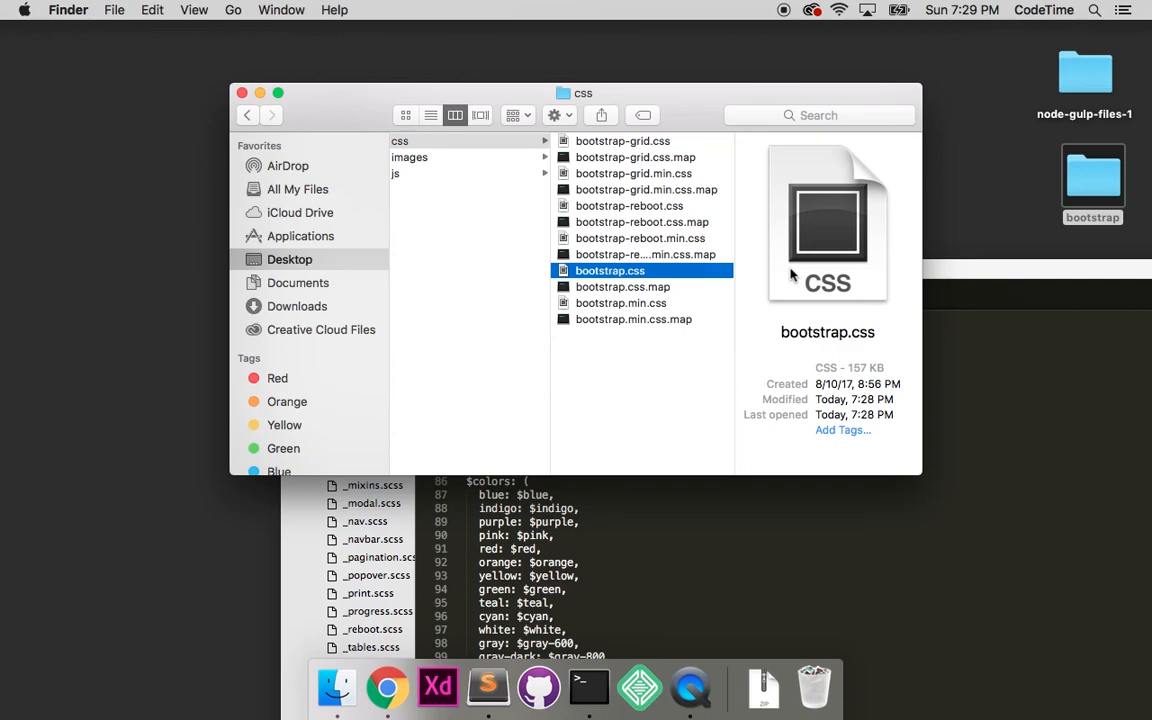
{"action": "mouse_move", "coordinate": [840, 413]}
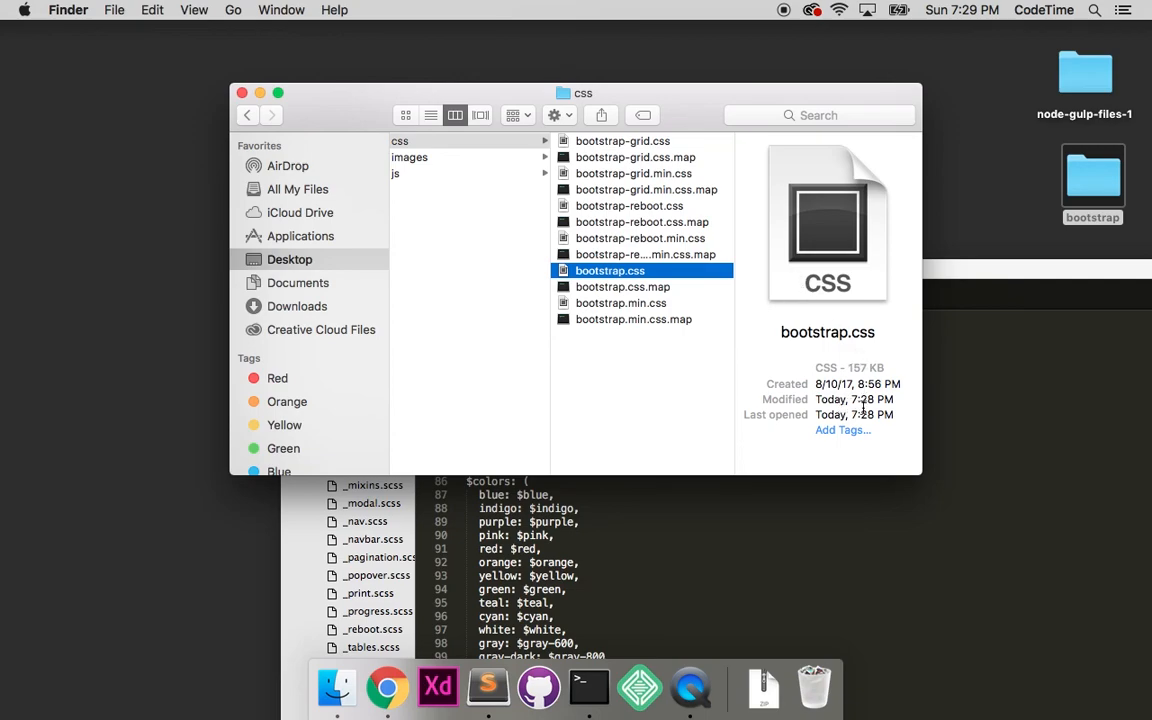
{"action": "mouse_move", "coordinate": [983, 25]}
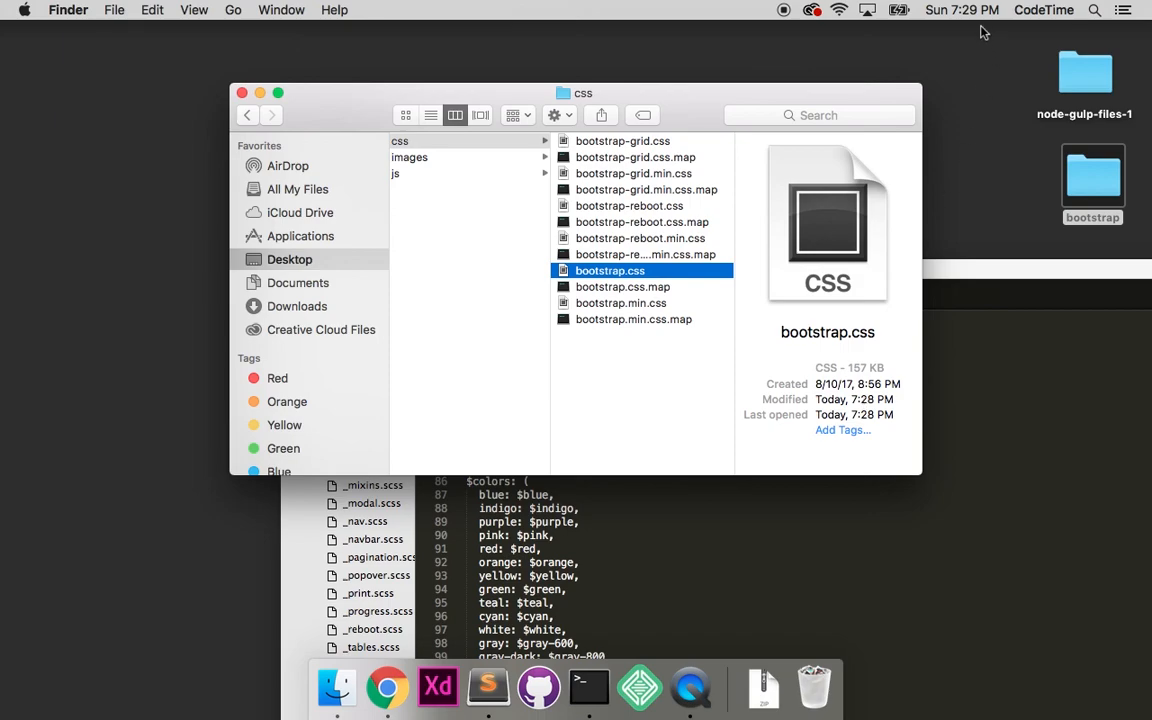
{"action": "mouse_move", "coordinate": [665, 231]}
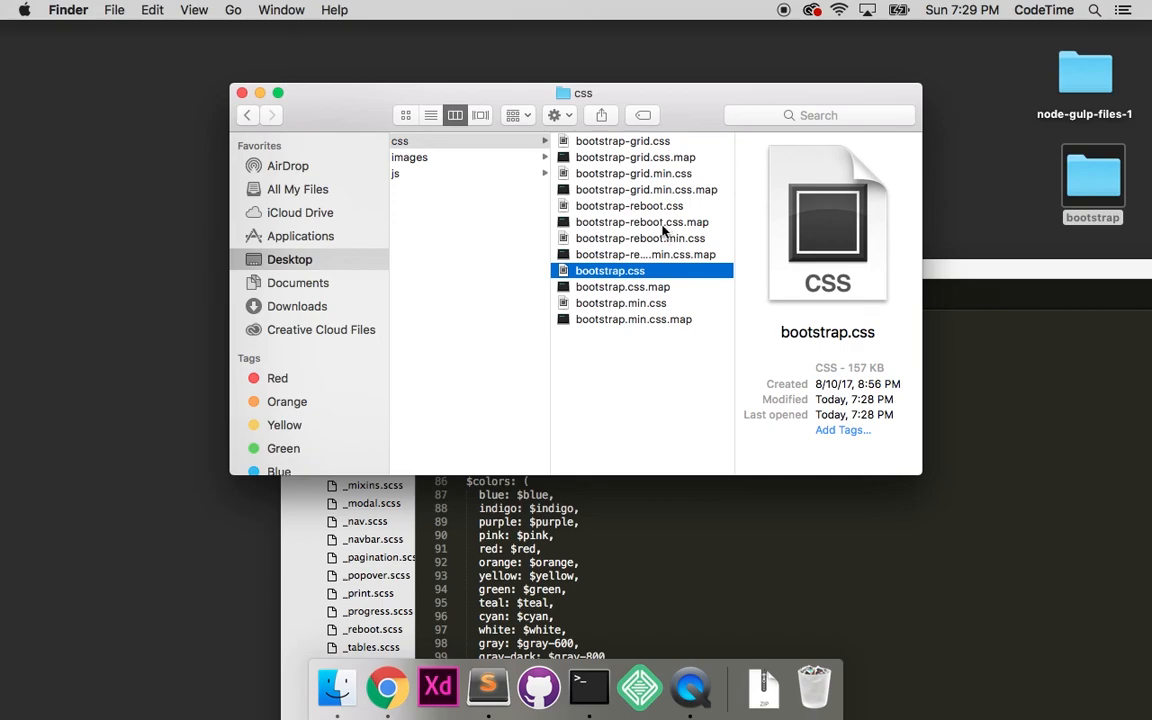
{"action": "left_click", "coordinate": [629, 205]}
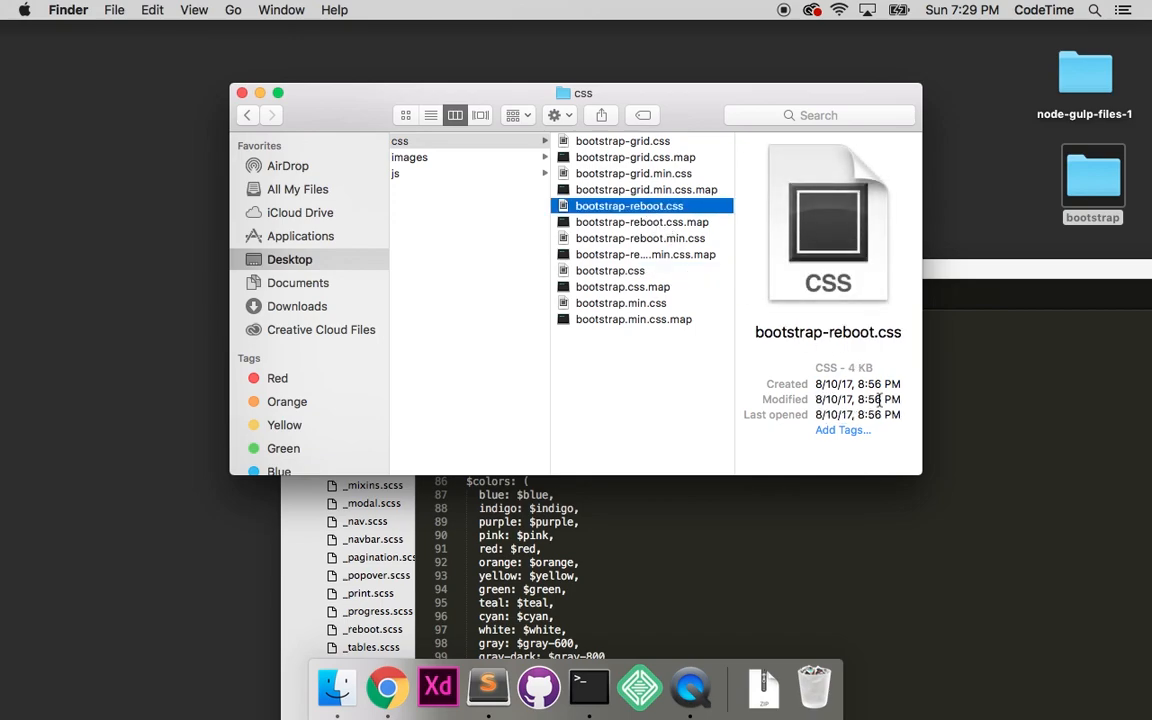
{"action": "mouse_move", "coordinate": [748, 410]}
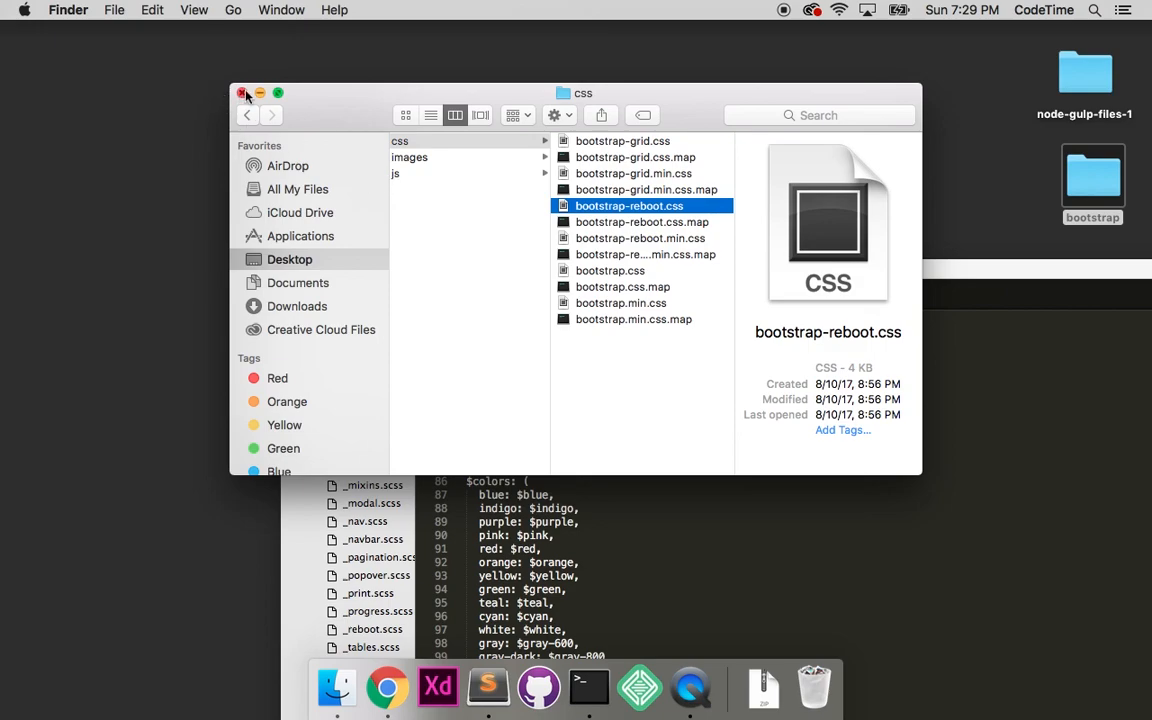
{"action": "mouse_move", "coordinate": [572, 319]}
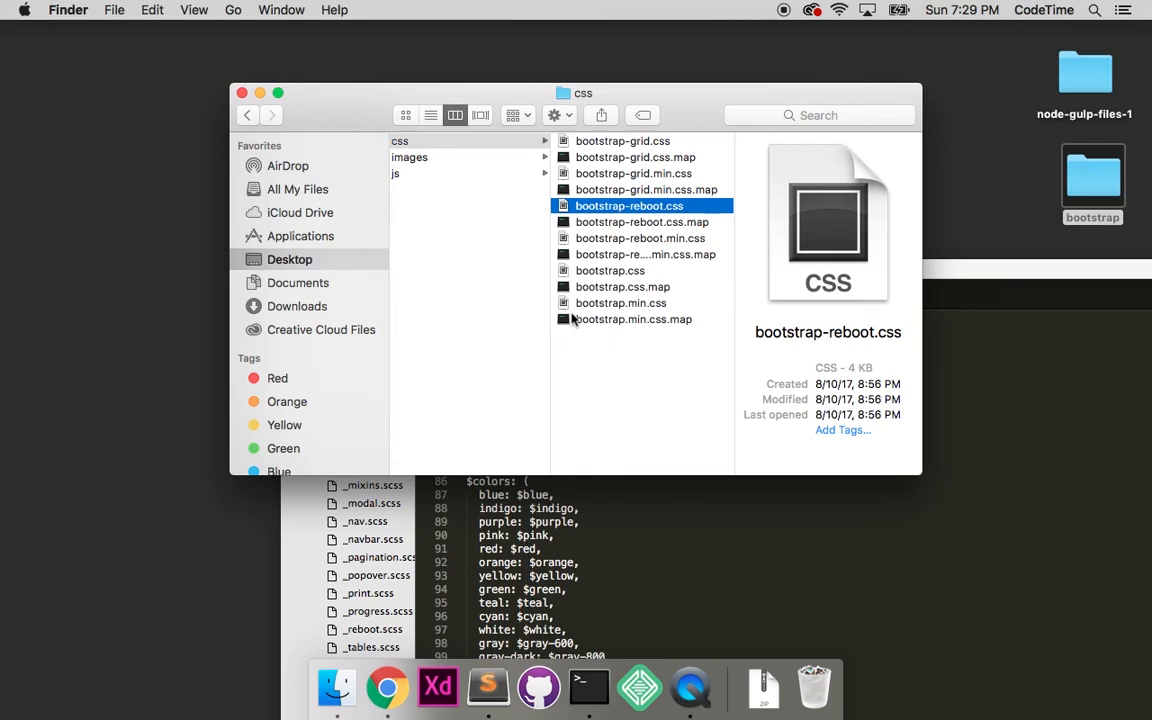